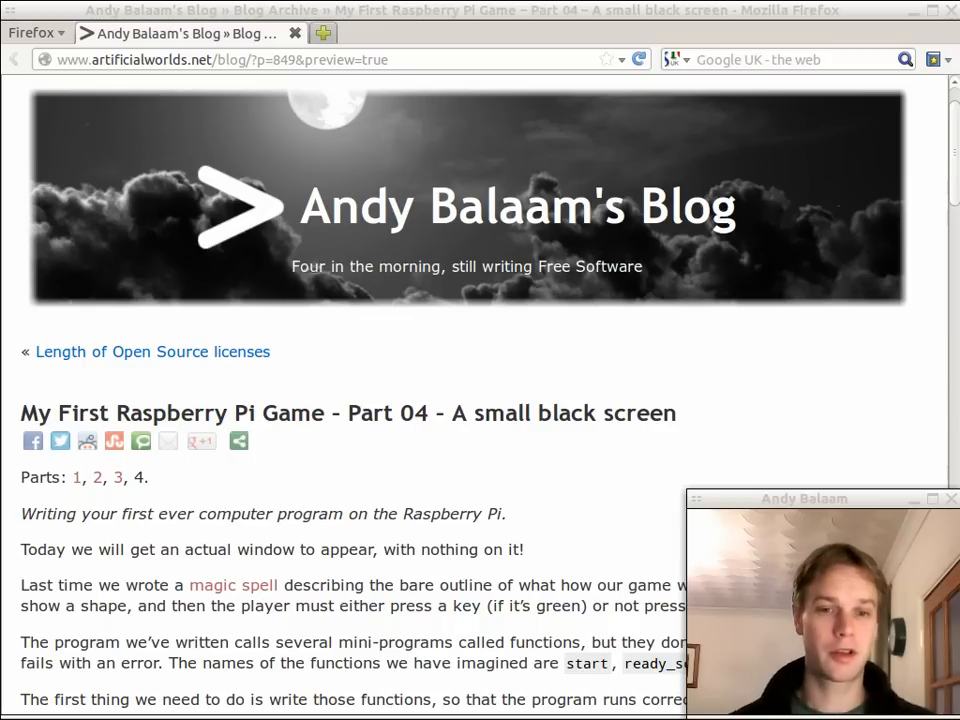
Insert a blank line above the first start() call in redgreen.py.
scroll("down", 3)
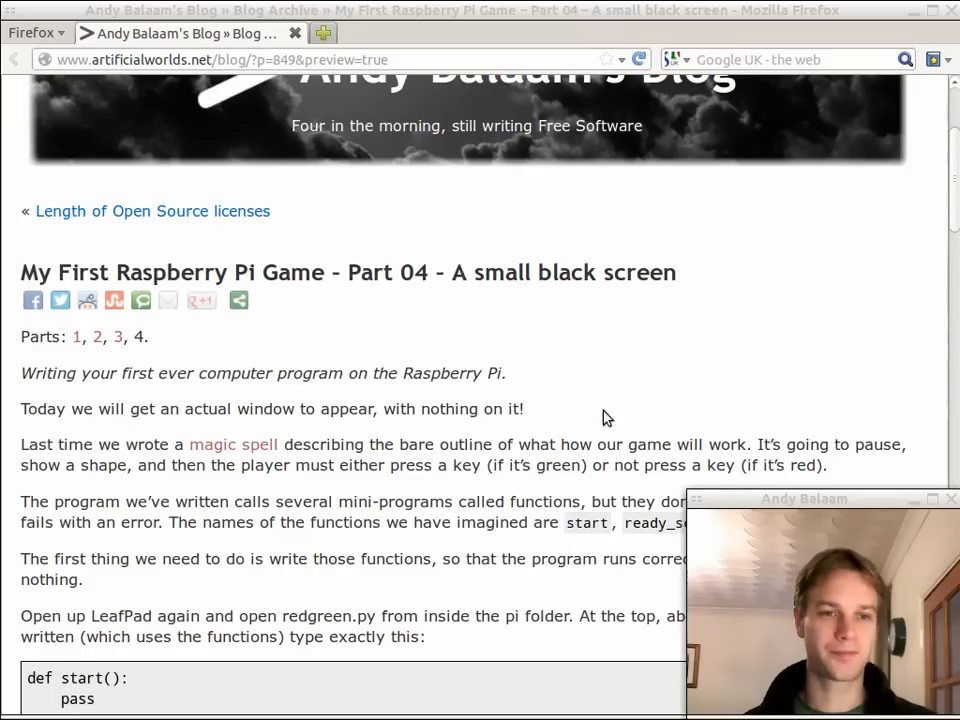
scroll("down", 3)
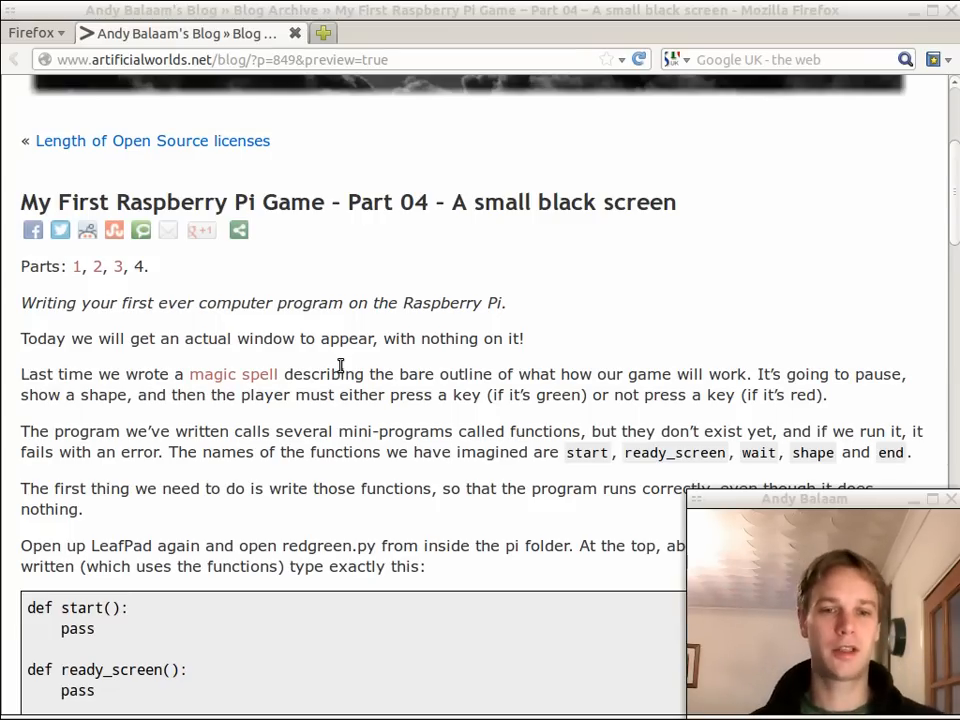
scroll("down", 3)
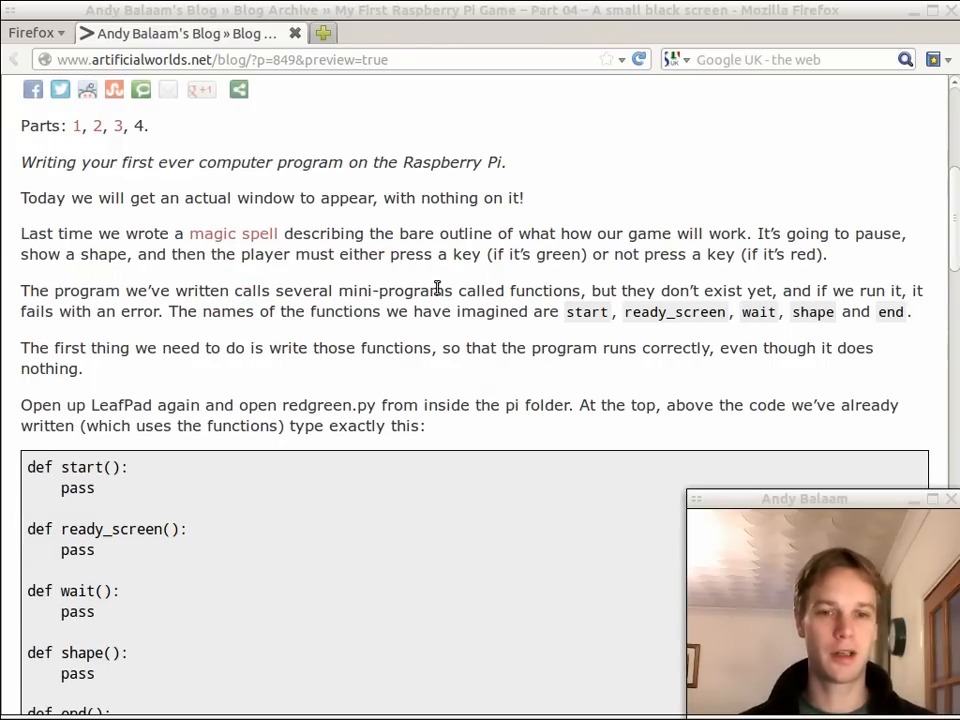
scroll("down", 3)
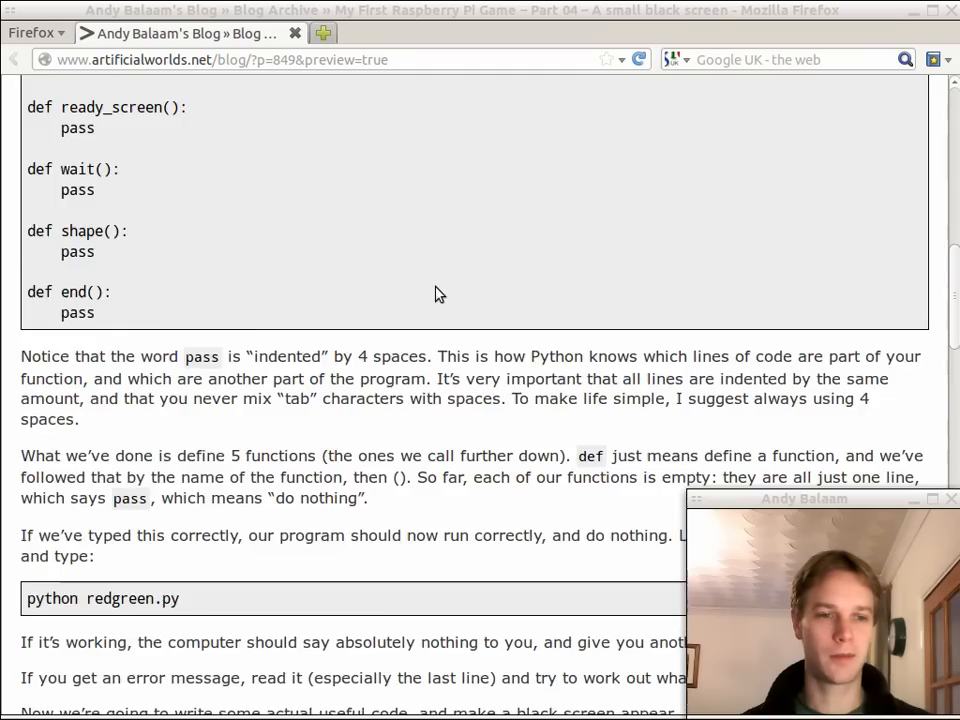
scroll("down", 3)
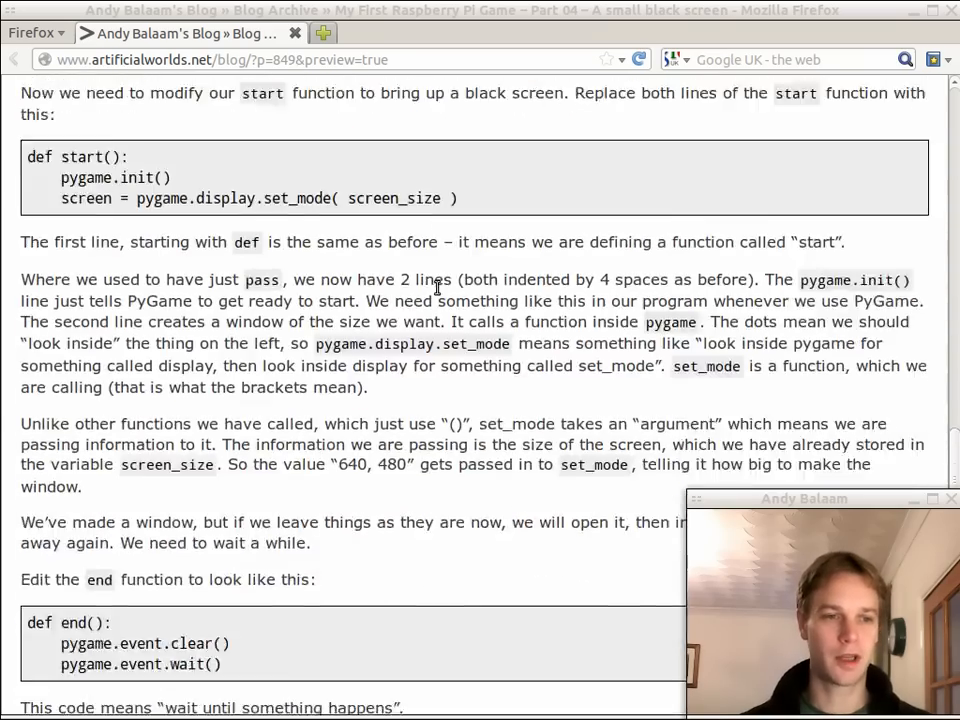
scroll("down", 3)
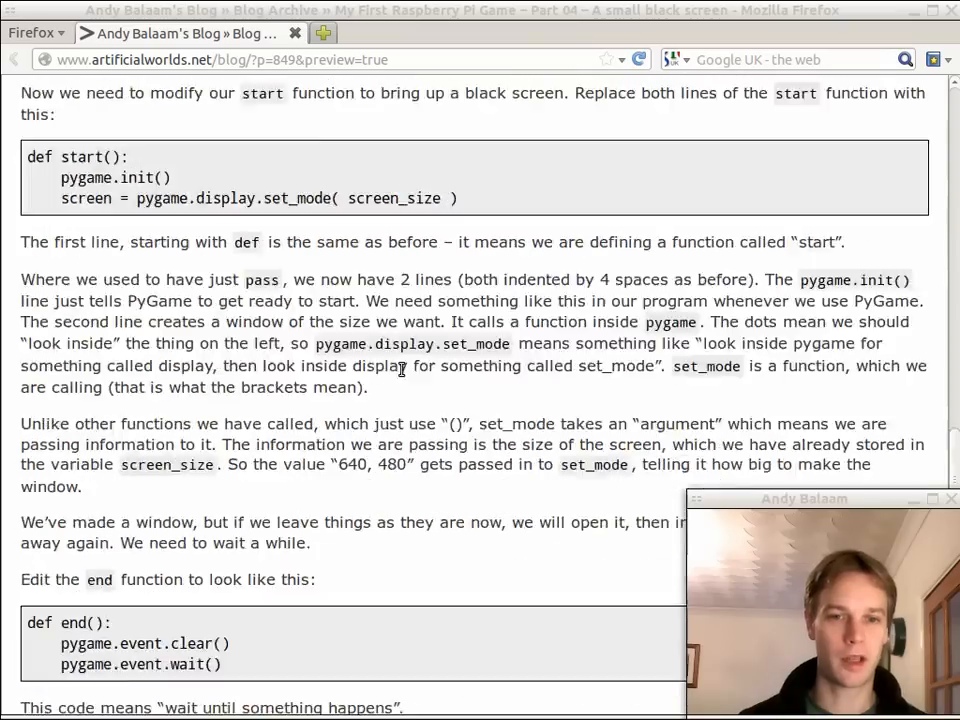
scroll("up", 3)
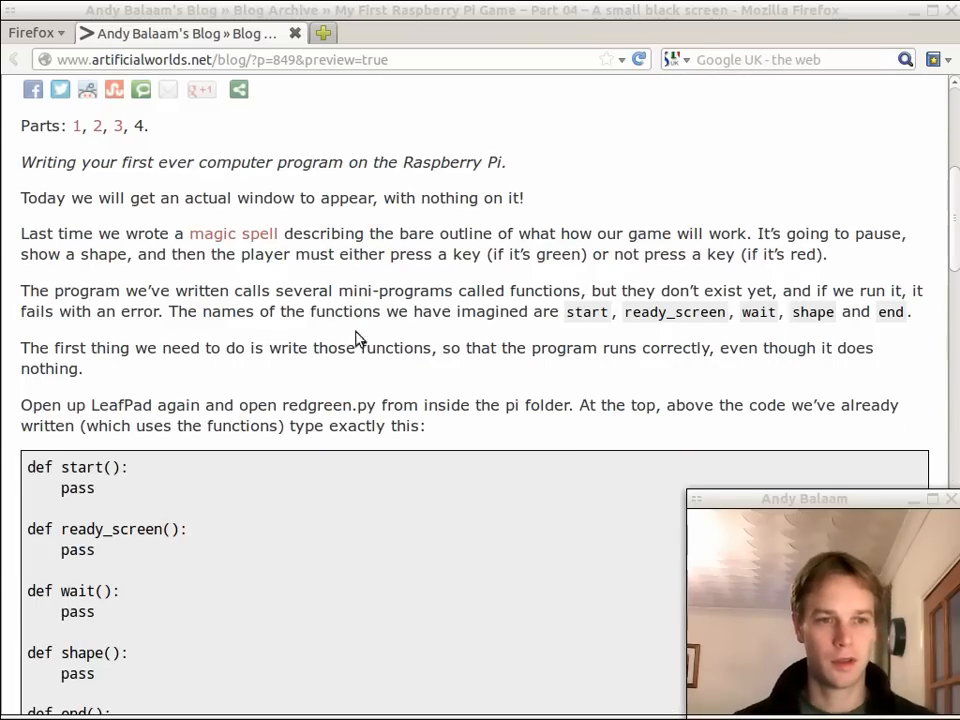
mouse_move(460, 344)
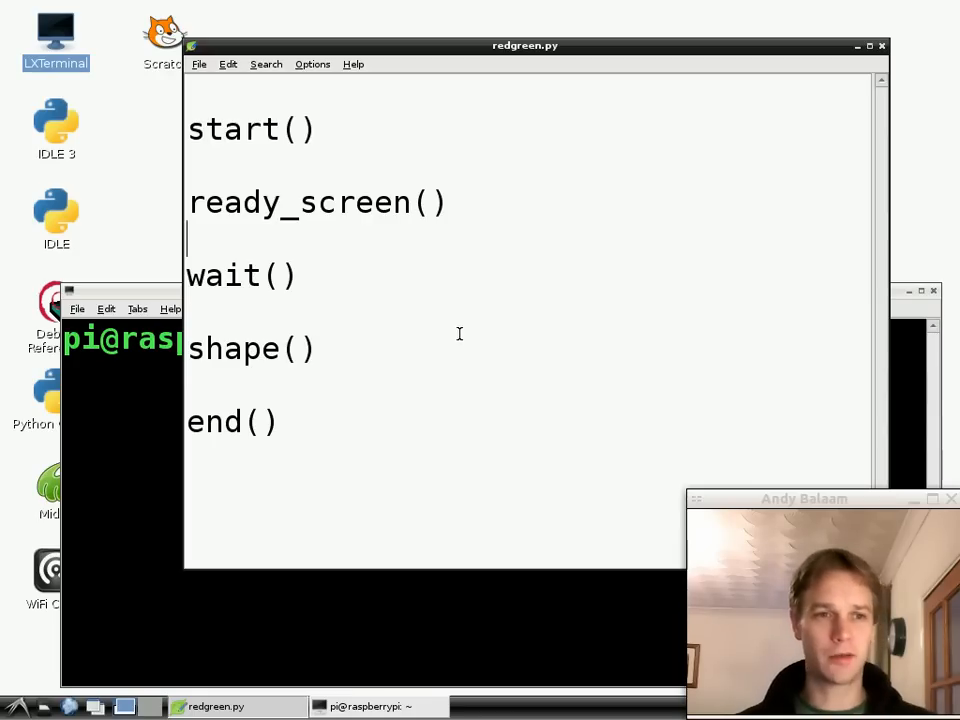
double_click(232, 128)
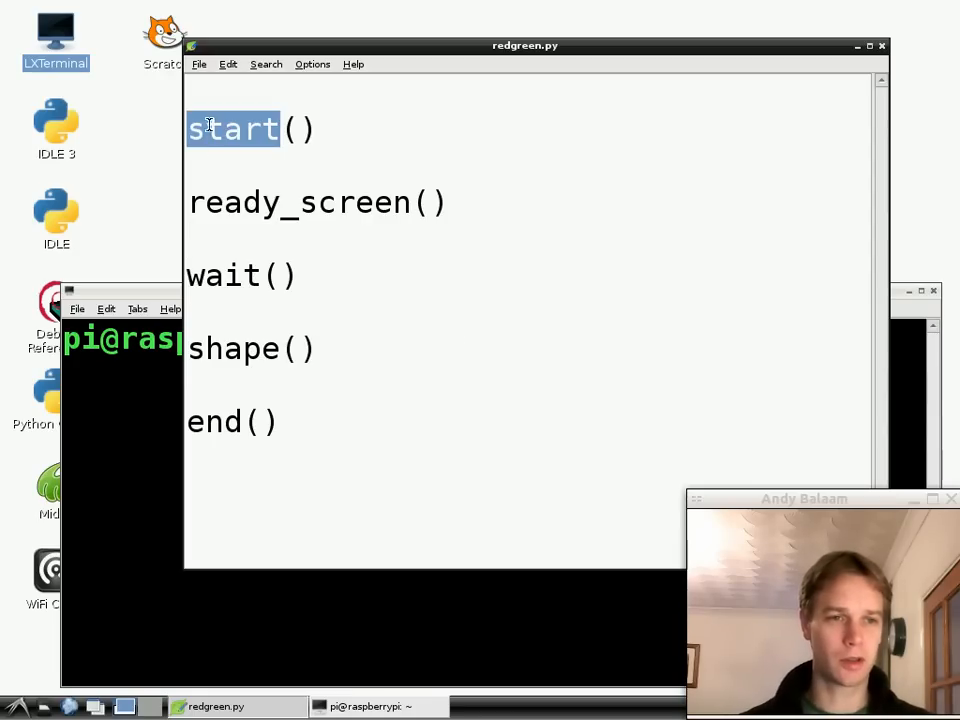
left_click(336, 128)
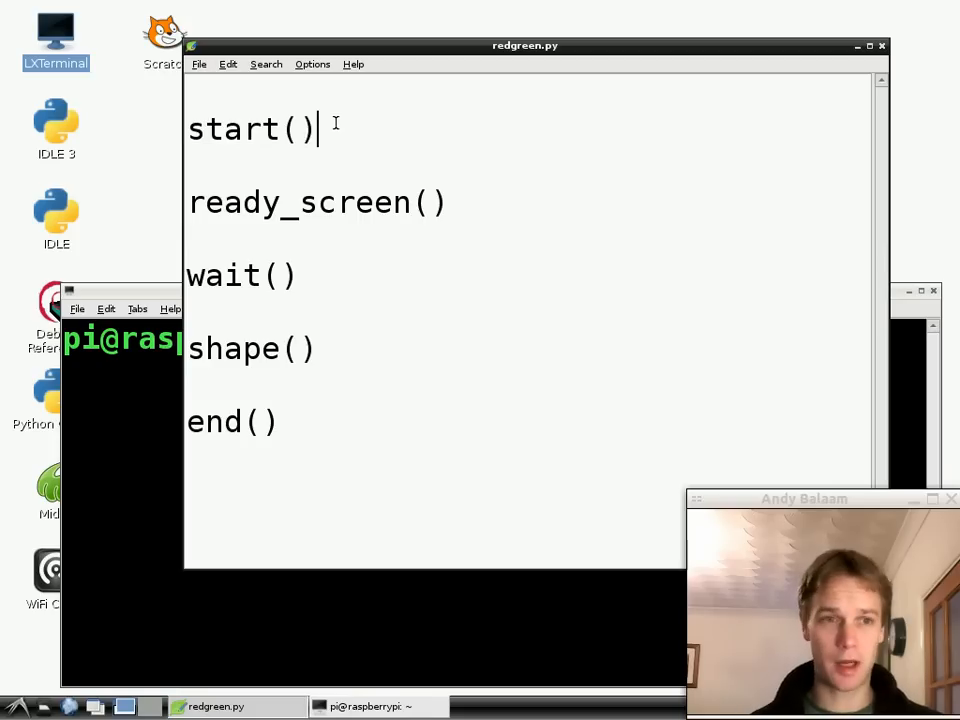
key("Return")
type("def")
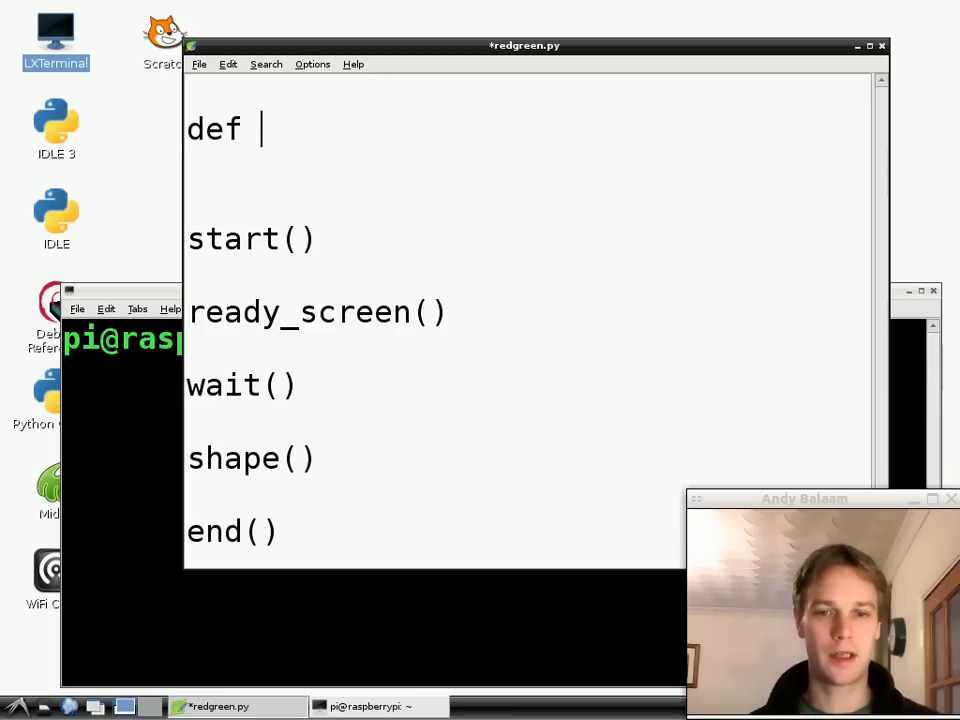
Write def start(): with an indented pass line at the top of the file.
type("start")
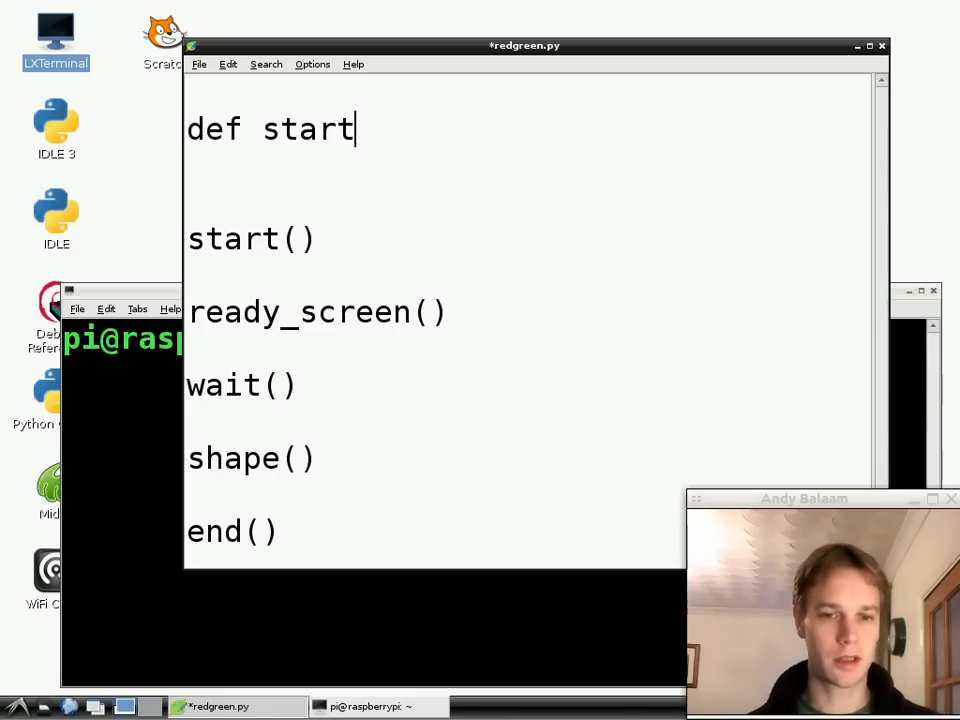
type("()")
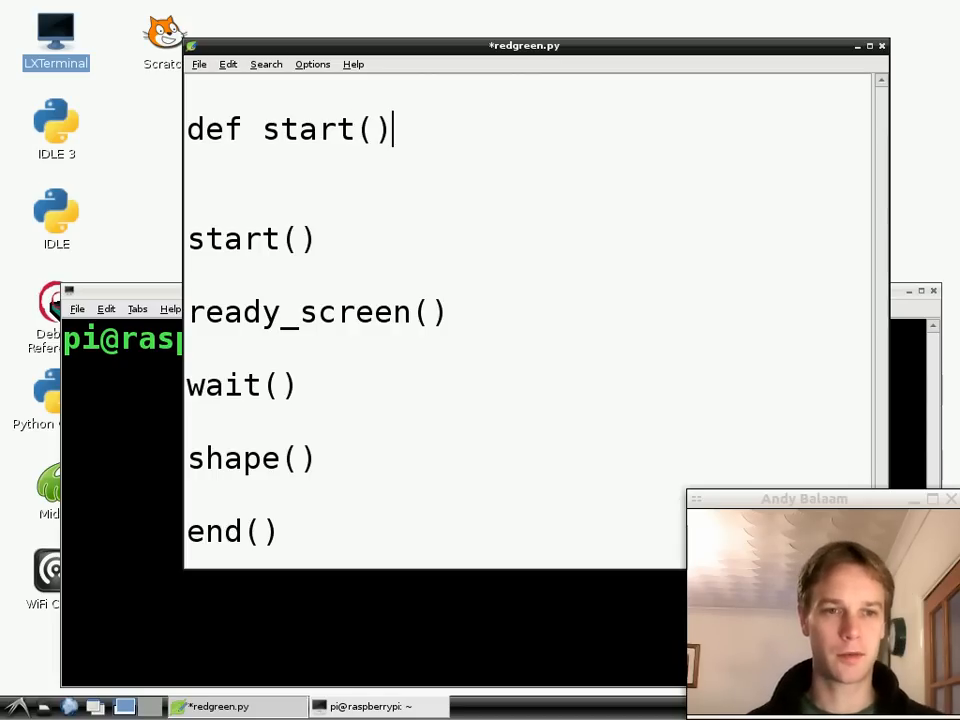
type(":")
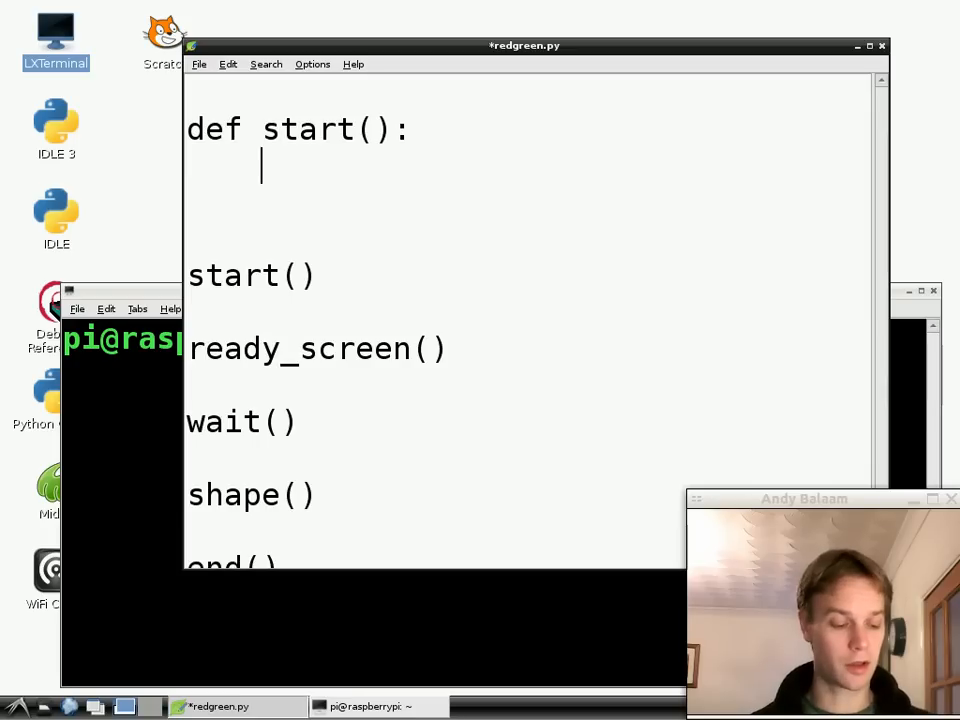
type("pass")
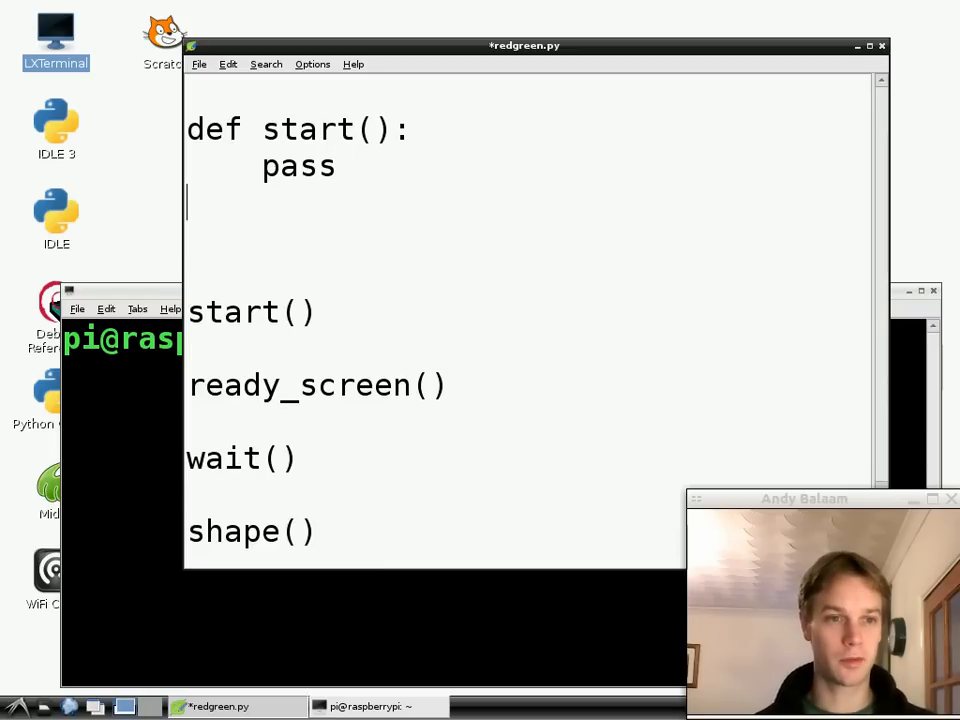
Write ready_screen(), wait(), shape() and end() stubs, each with an indented pass.
type("def re")
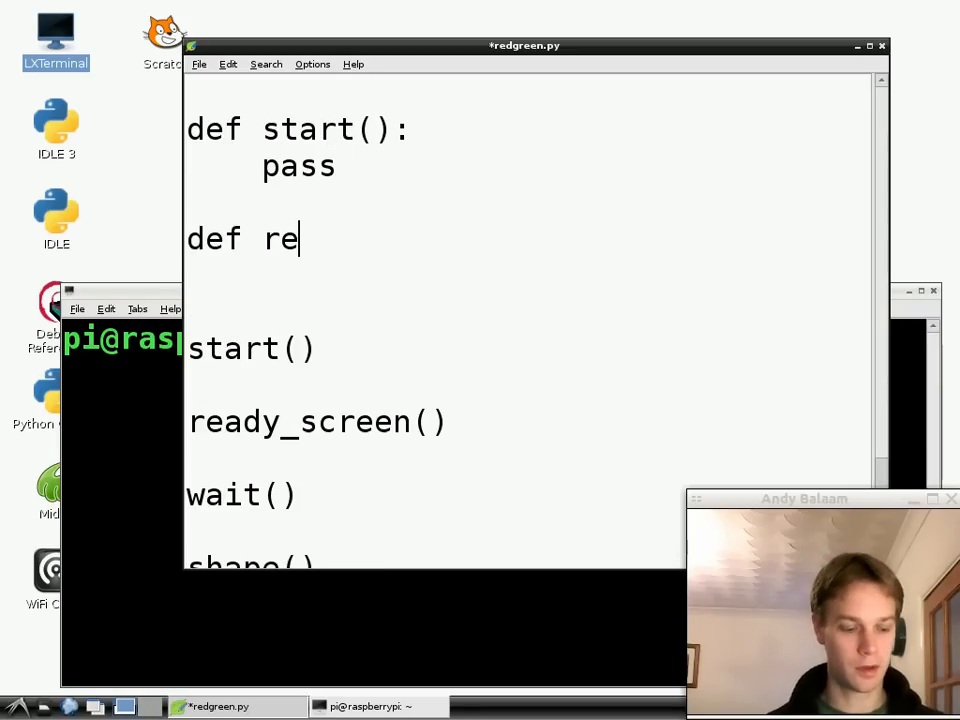
type("ad_screen():")
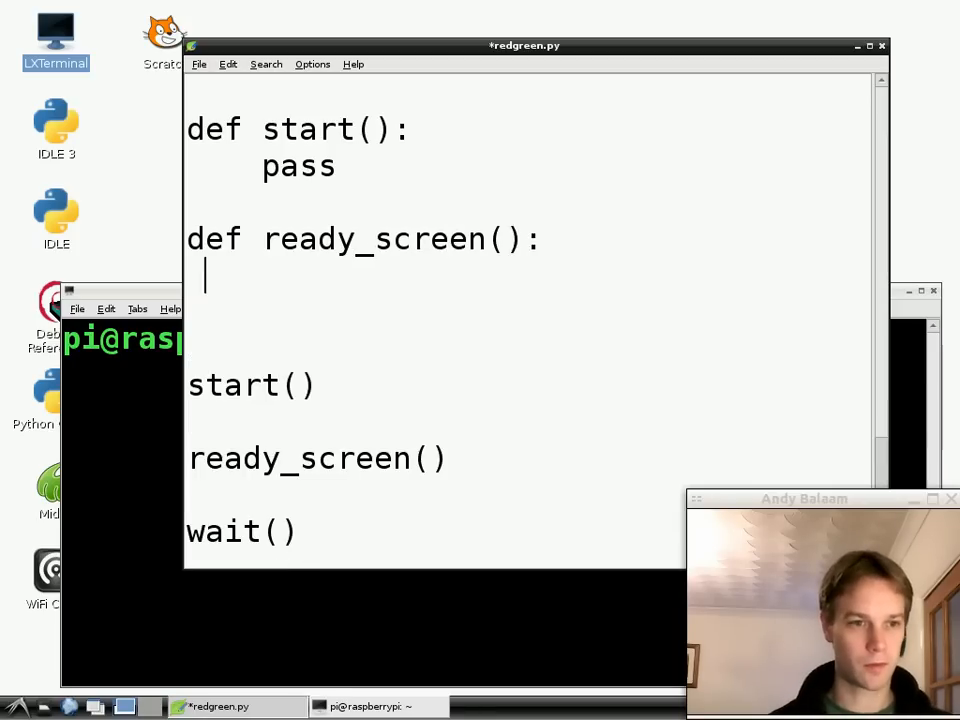
type("pass")
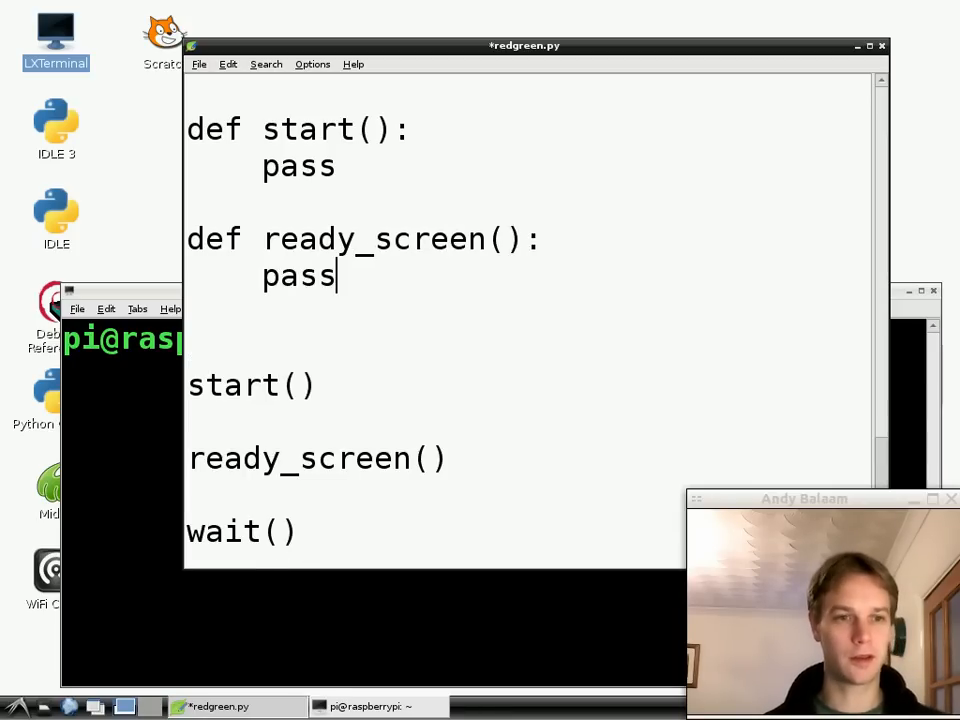
type("def rea")
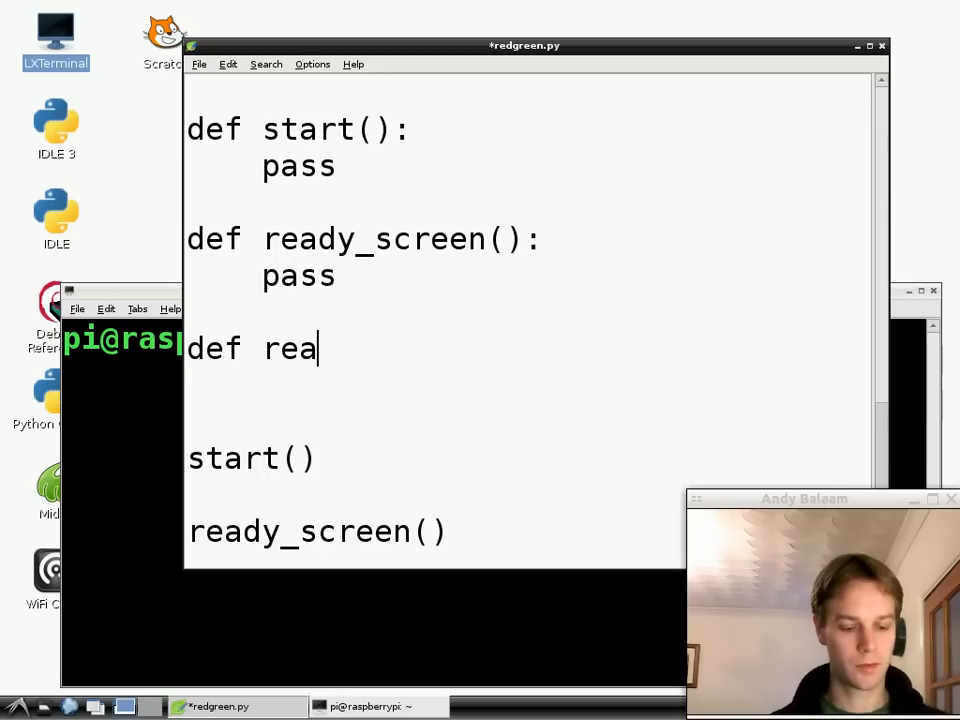
type("w")
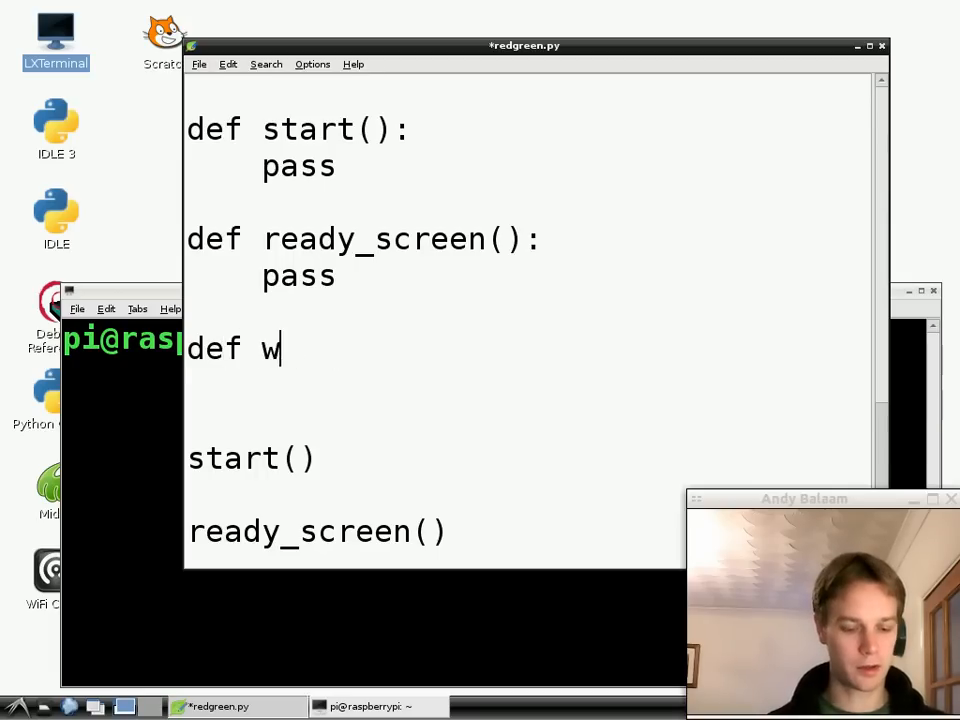
type("ait():")
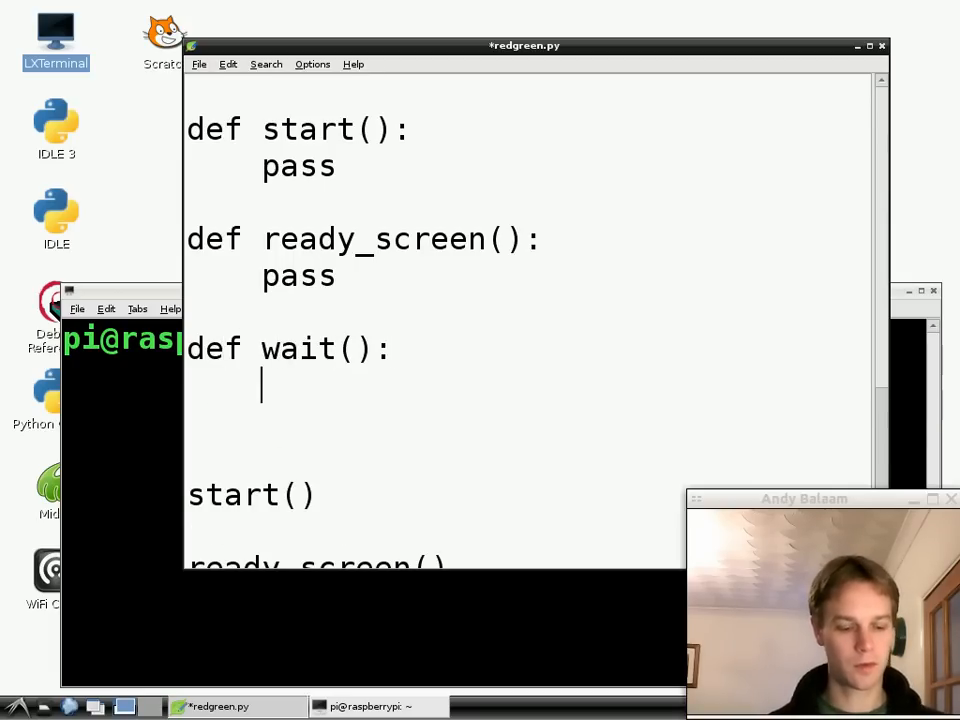
type("pass")
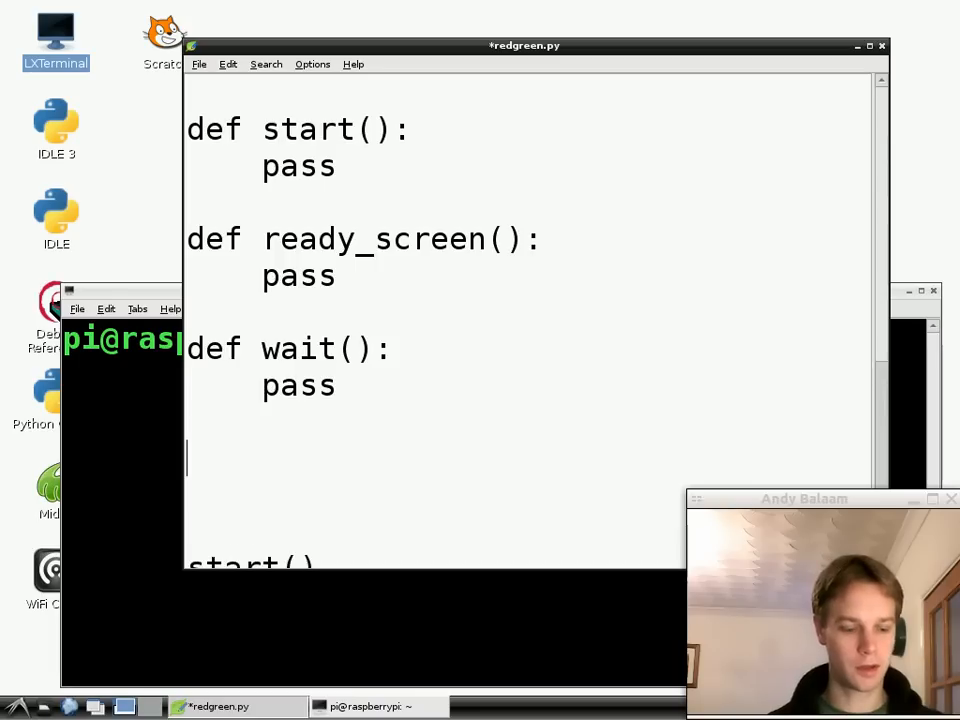
type("def sha")
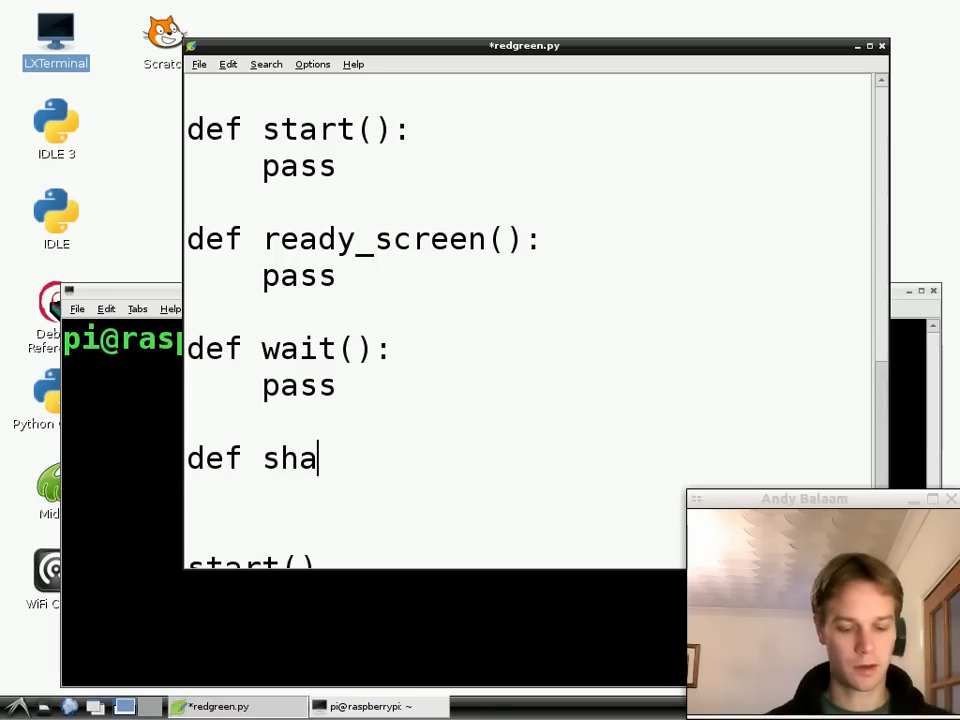
type("pe():")
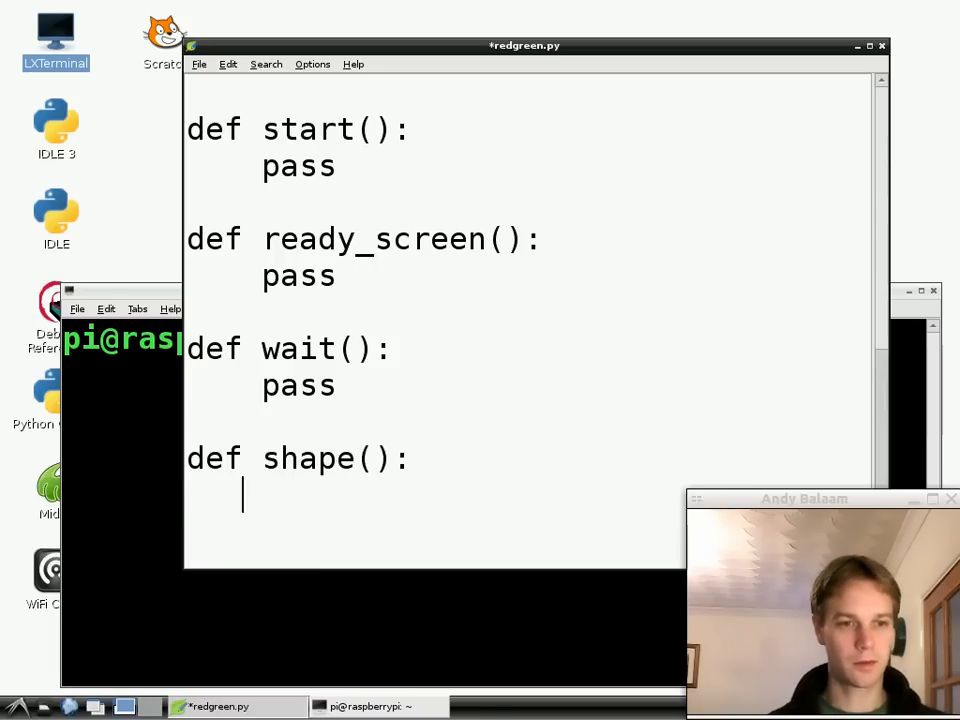
type("pass")
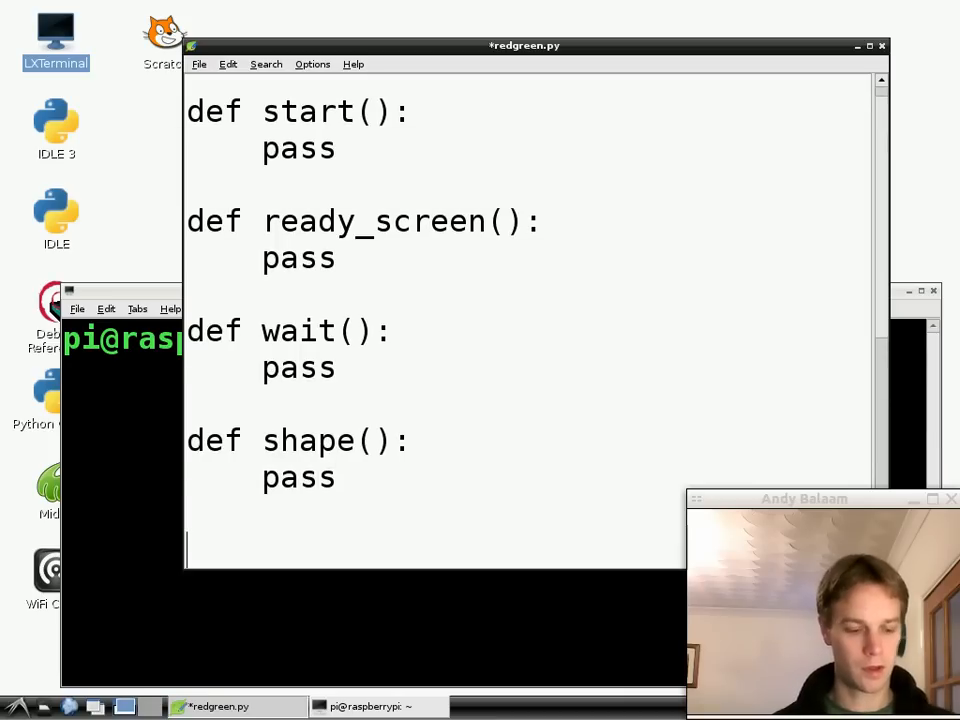
type("def end():")
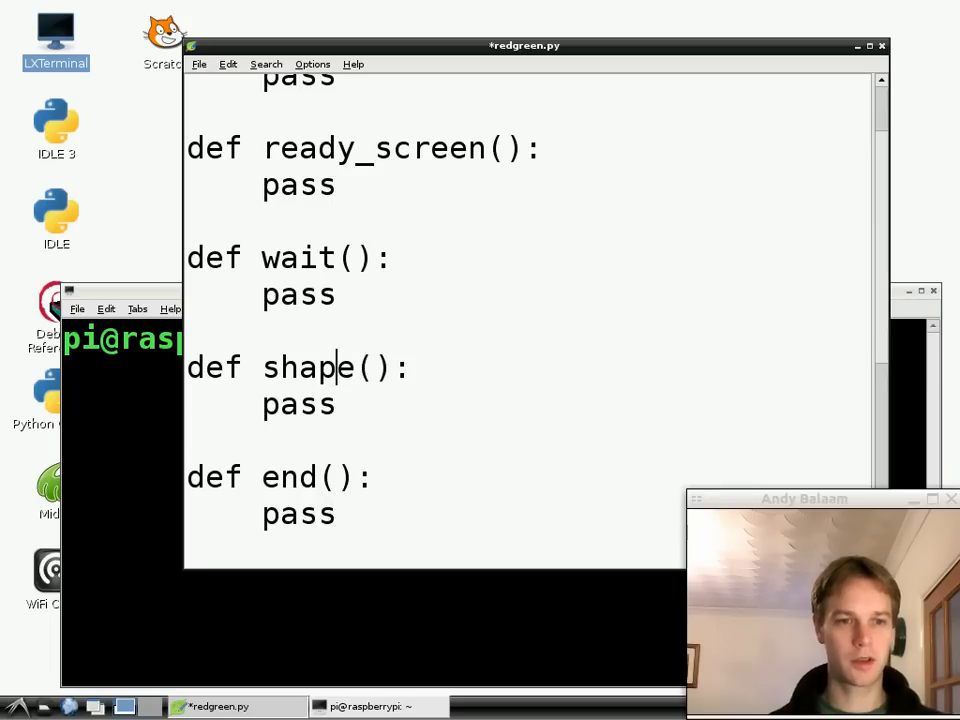
Select one of the stub lines in redgreen.py to point it out.
triple_click(300, 368)
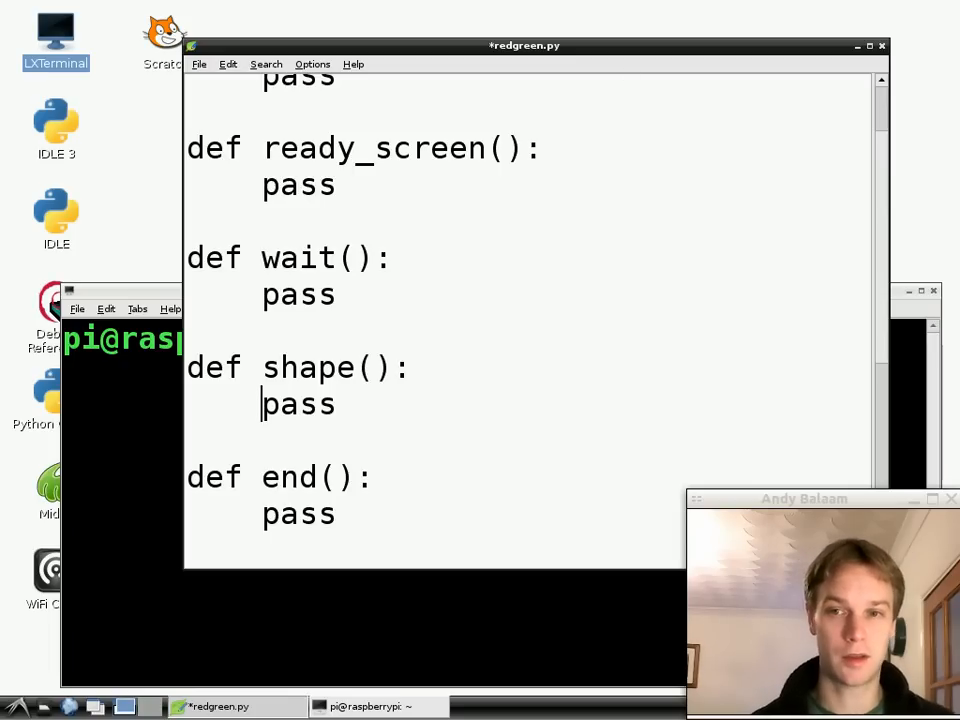
mouse_move(224, 198)
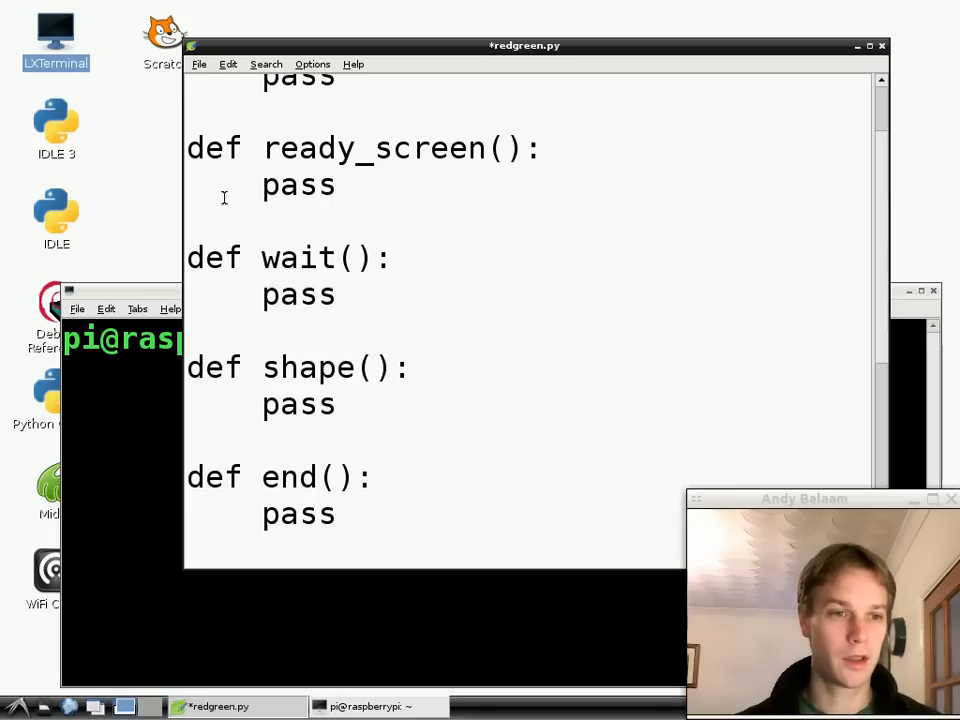
Save redgreen.py from the File menu after glancing at Edit.
left_click(200, 64)
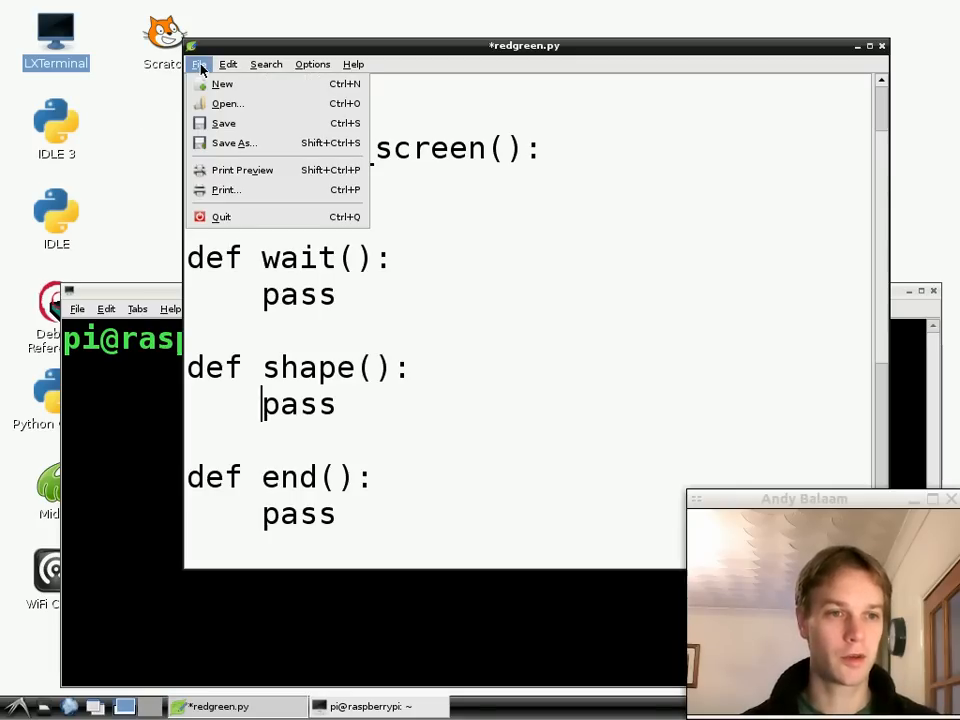
left_click(228, 64)
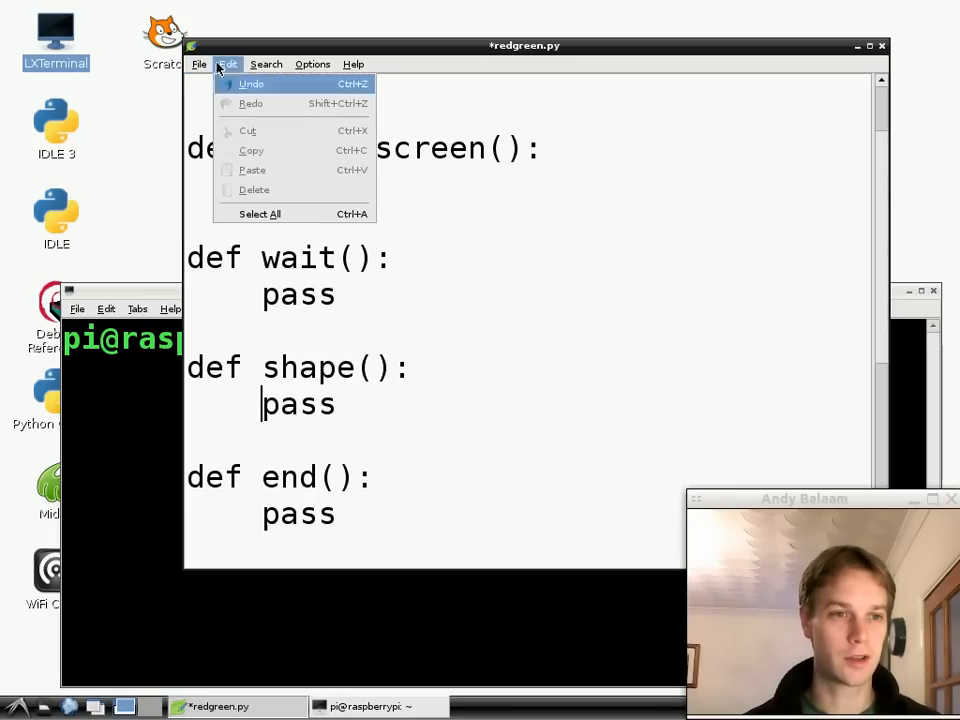
left_click(202, 64)
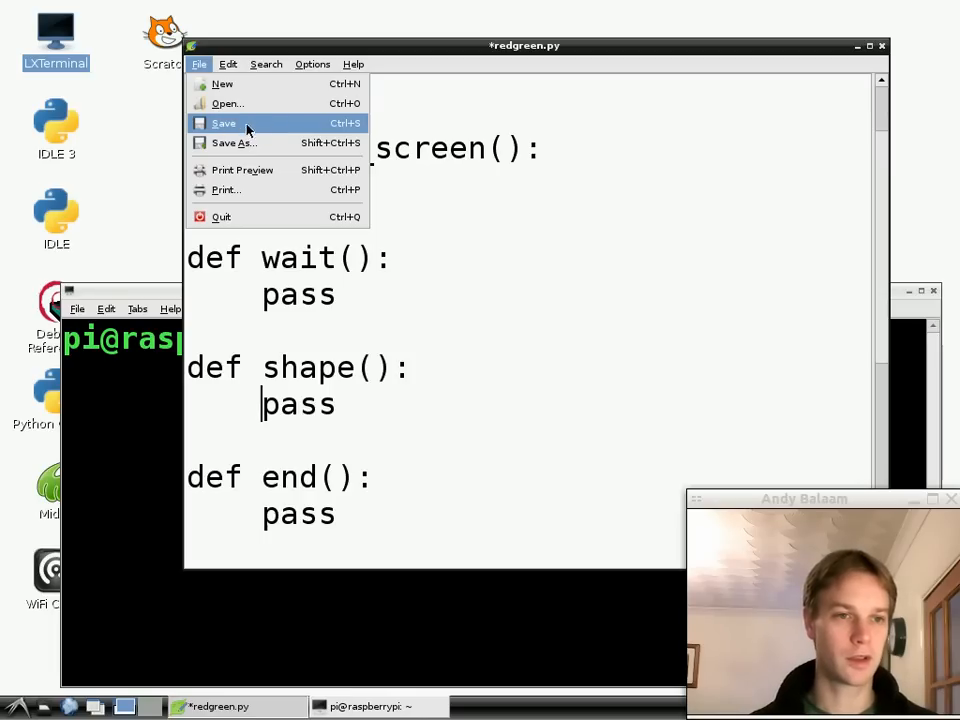
mouse_move(290, 130)
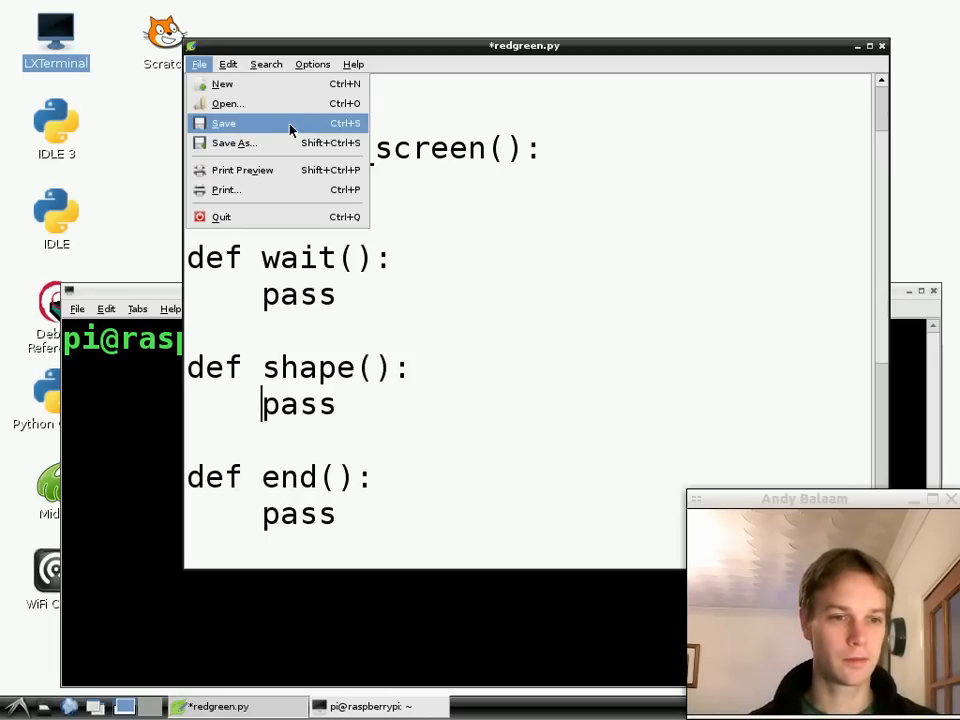
left_click(224, 122)
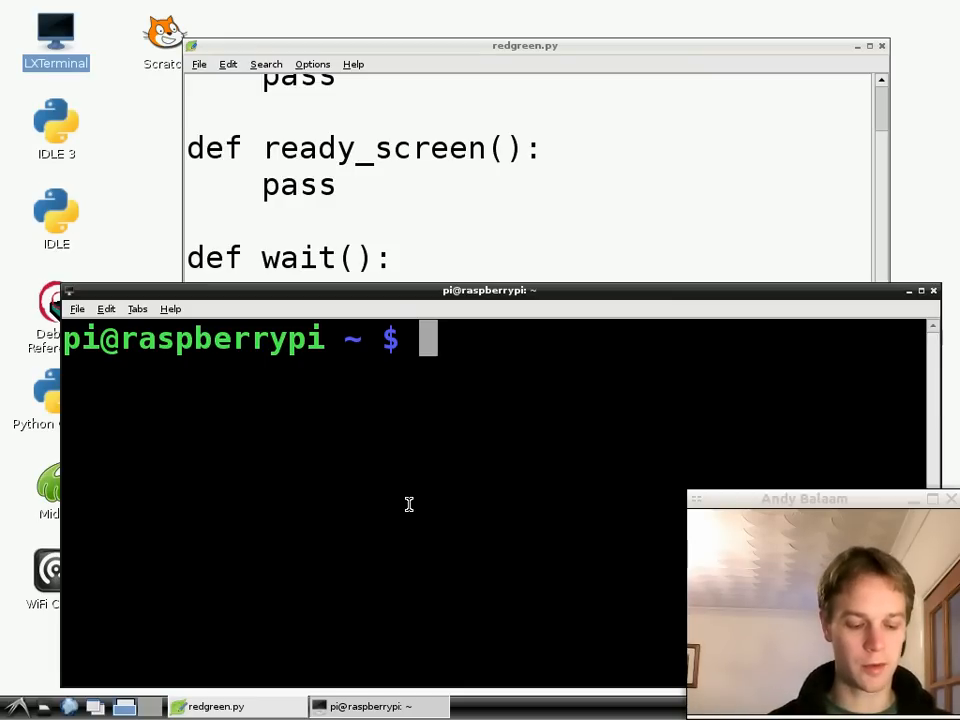
Run python redgreen.py in the terminal.
type("python")
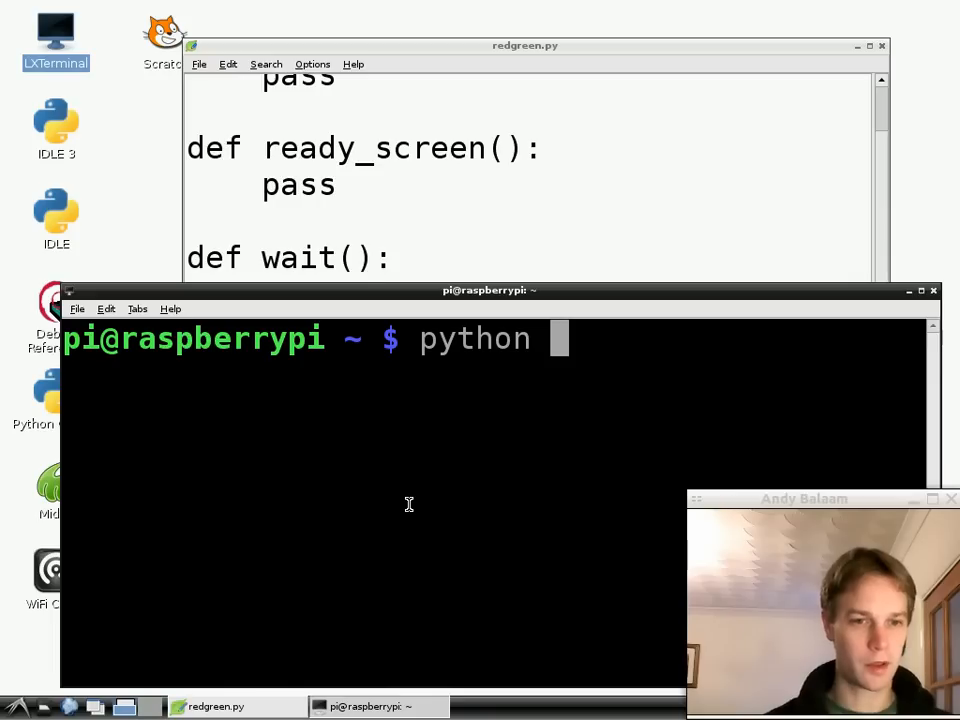
type("redgreen")
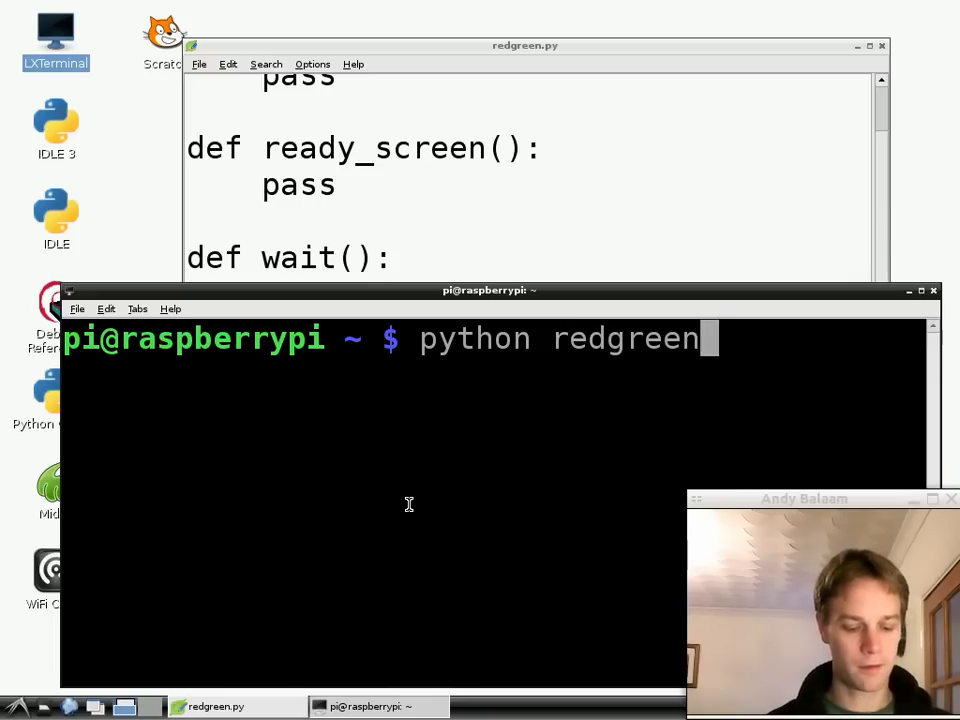
type(".py")
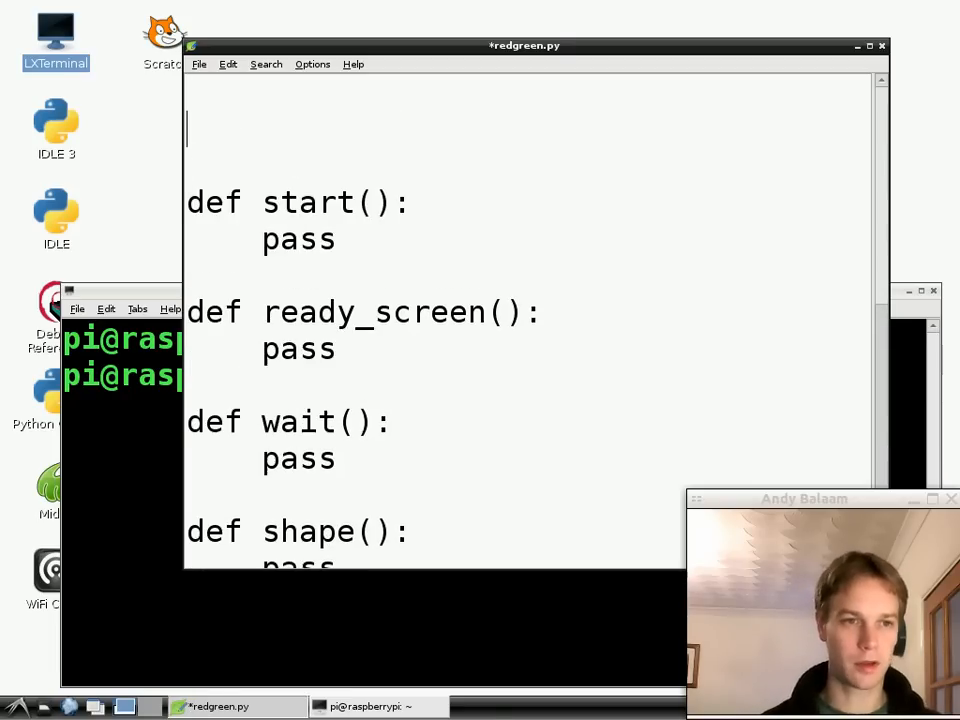
Add an import pygame line at the top and place the cursor after it.
type("import")
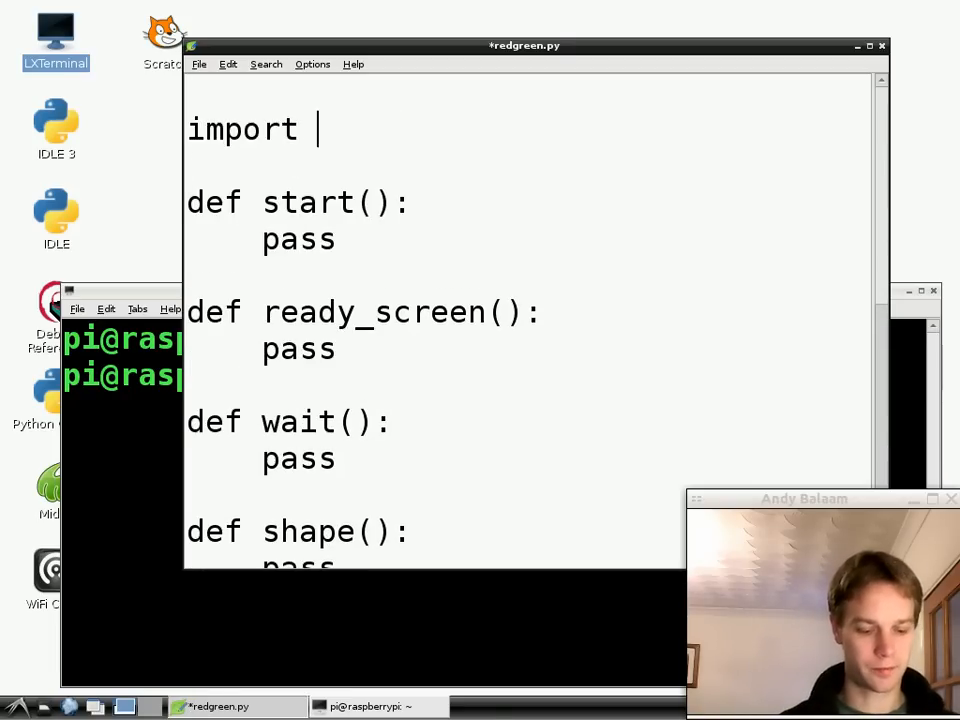
type("pygame")
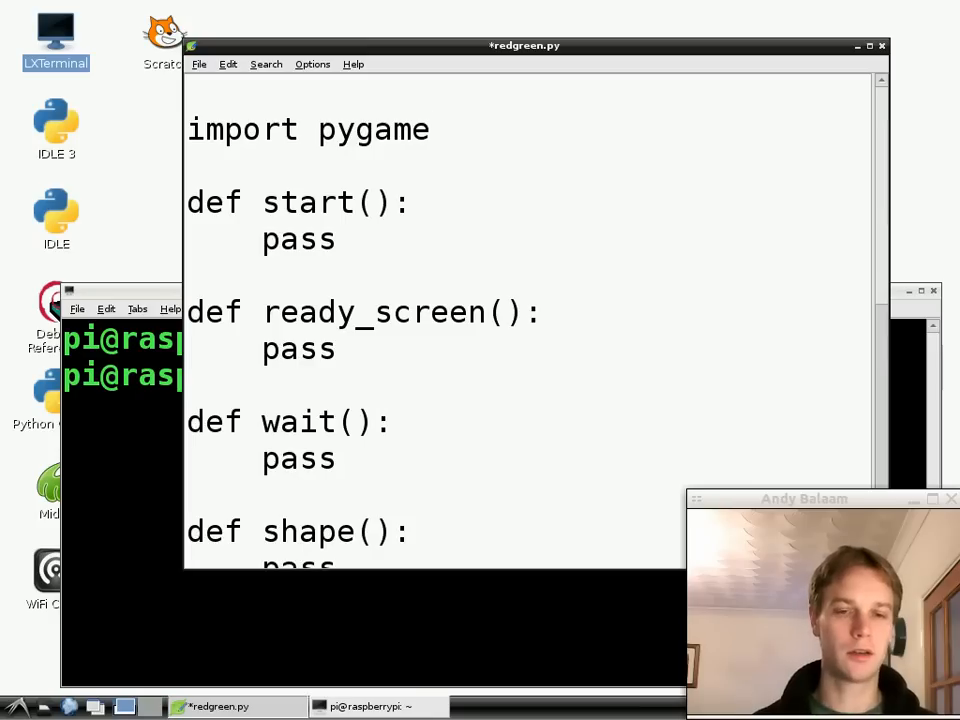
left_click(430, 128)
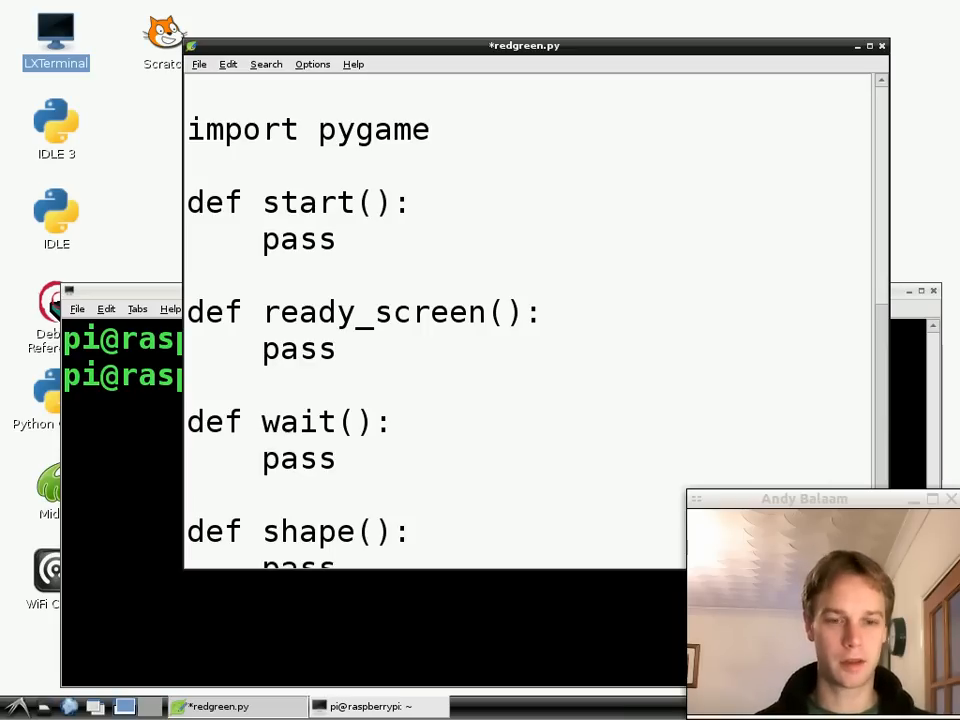
double_click(372, 128)
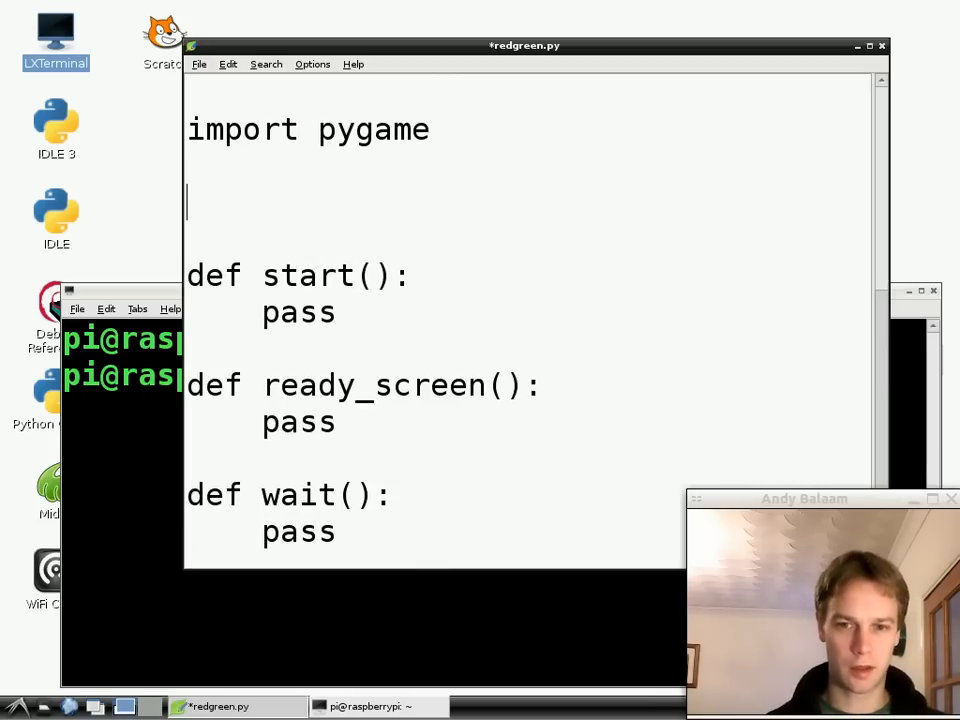
Add screen_size = 640, 480 below the import and point out 640 and 480.
type("scr")
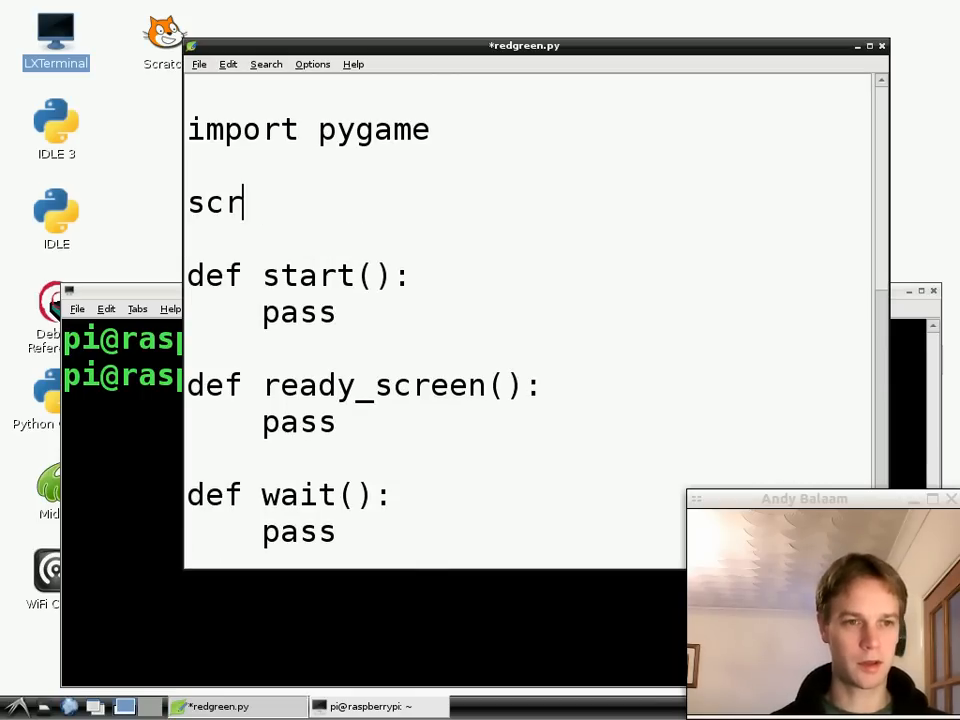
type("een_sizwe")
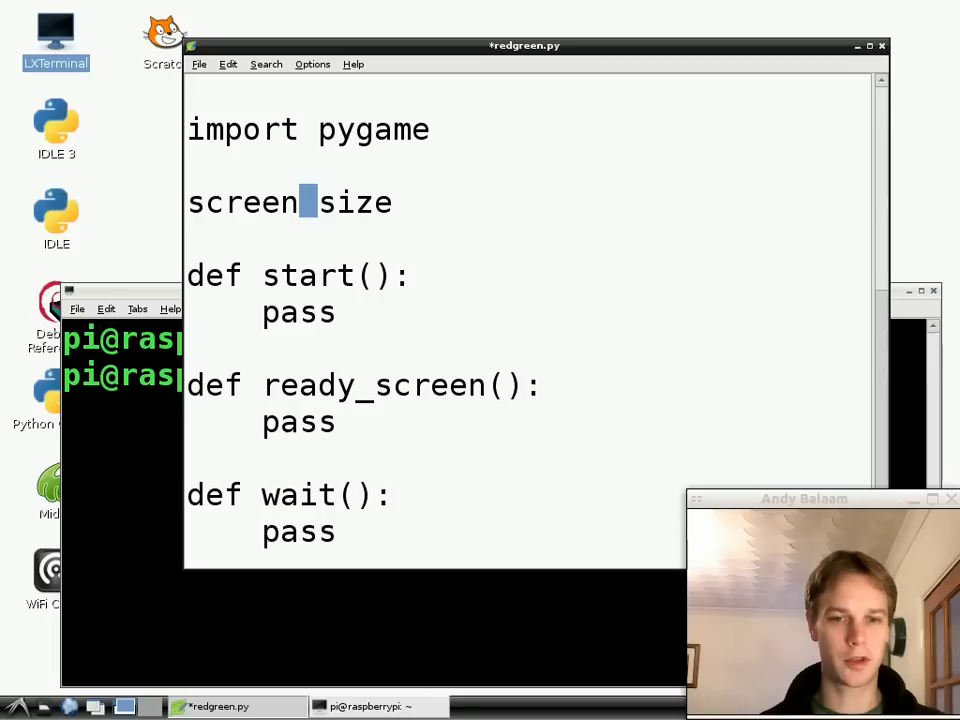
type("_")
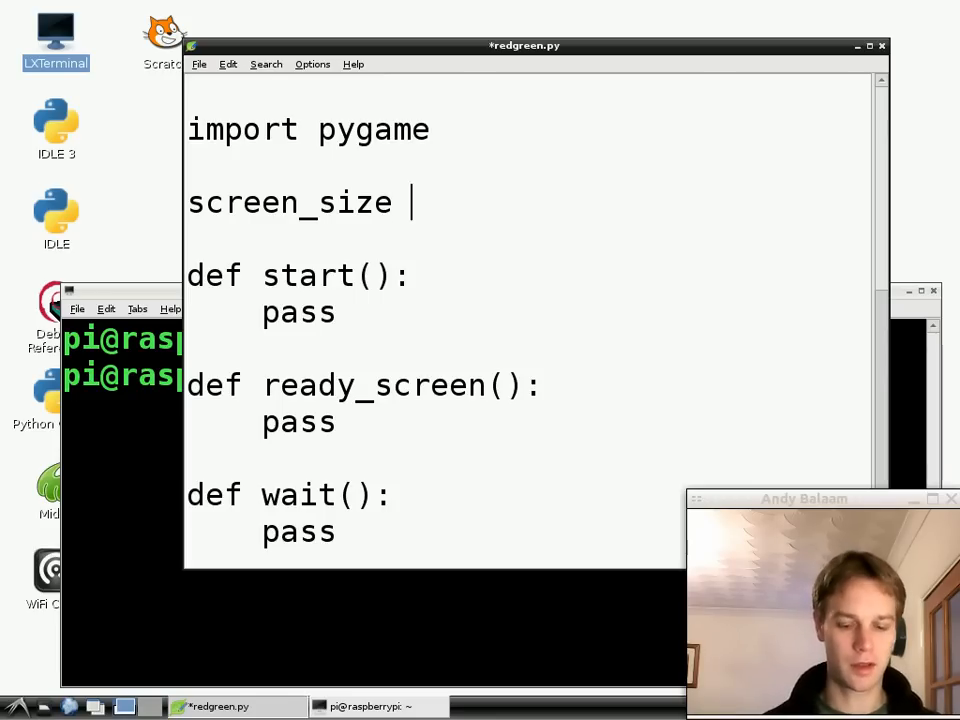
type("= 64")
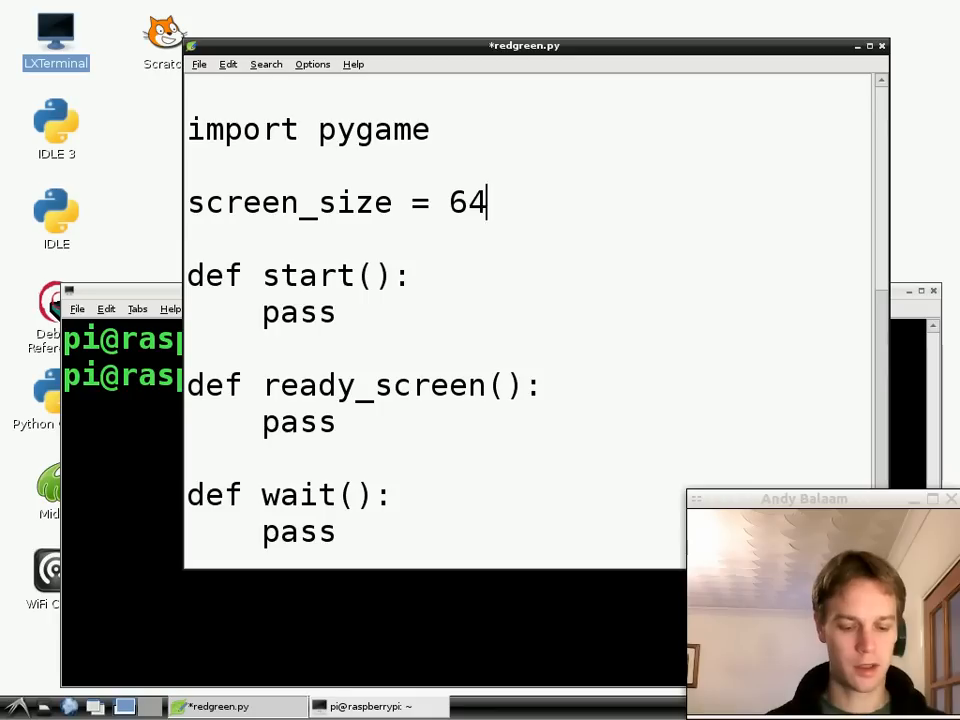
type("0, 480")
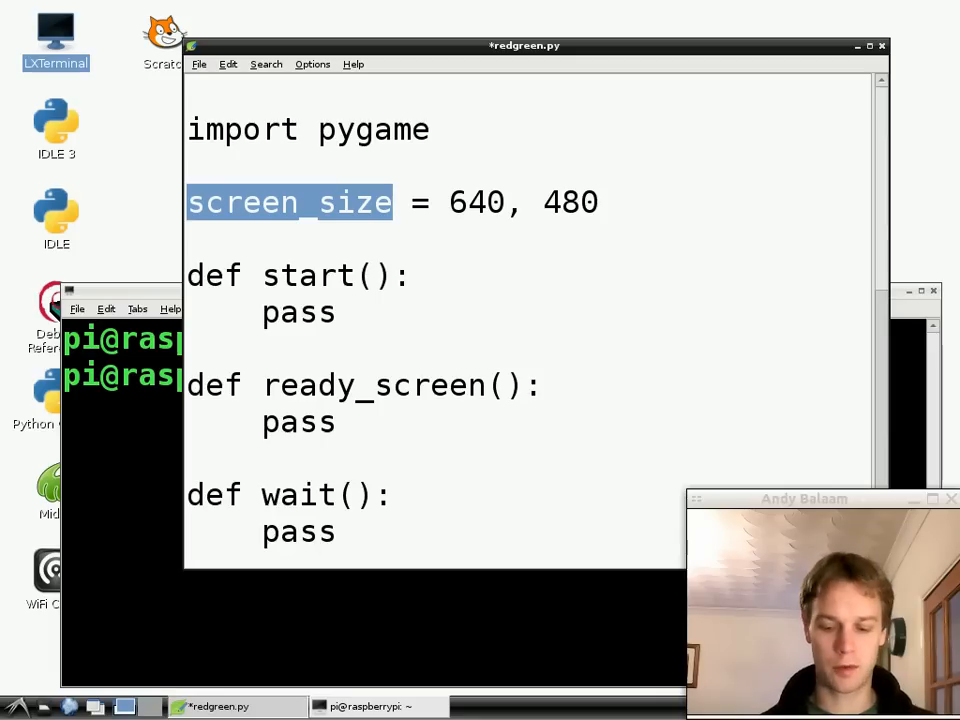
left_click(448, 202)
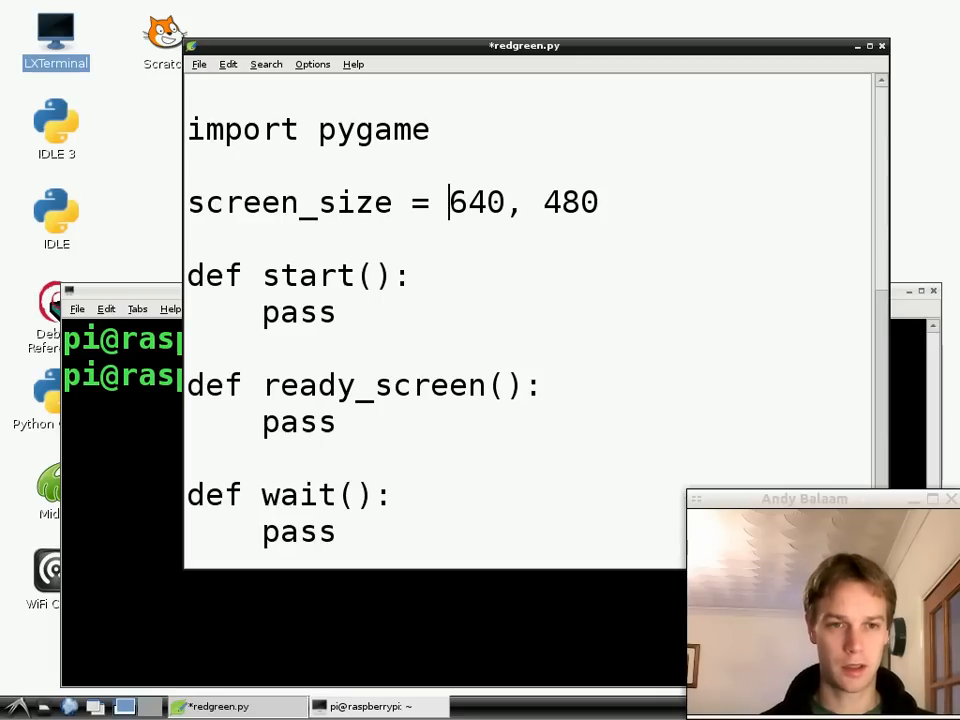
double_click(478, 202)
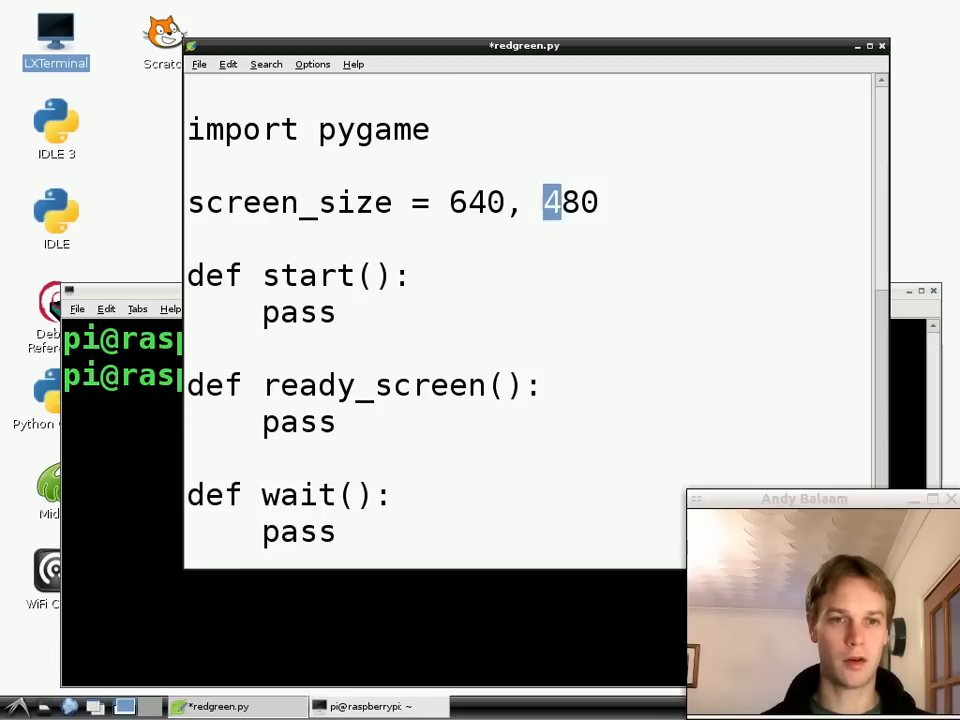
double_click(568, 202)
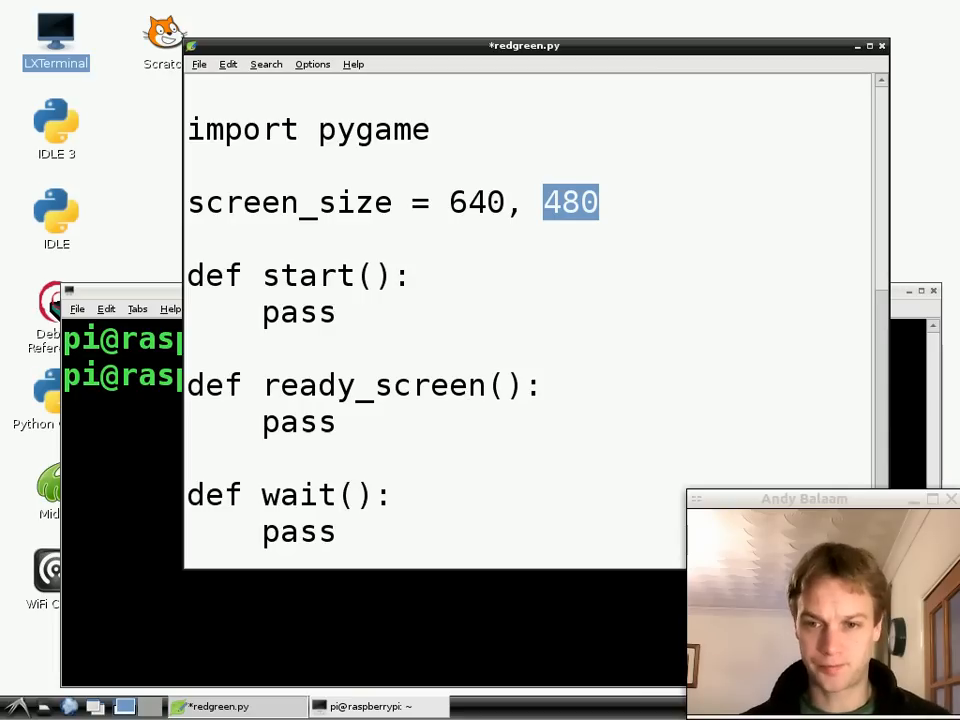
mouse_move(496, 284)
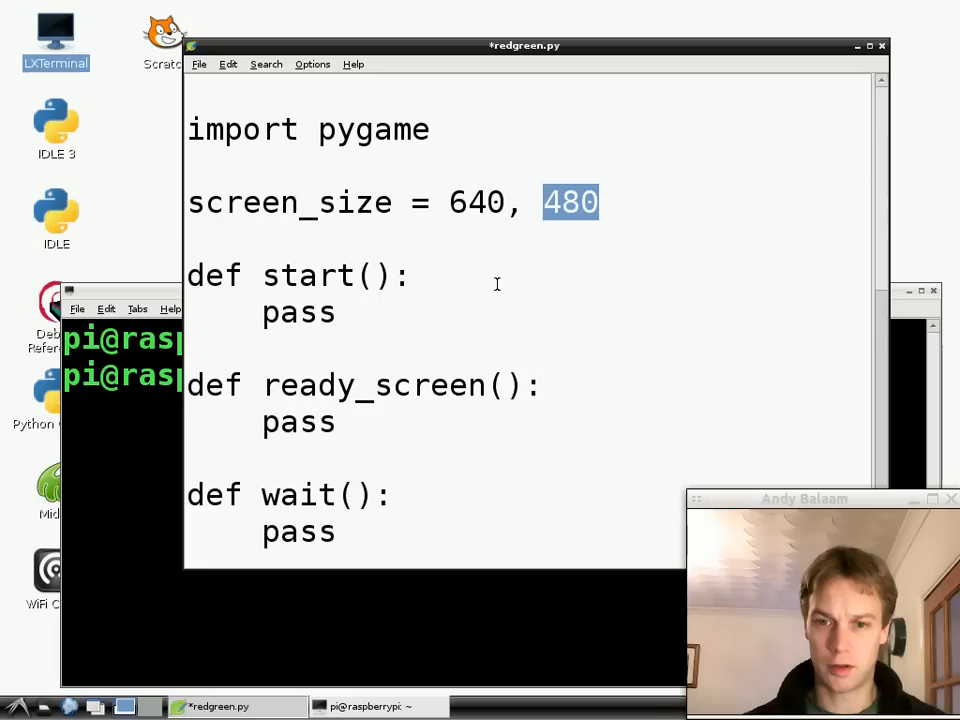
mouse_move(376, 330)
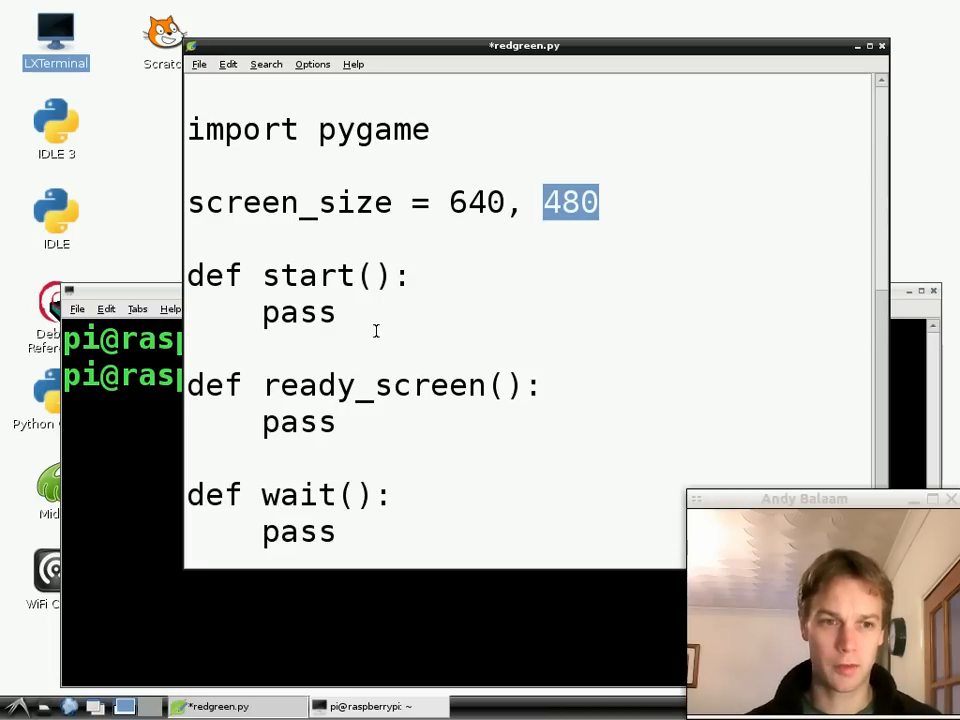
Replace the pass in start() with pygame.init().
left_click(600, 202)
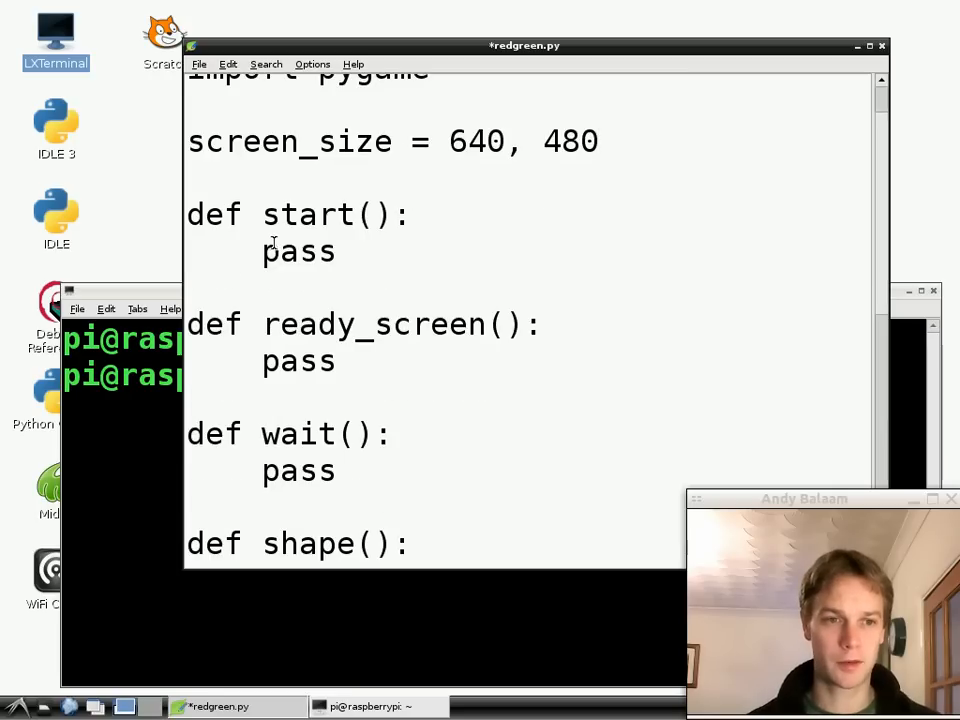
double_click(298, 252)
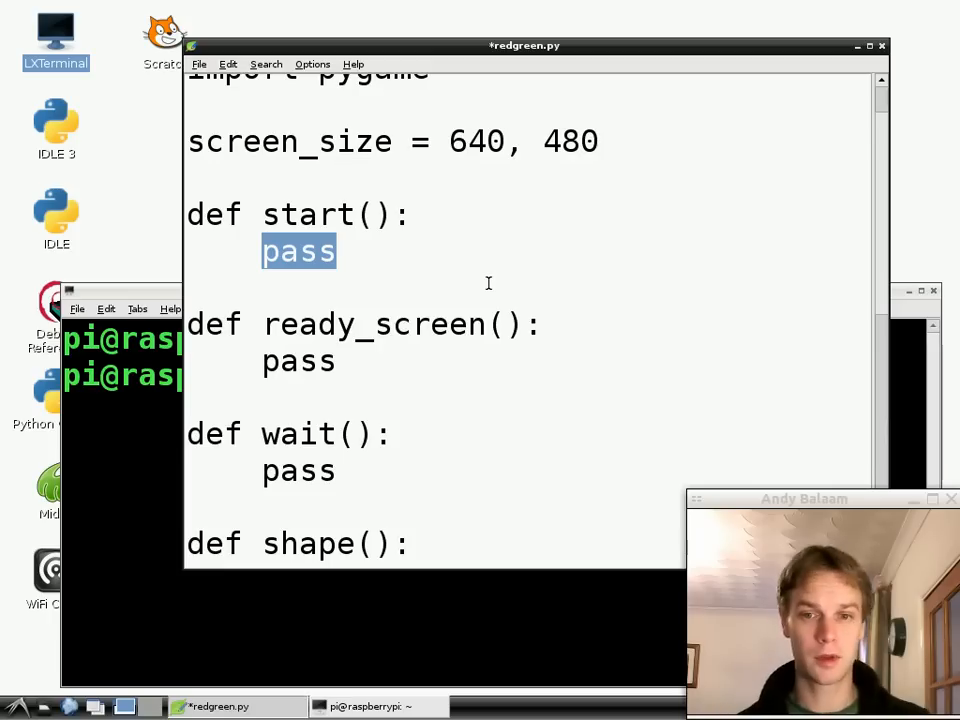
key("Delete")
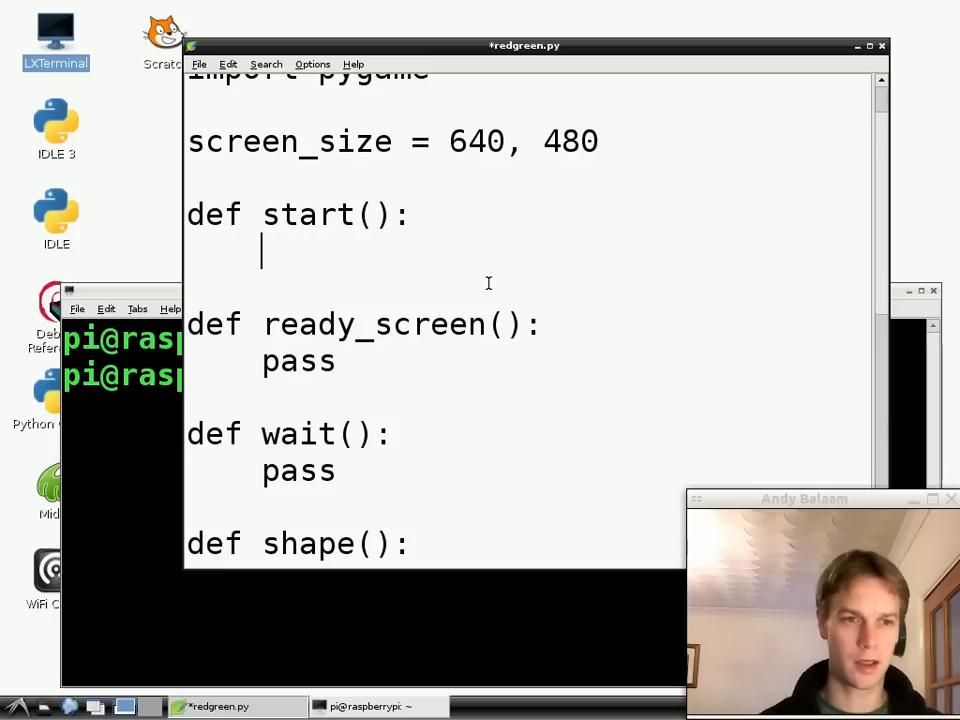
type("py")
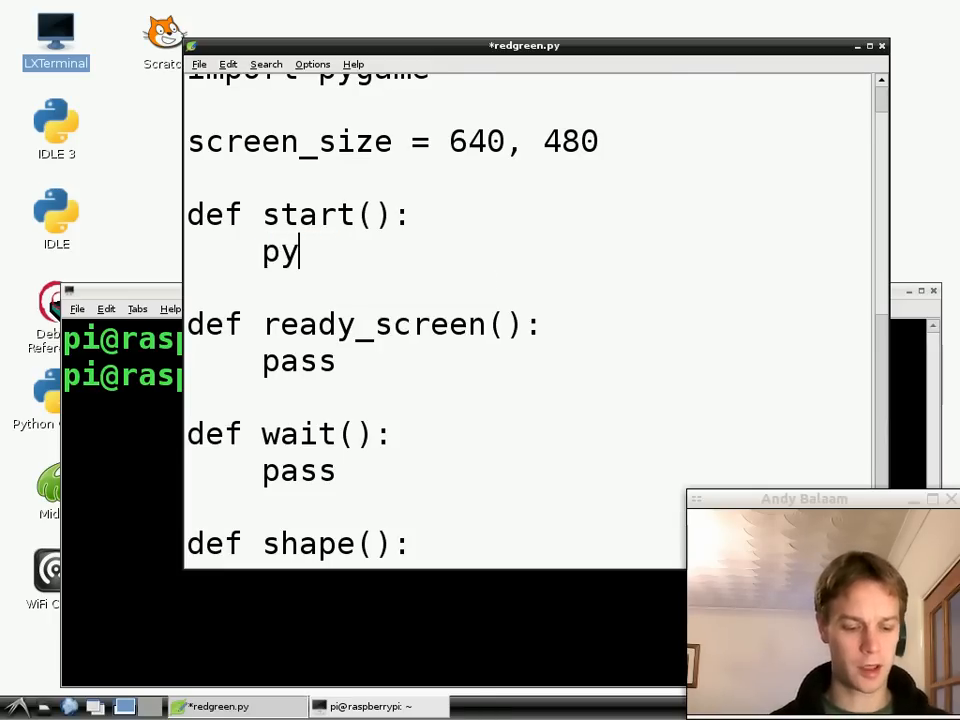
type("game.init")
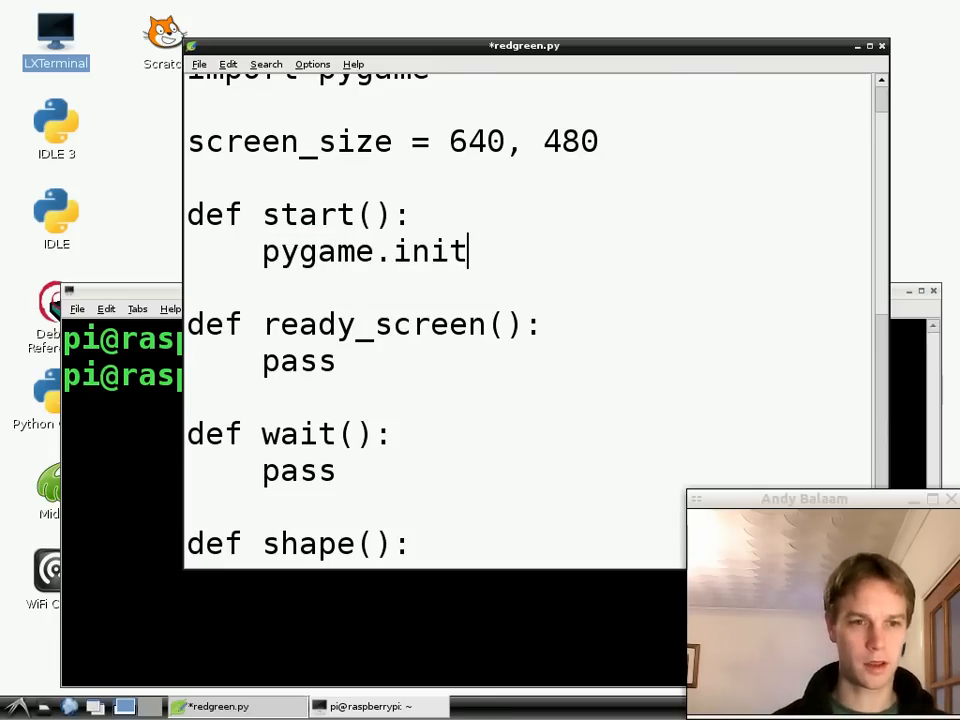
type("()")
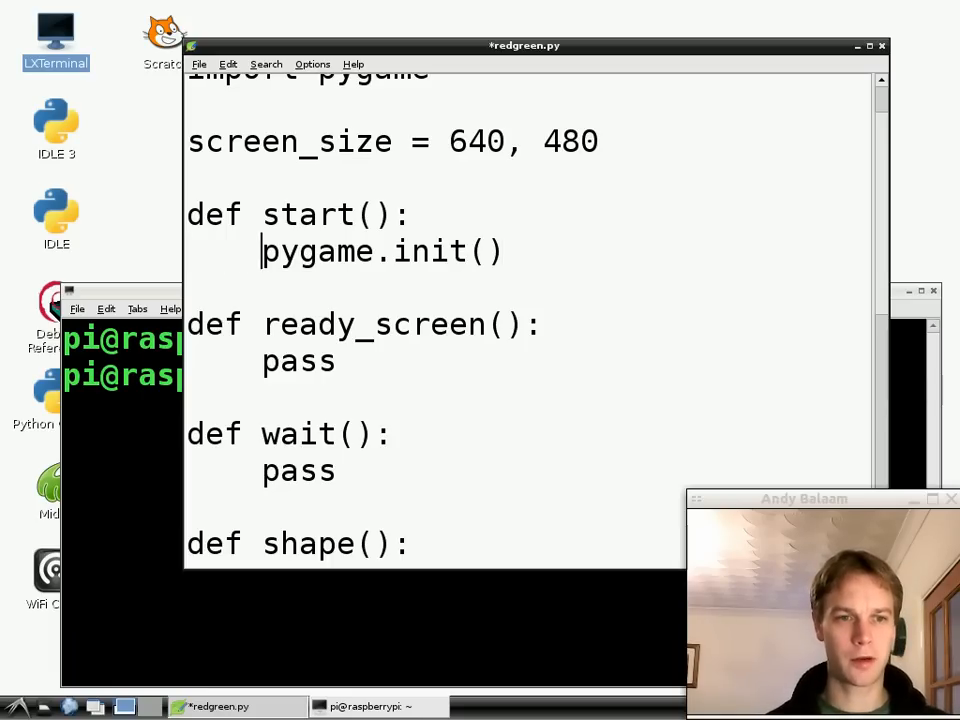
Highlight pygame, init and start in turn to explain the init call.
double_click(316, 252)
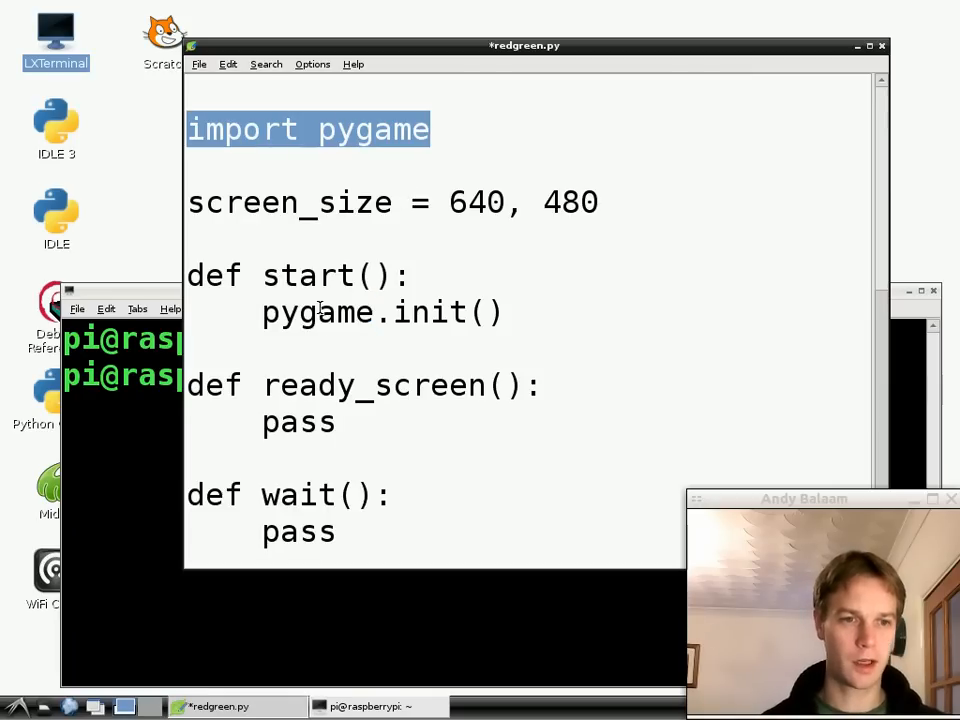
double_click(316, 312)
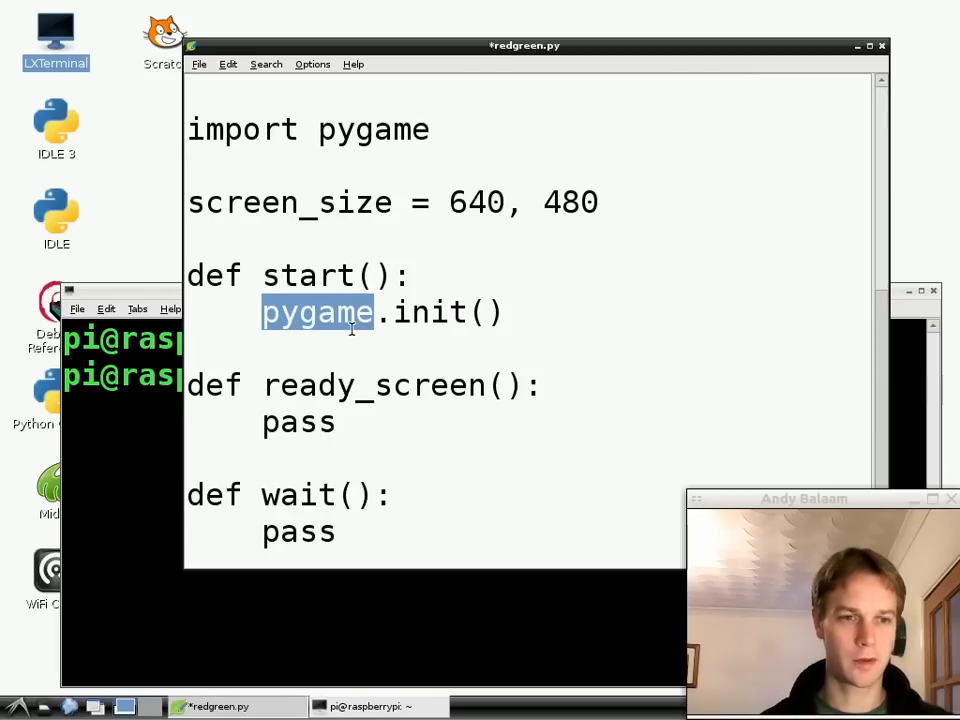
left_click(384, 312)
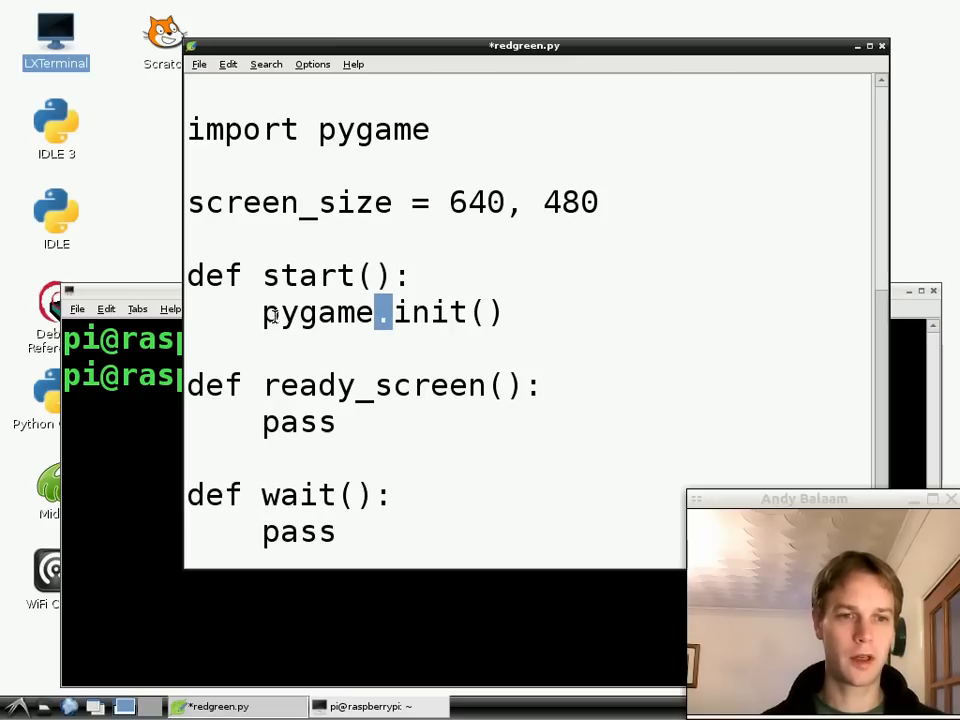
double_click(420, 312)
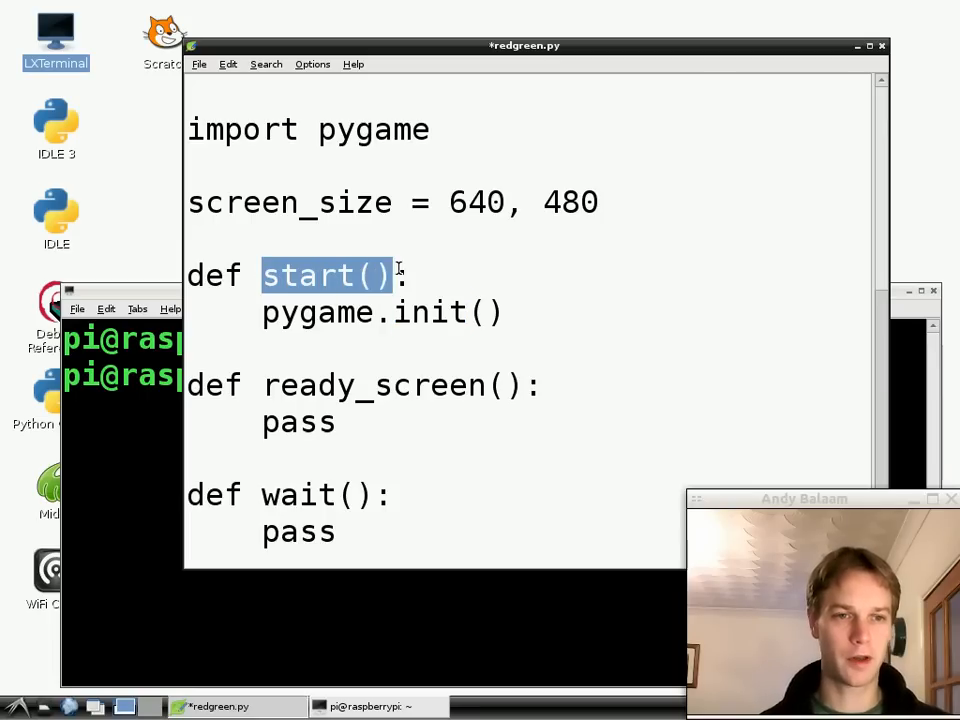
double_click(436, 312)
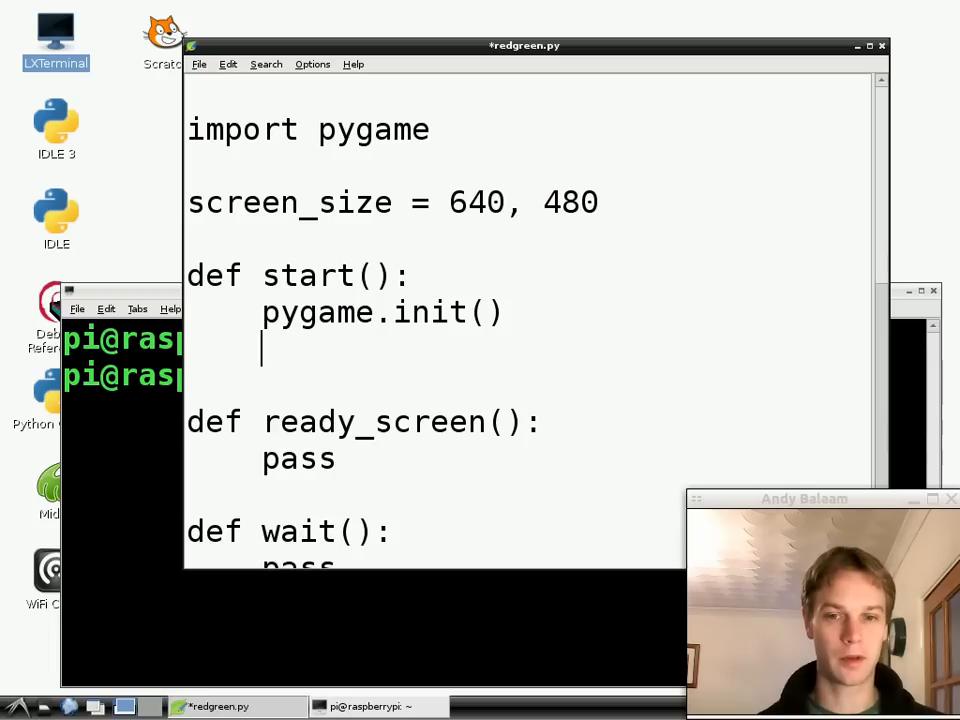
Write screen = pygame.display.set_mode on the line after pygame.init().
type("sc")
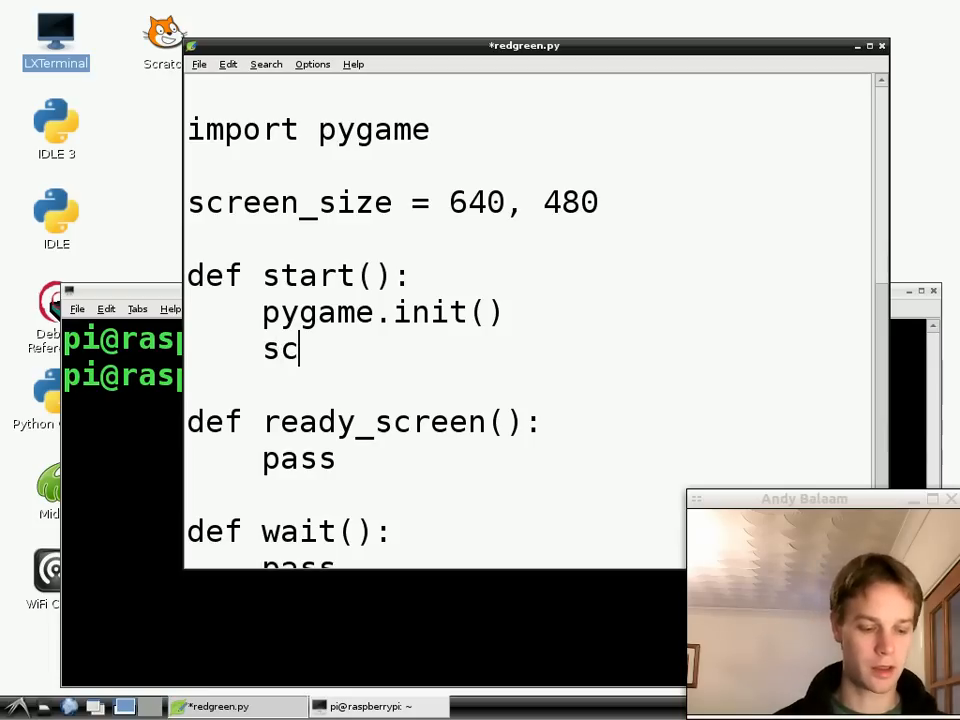
type("reen =")
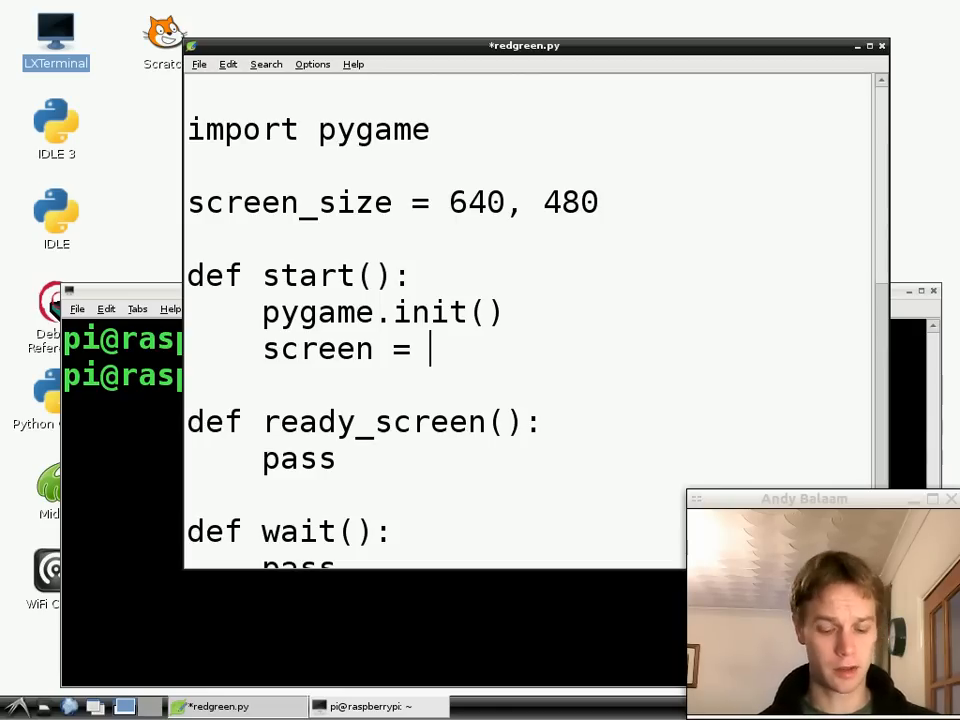
type("p")
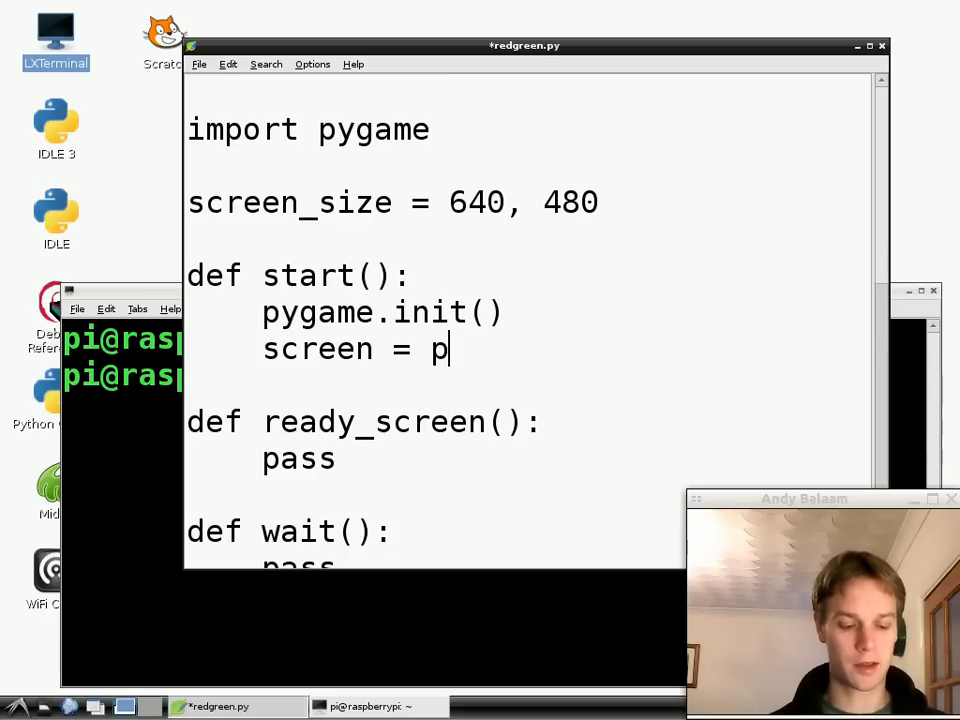
type("ygame")
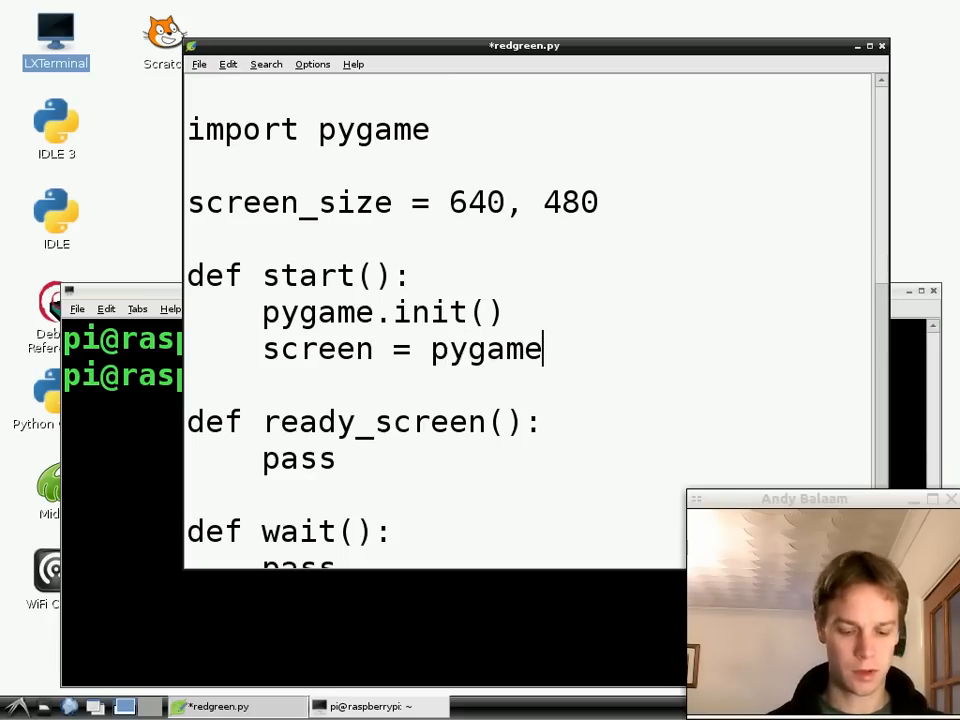
type(".display")
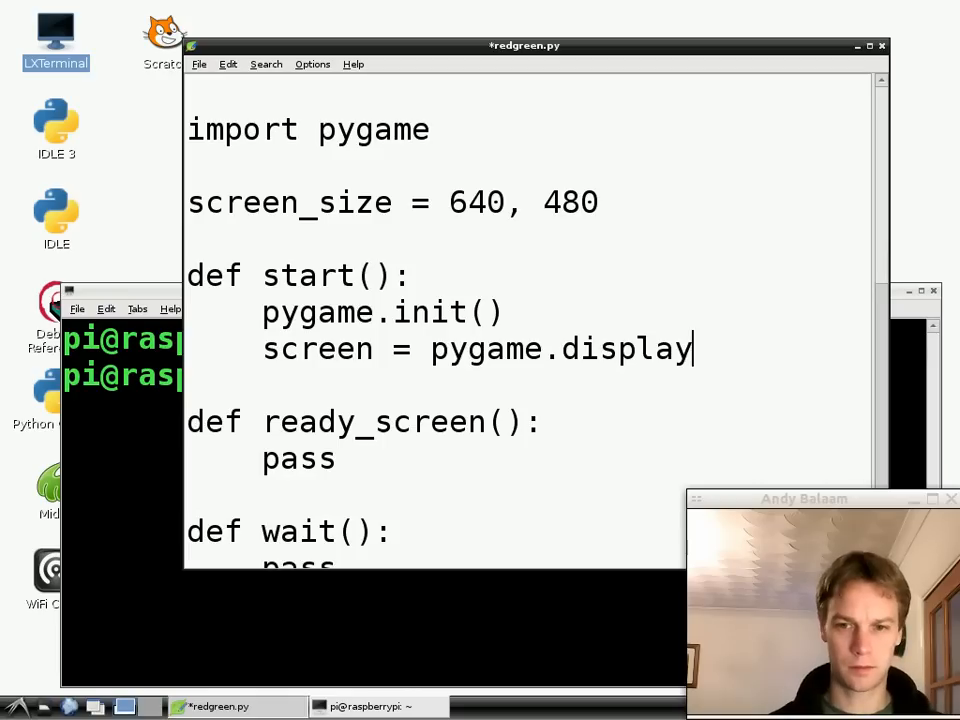
type(".set_m")
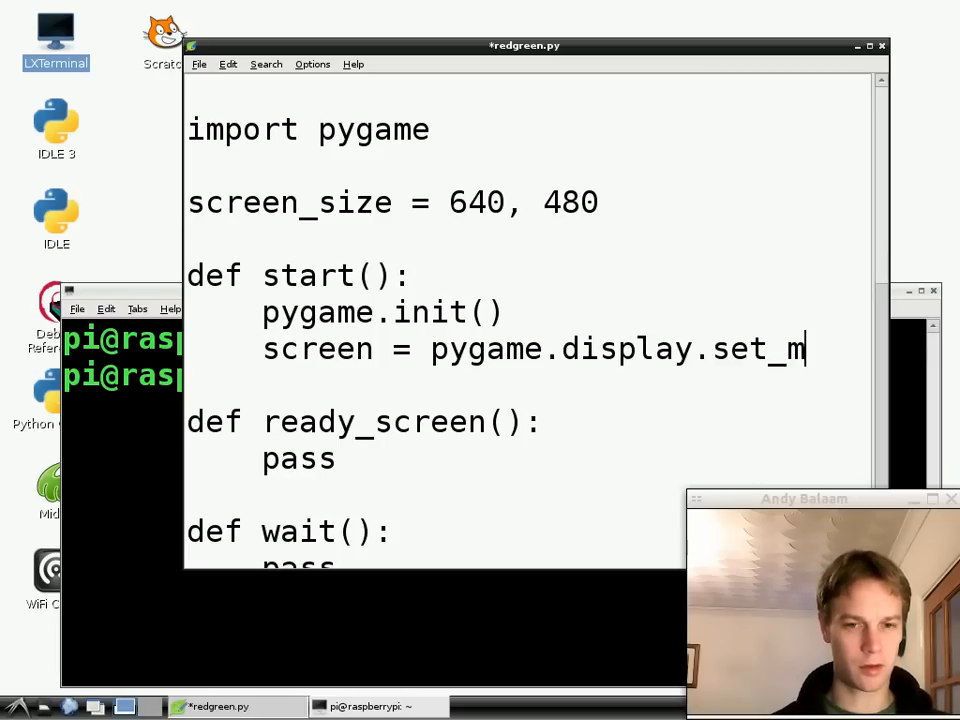
type("ode")
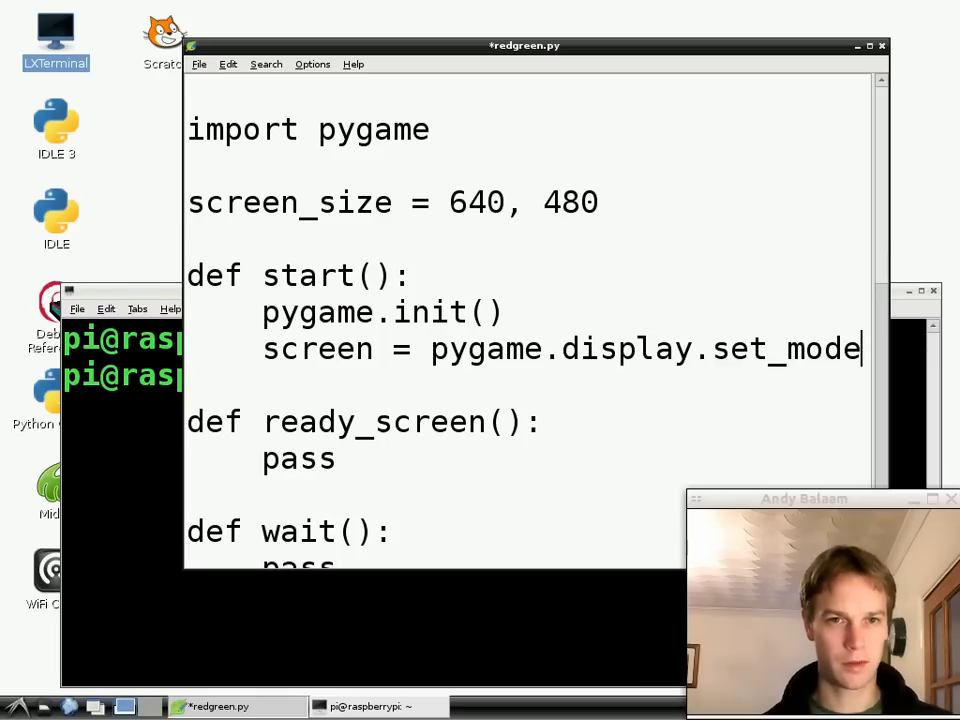
mouse_move(588, 58)
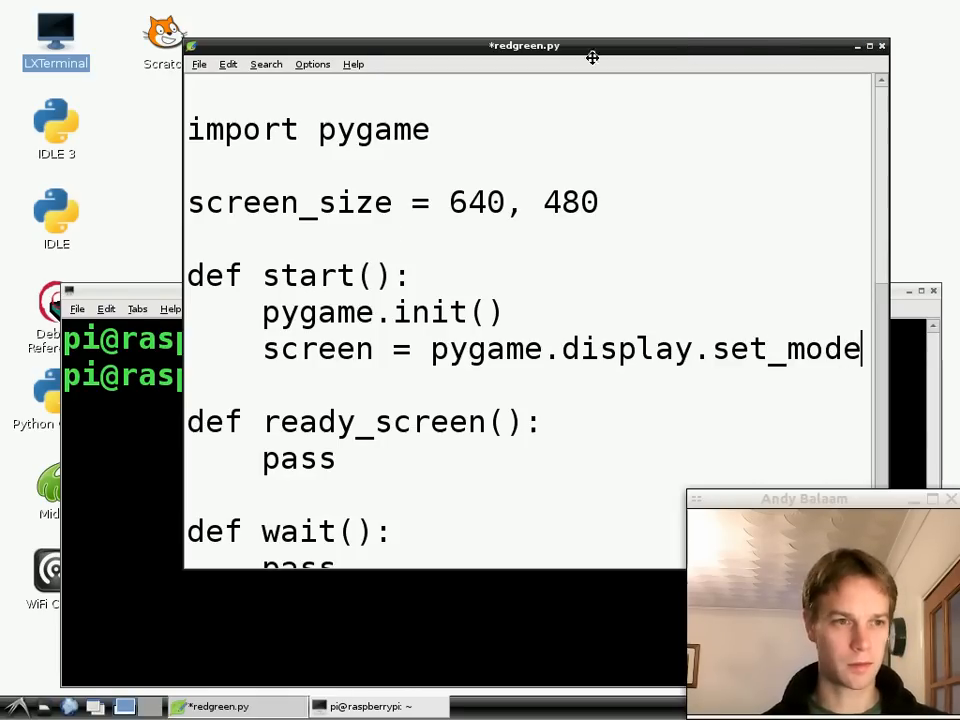
Move Leafpad to the left edge and complete set_mode( screen_size ) in start().
left_click_drag(524, 44, 344, 56)
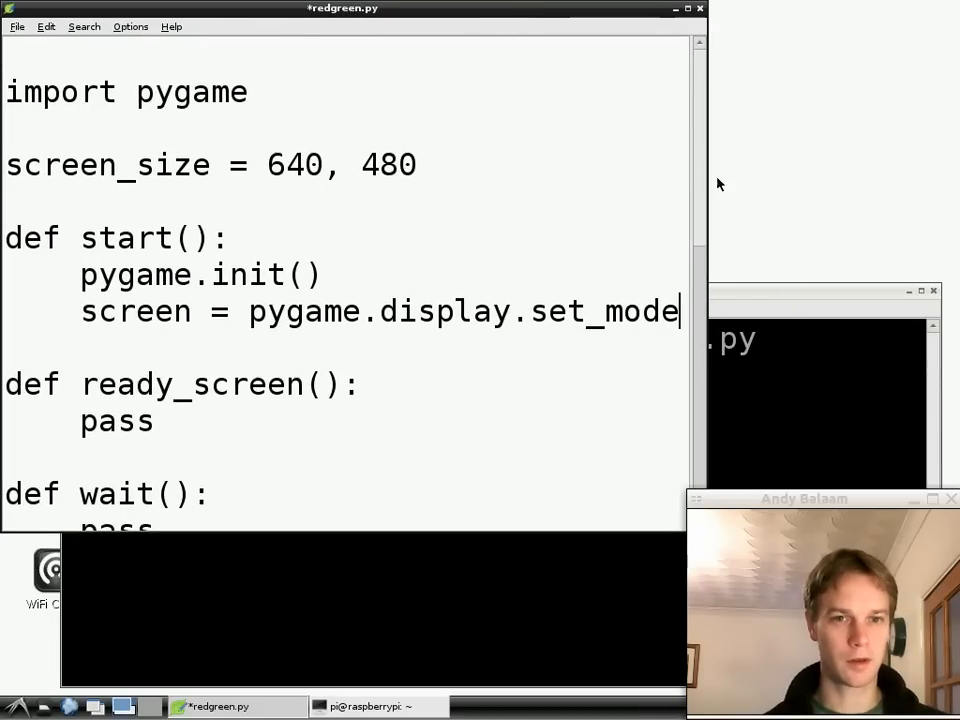
mouse_move(708, 178)
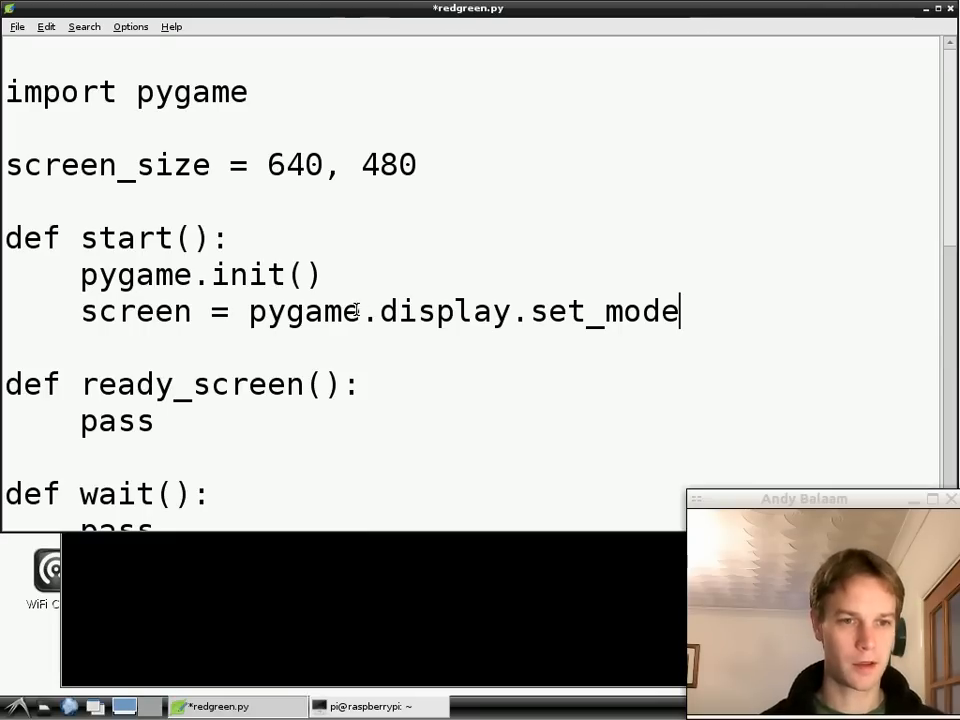
double_click(444, 312)
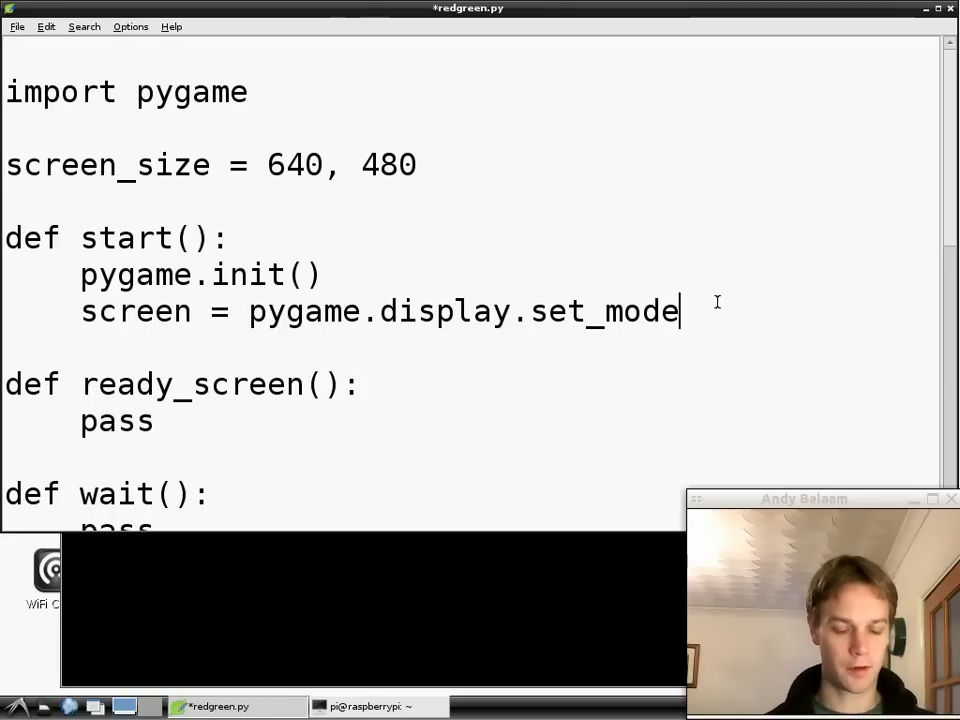
type("( screen")
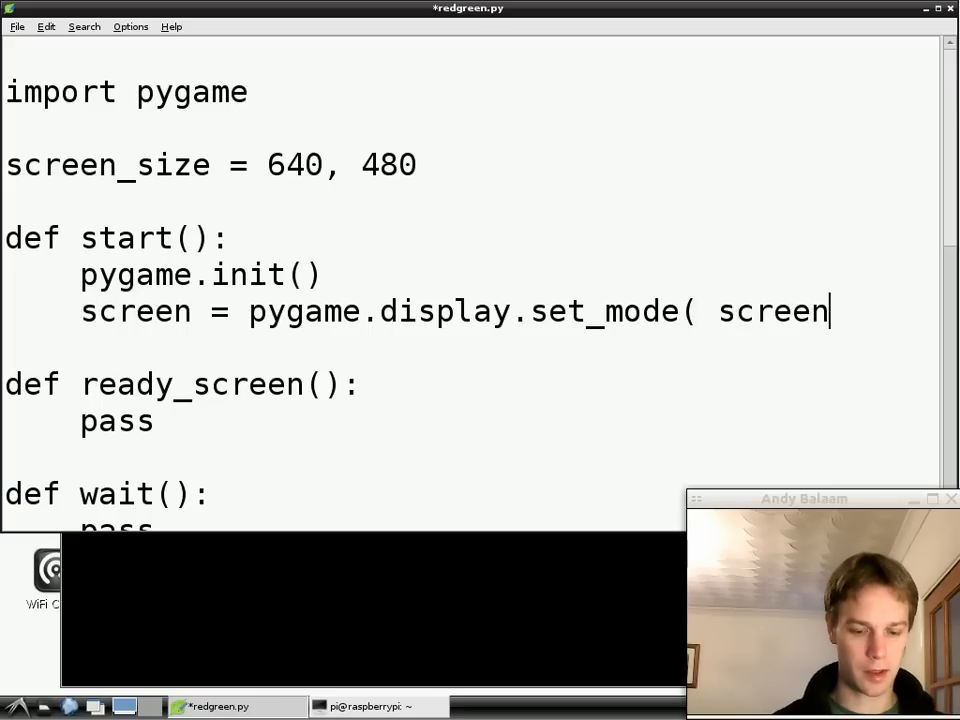
type("_size")
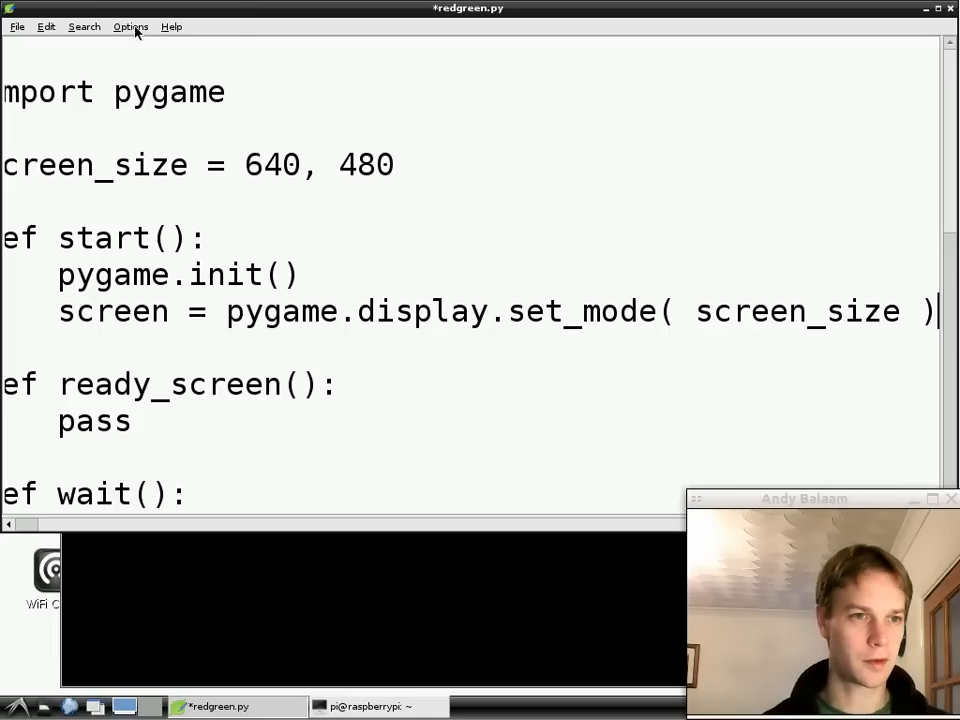
left_click(128, 26)
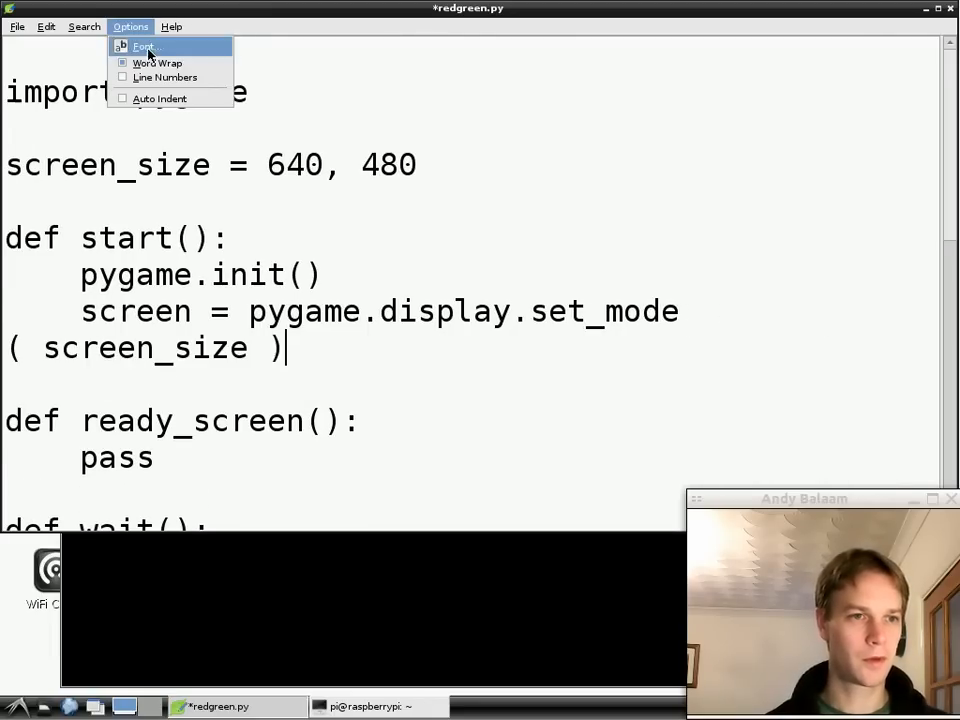
Choose a smaller editor font so the set_mode( screen_size ) line fits on one line.
left_click(150, 48)
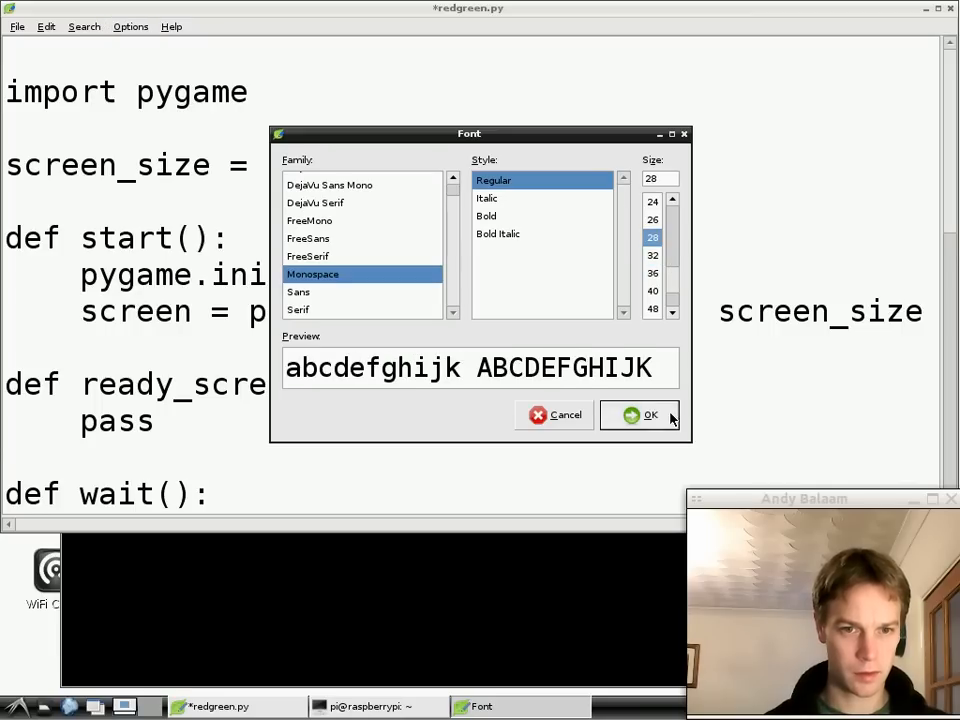
left_click(648, 414)
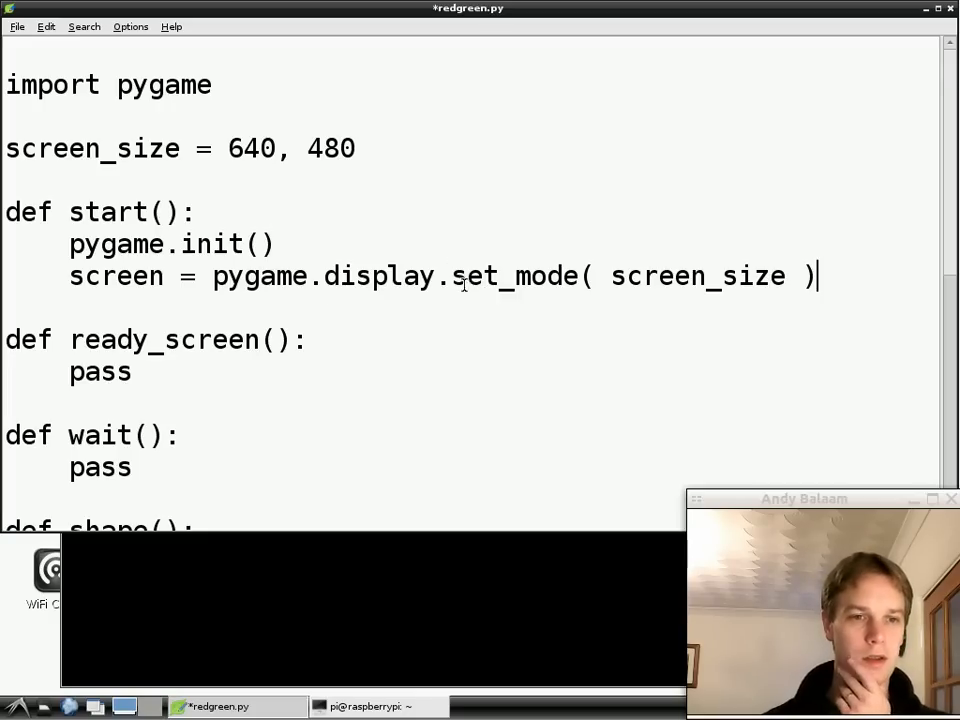
double_click(512, 276)
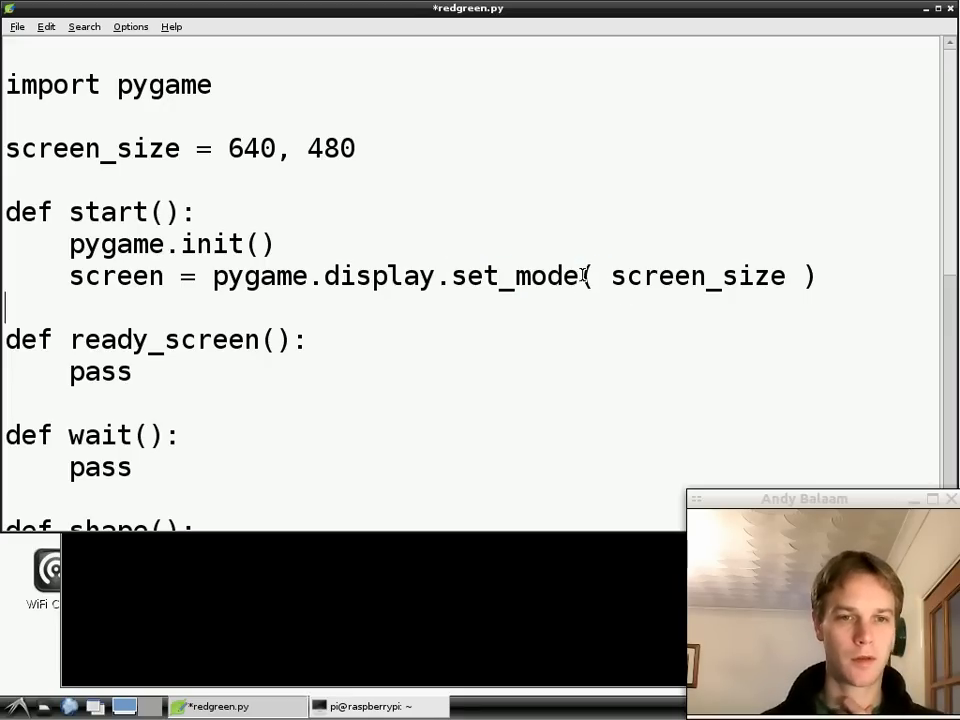
double_click(696, 276)
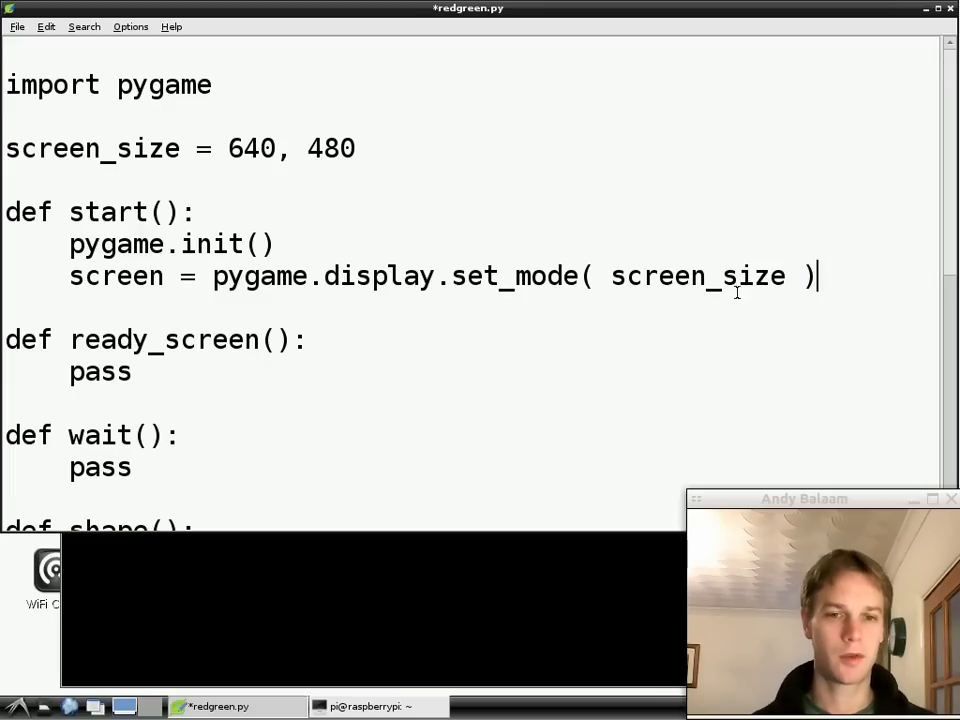
mouse_move(646, 324)
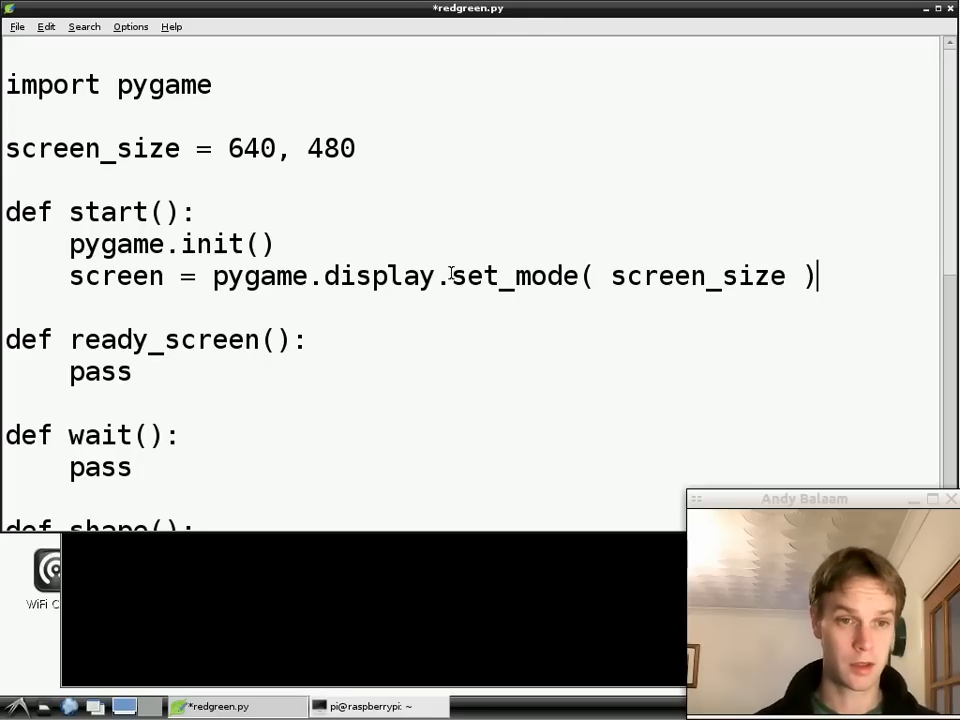
double_click(512, 276)
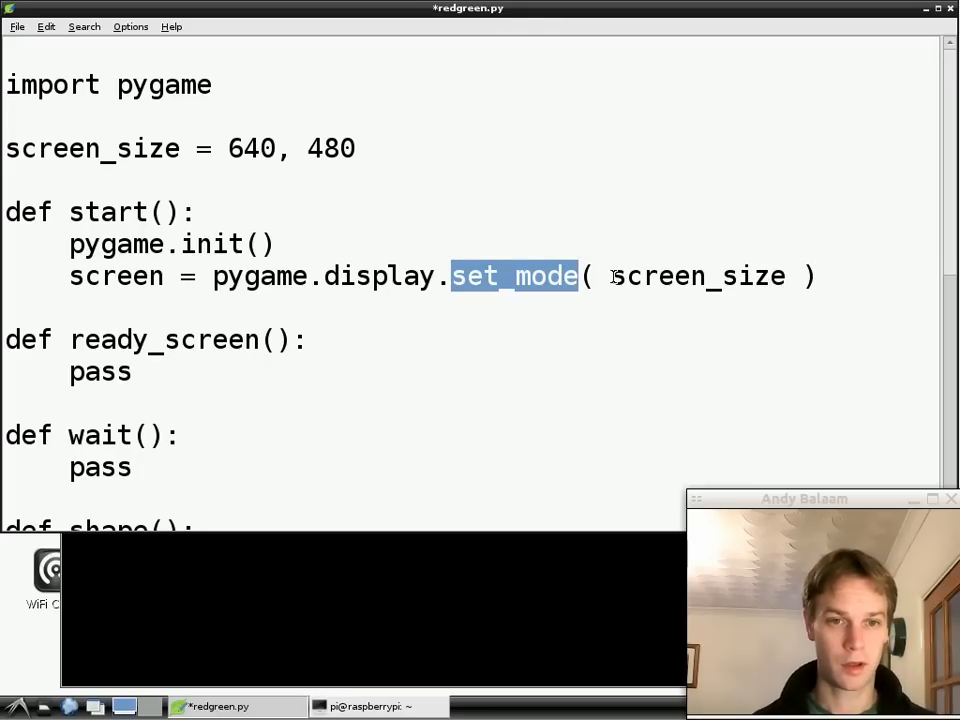
double_click(696, 276)
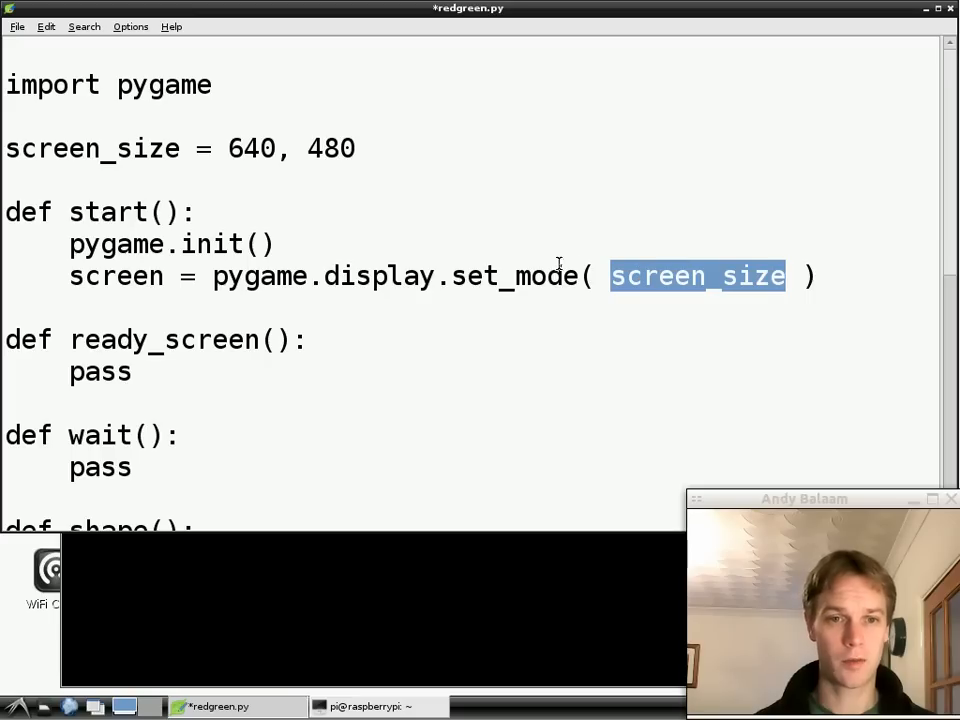
double_click(252, 148)
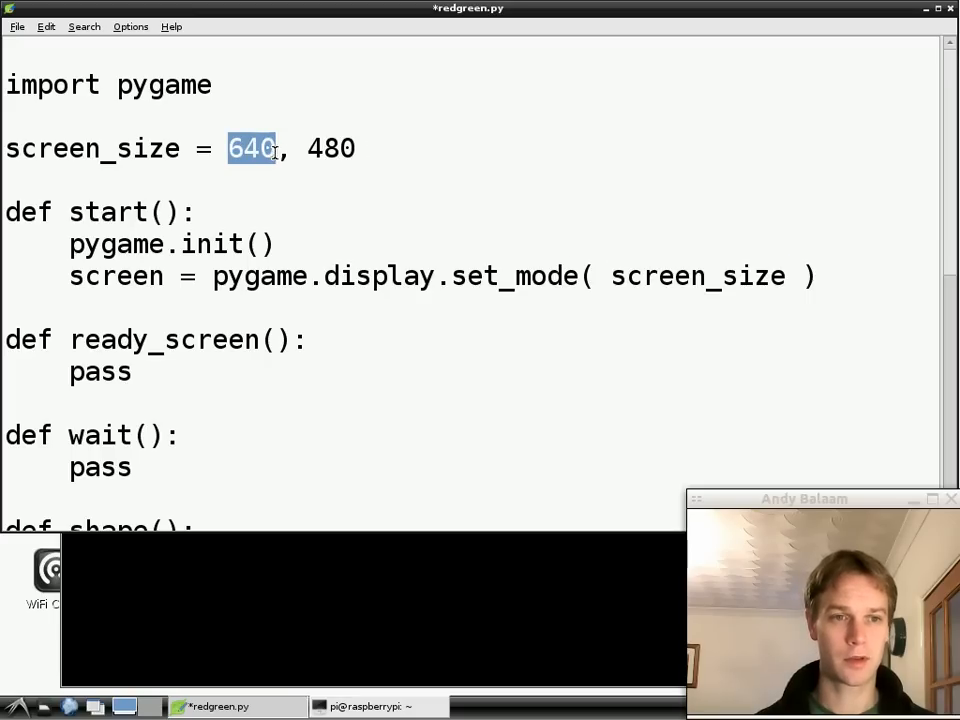
double_click(332, 148)
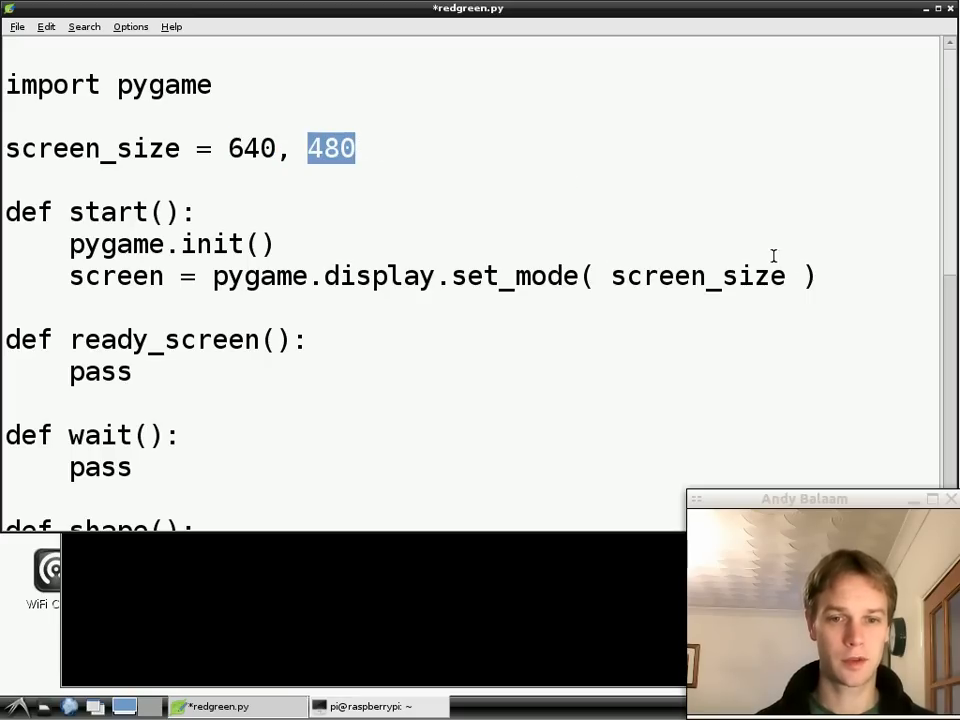
mouse_move(578, 276)
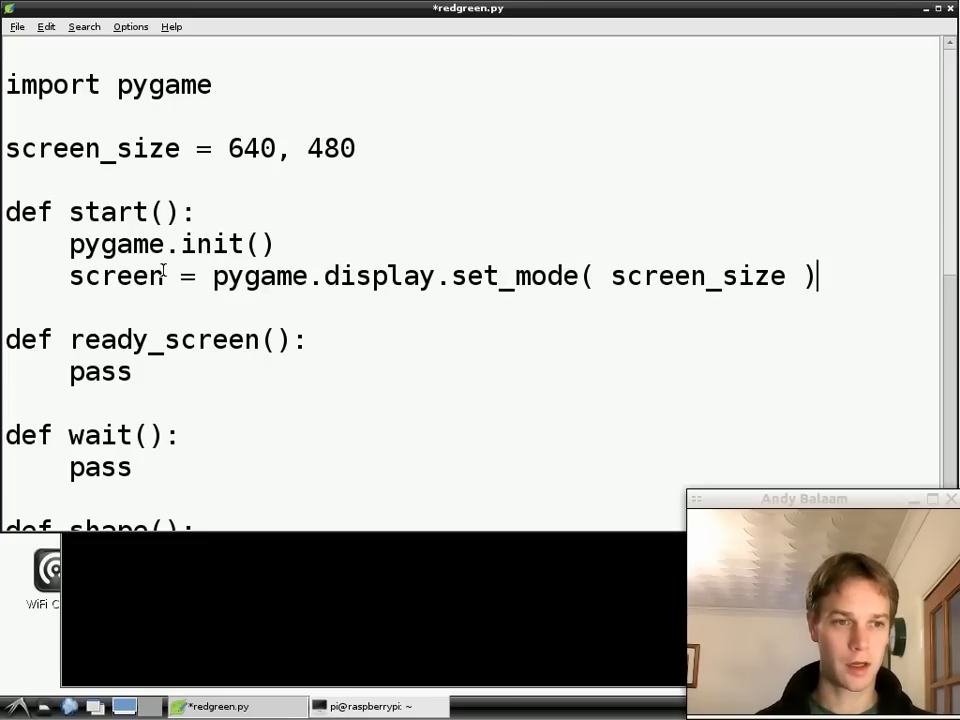
double_click(116, 276)
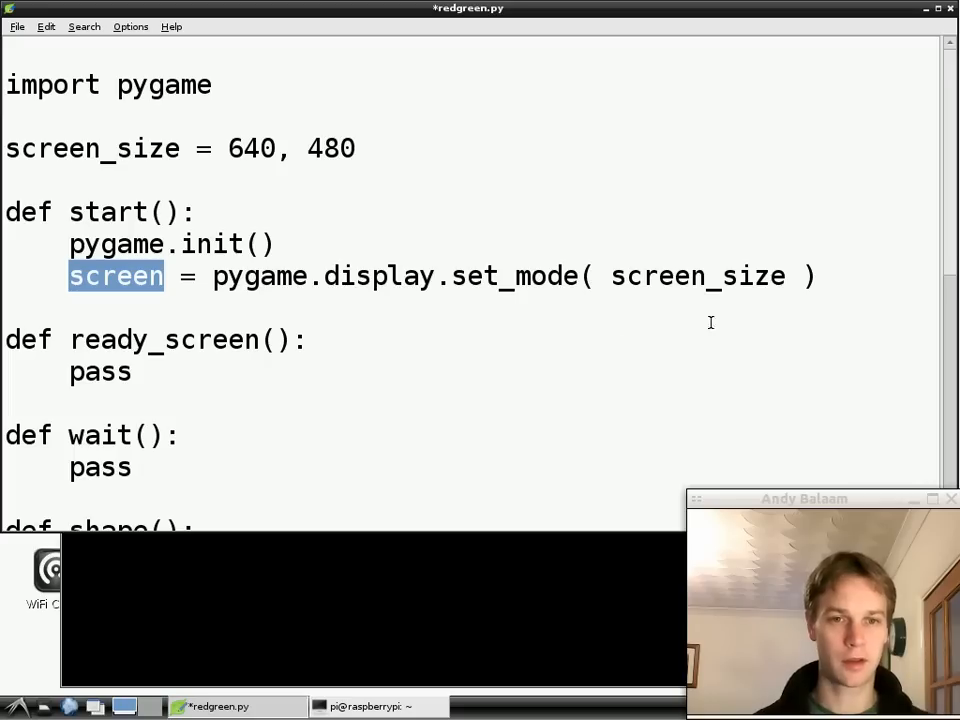
left_click(820, 276)
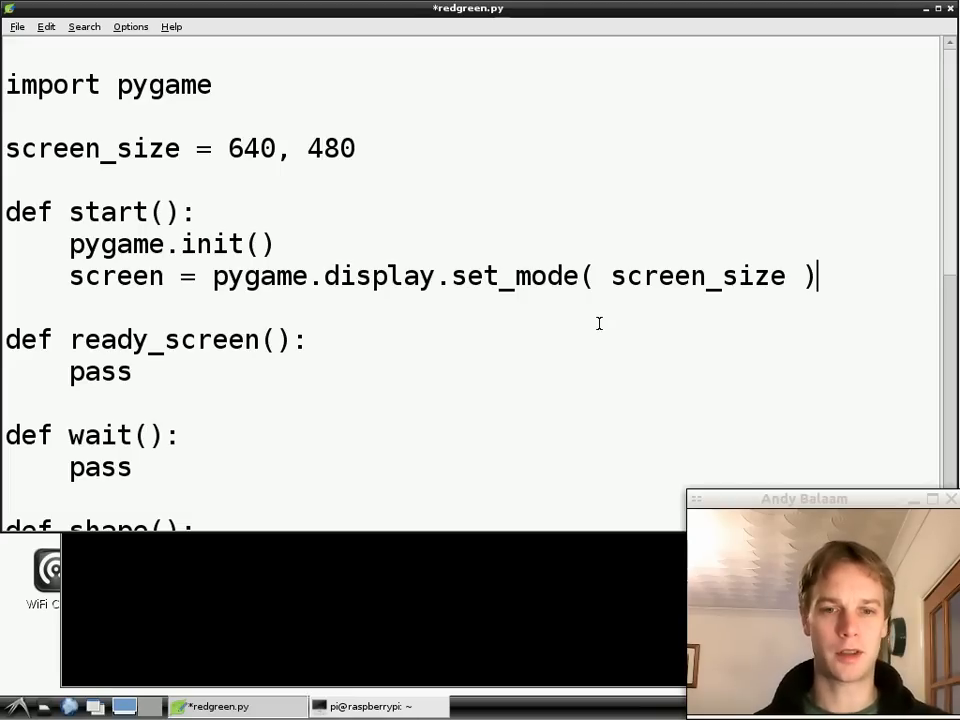
mouse_move(564, 348)
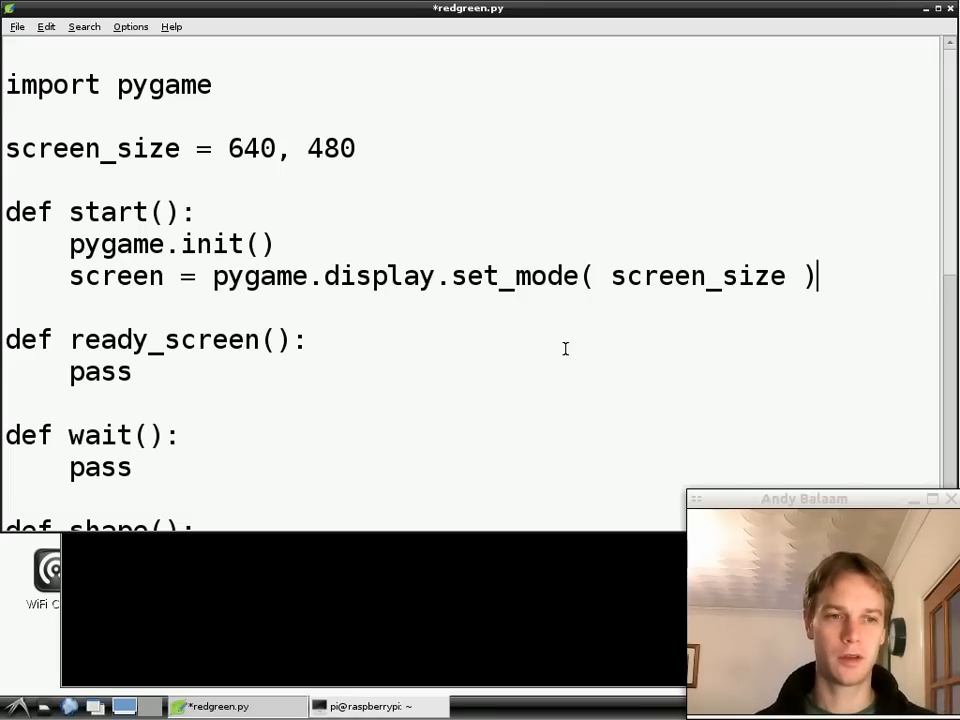
scroll("down", 3)
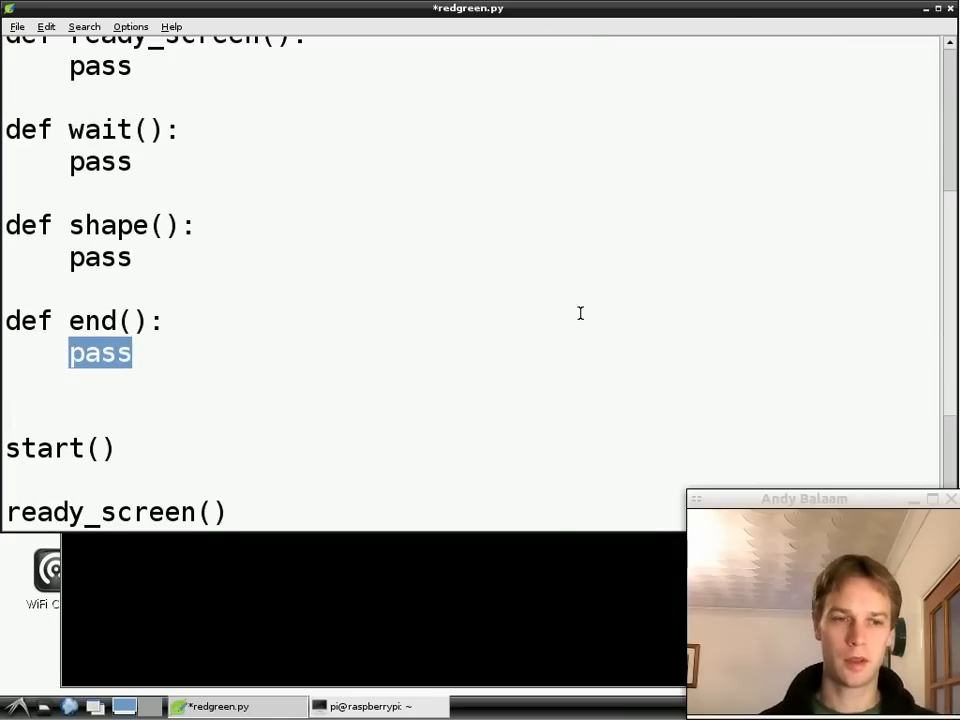
Replace pass in end() with pygame.event.clear().
type("pyg")
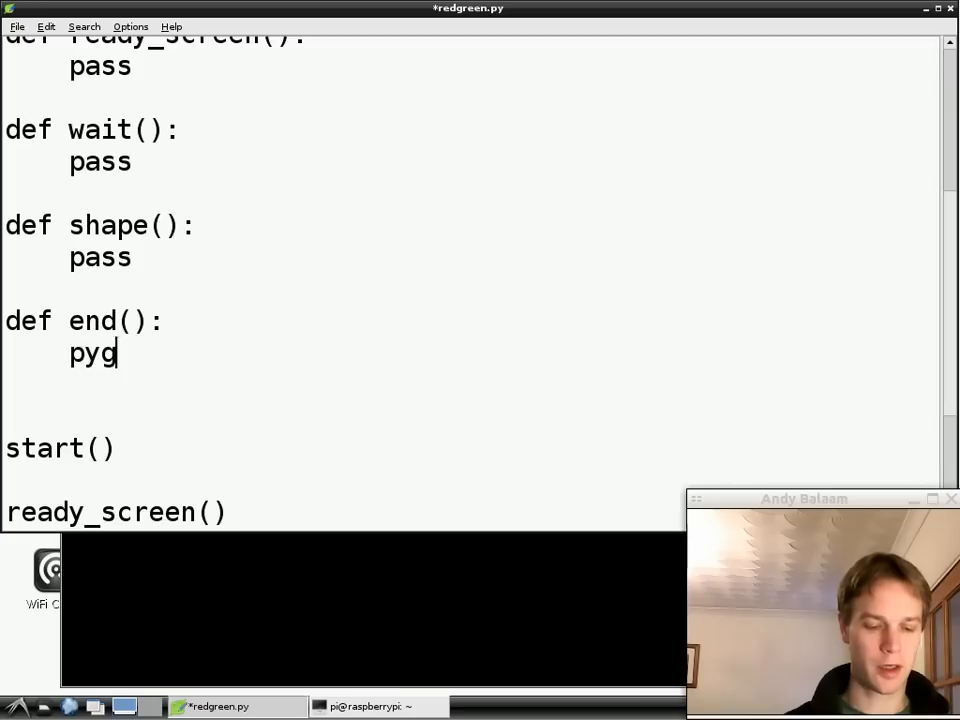
key("BackSpace")
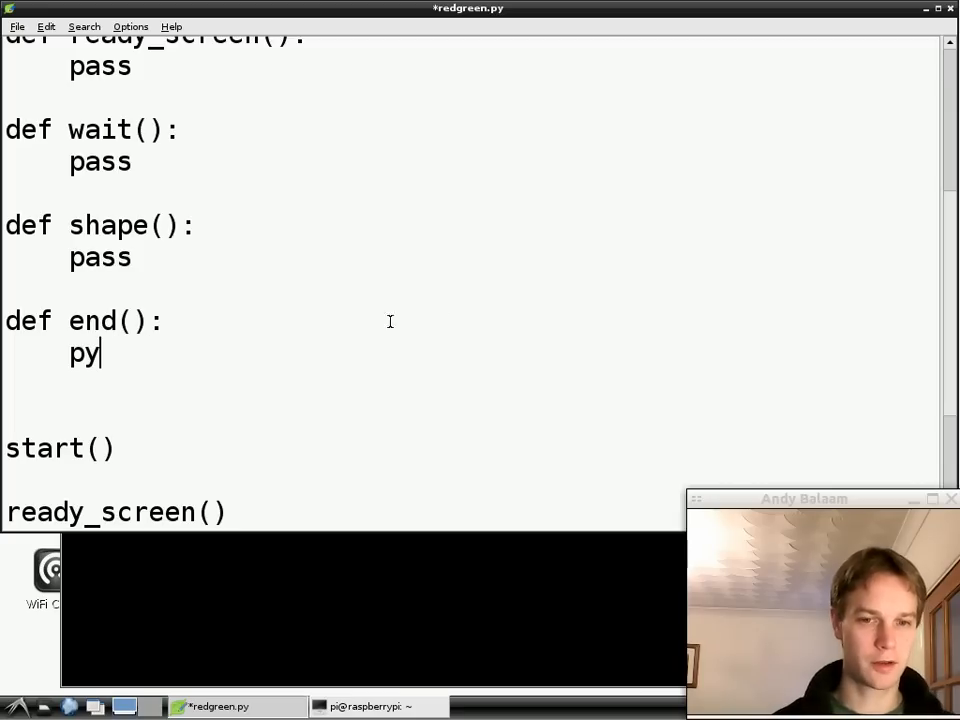
double_click(92, 320)
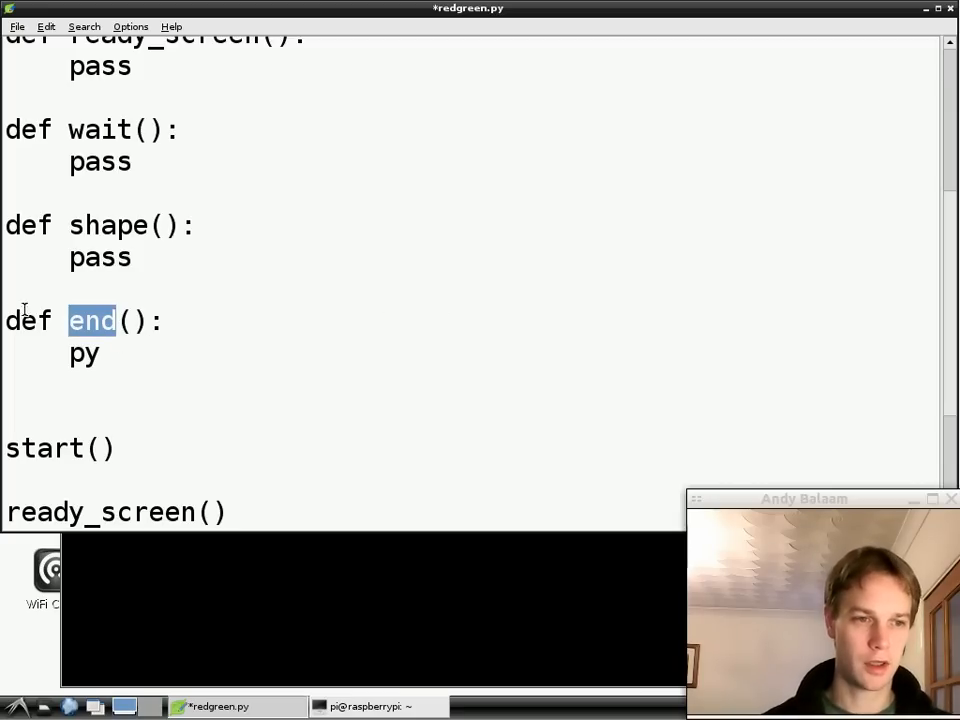
type("g")
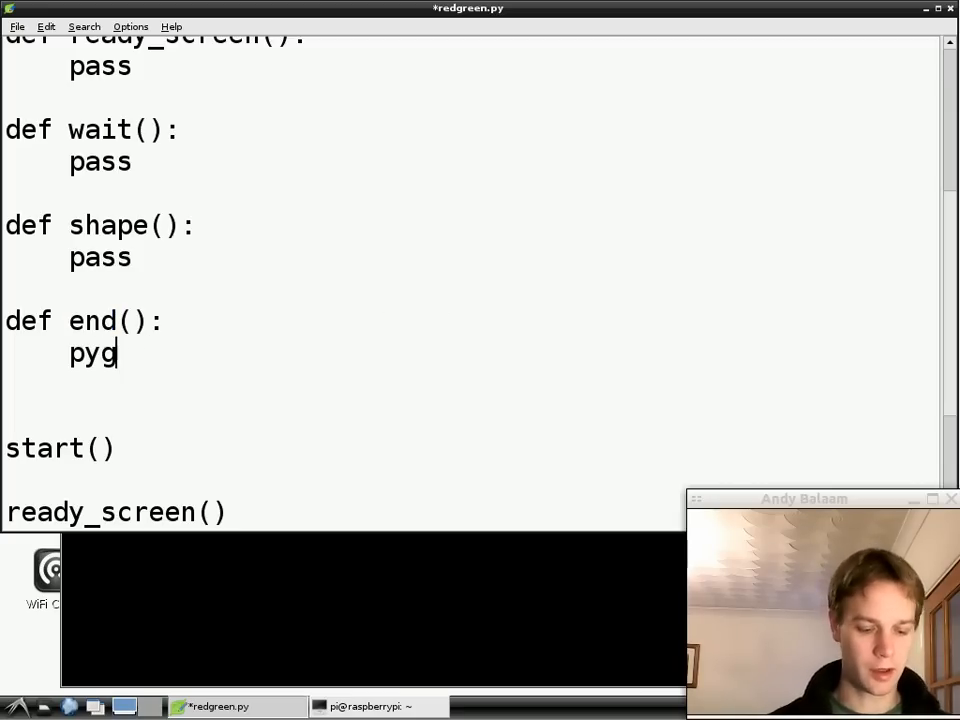
type("ame.")
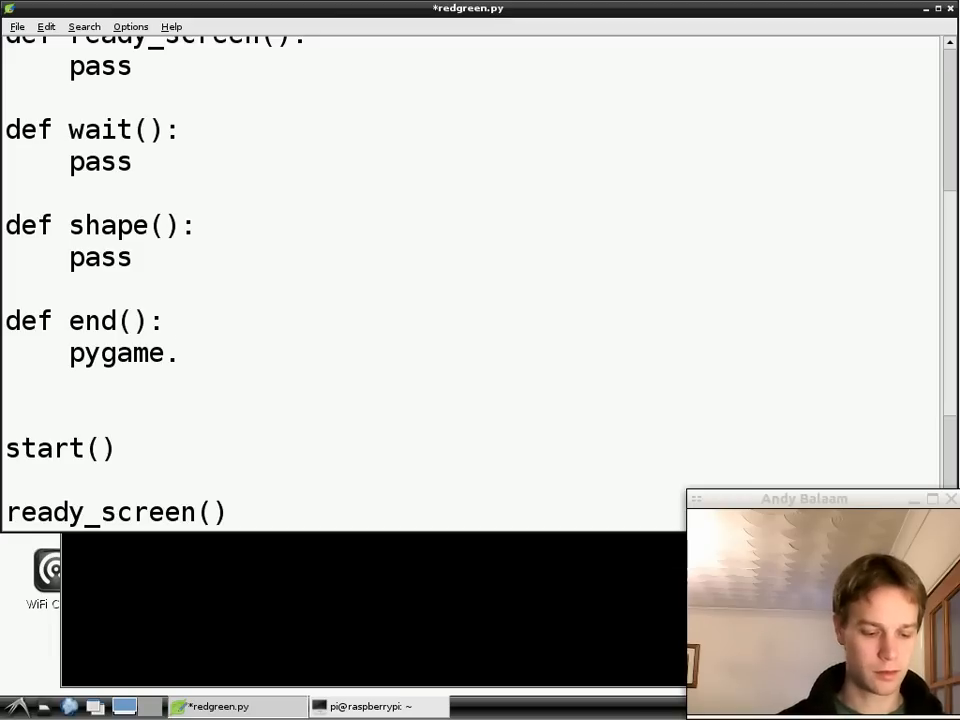
type("event.c")
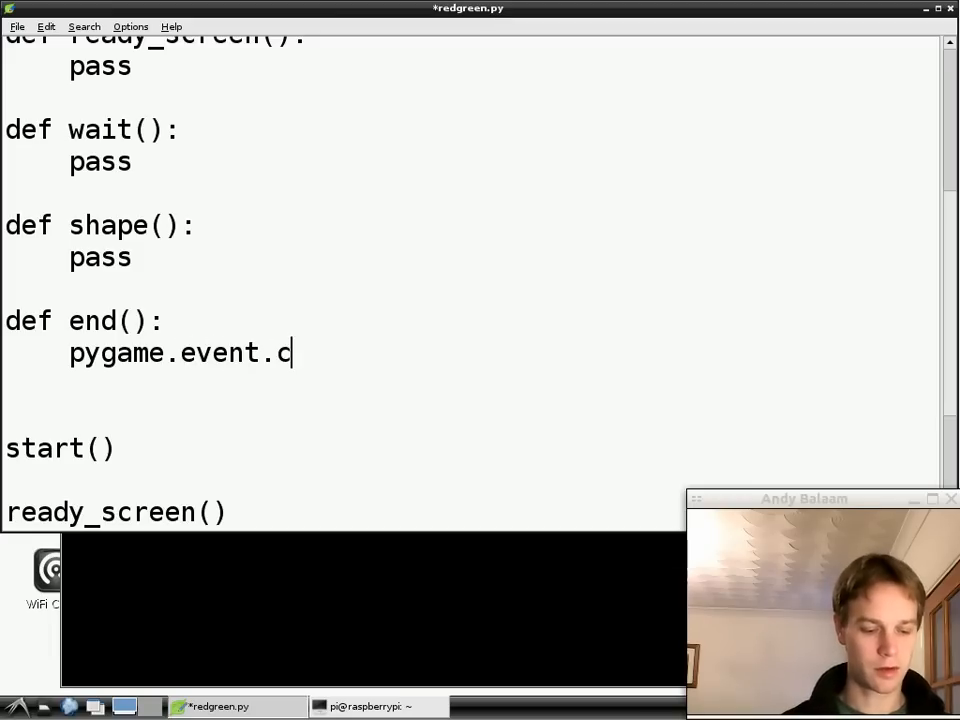
type("lear()")
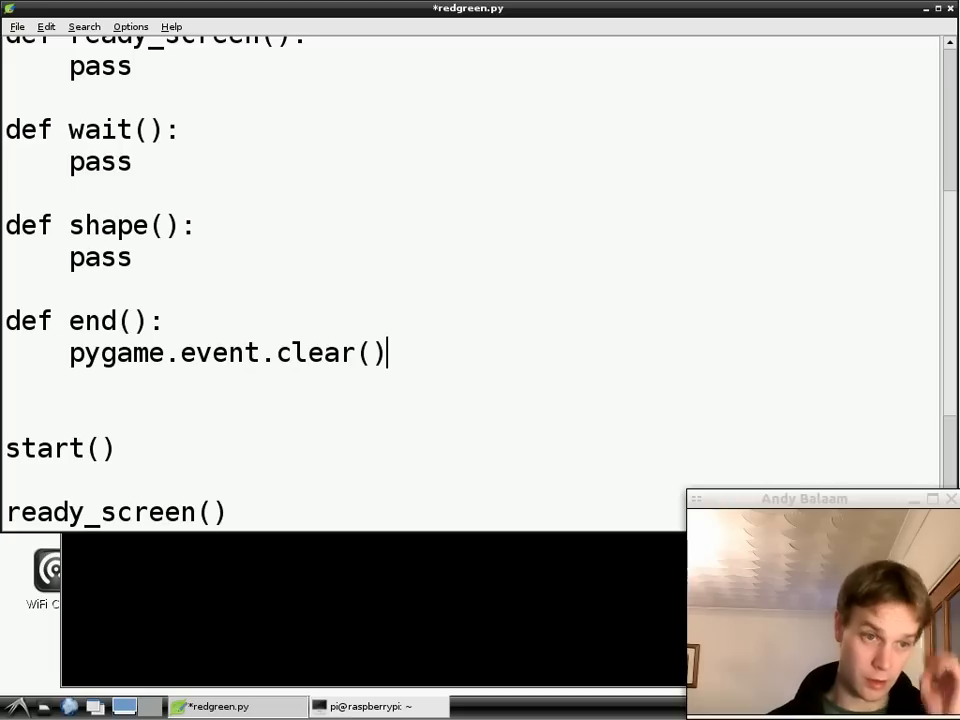
Highlight the pygame, event and clear parts of the new call in turn.
double_click(118, 352)
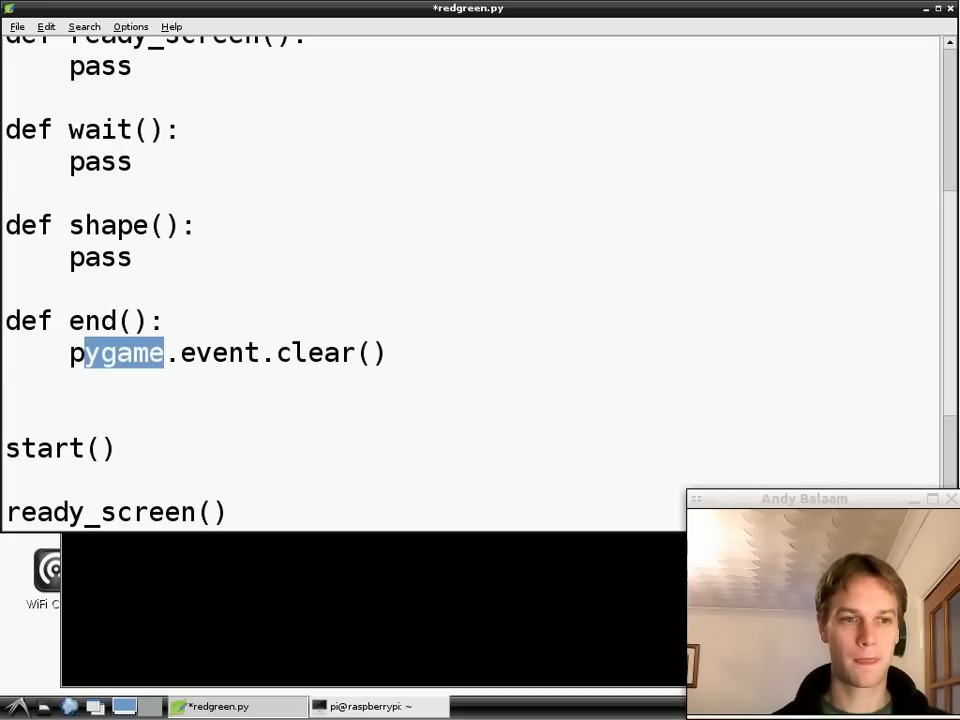
double_click(220, 352)
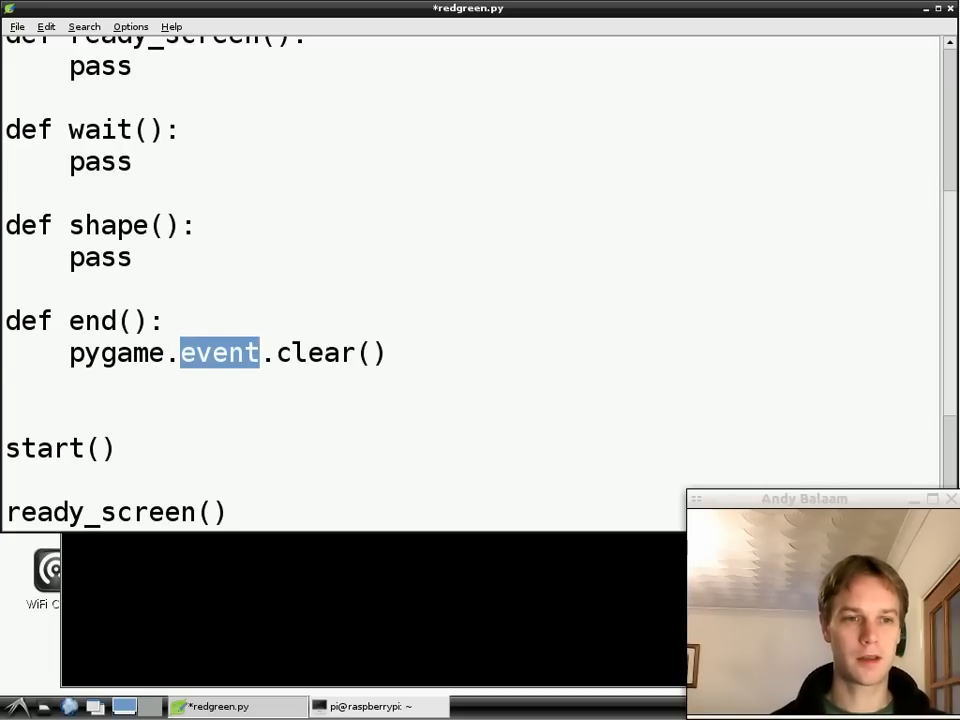
double_click(316, 352)
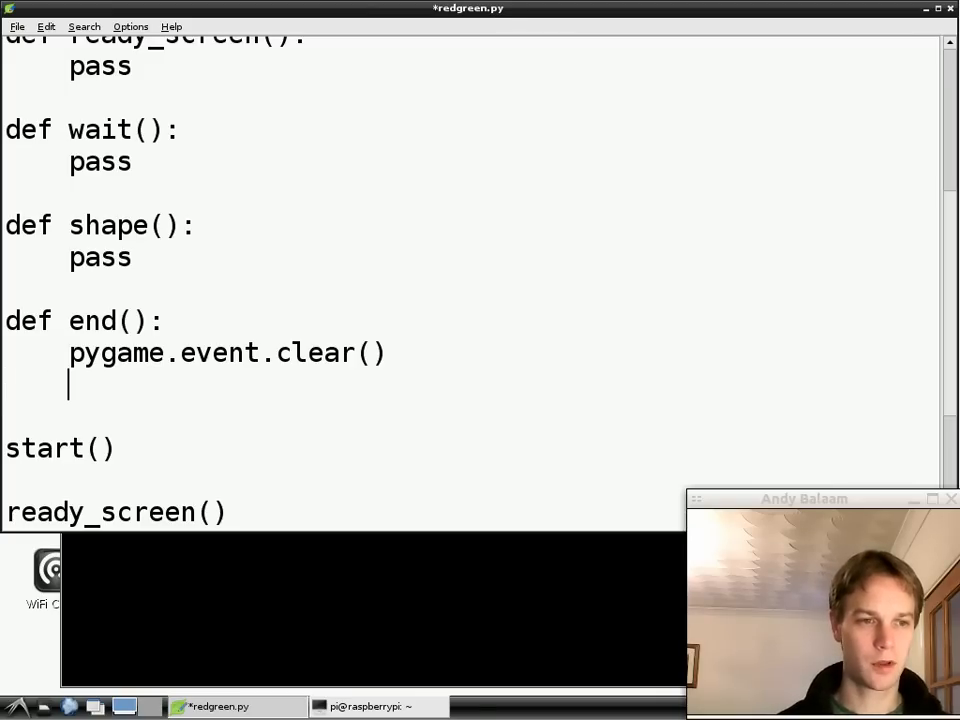
Add pygame.event.wait() beneath the clear() call in end().
type("pygame")
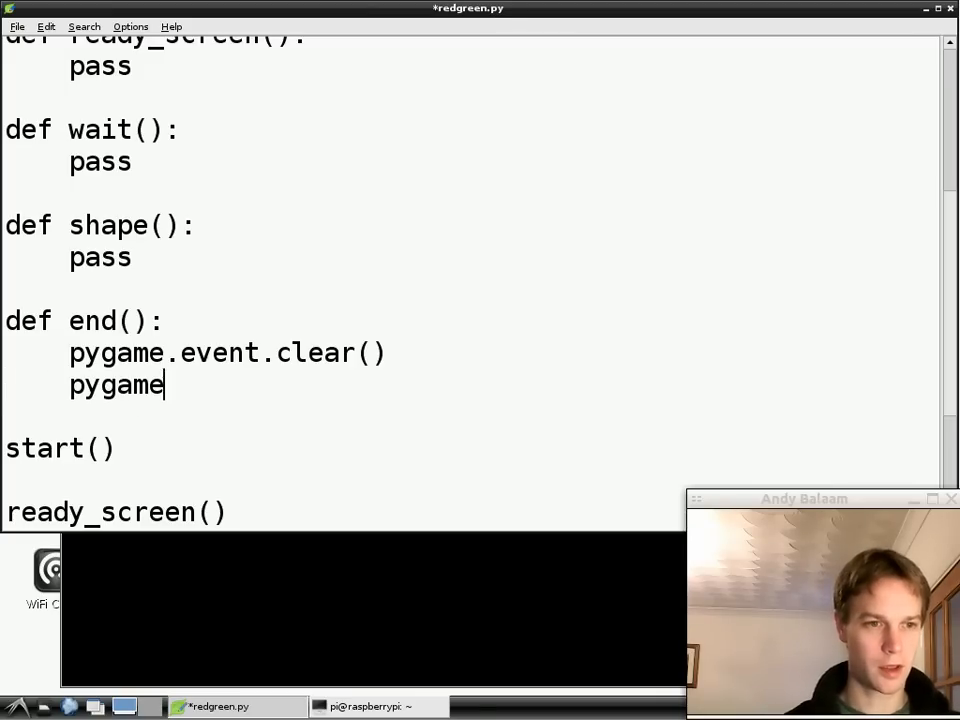
type(".event.wait()")
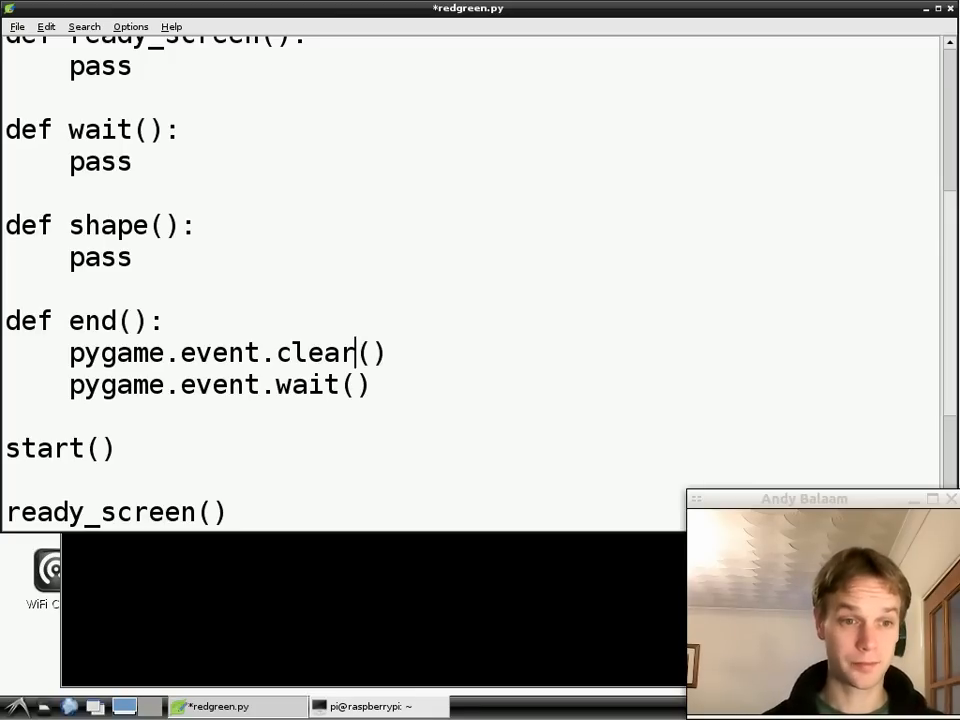
double_click(316, 352)
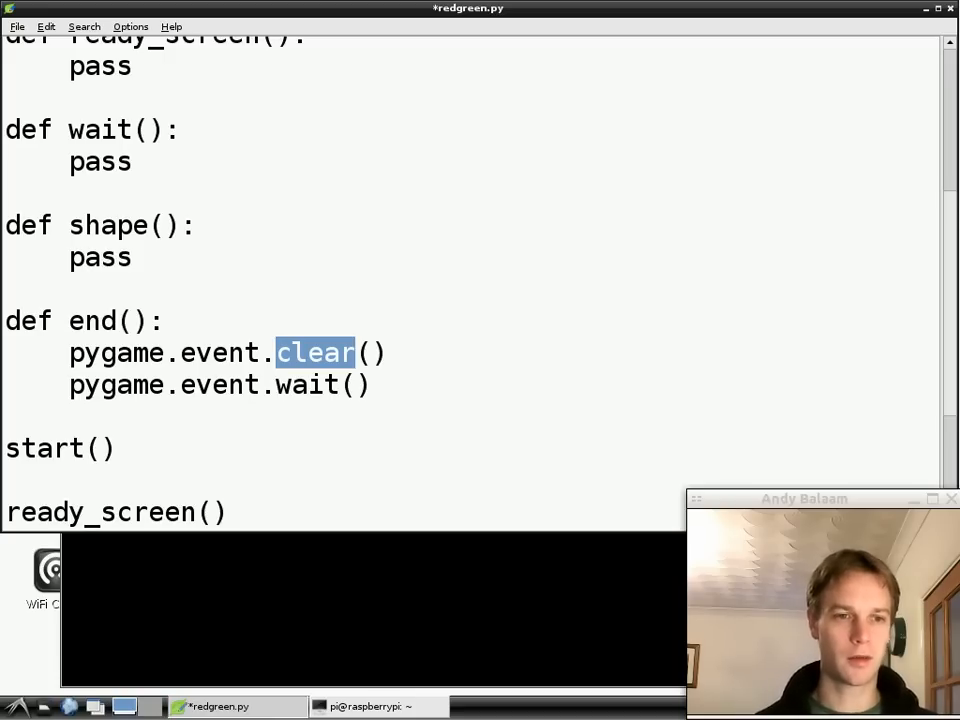
double_click(308, 384)
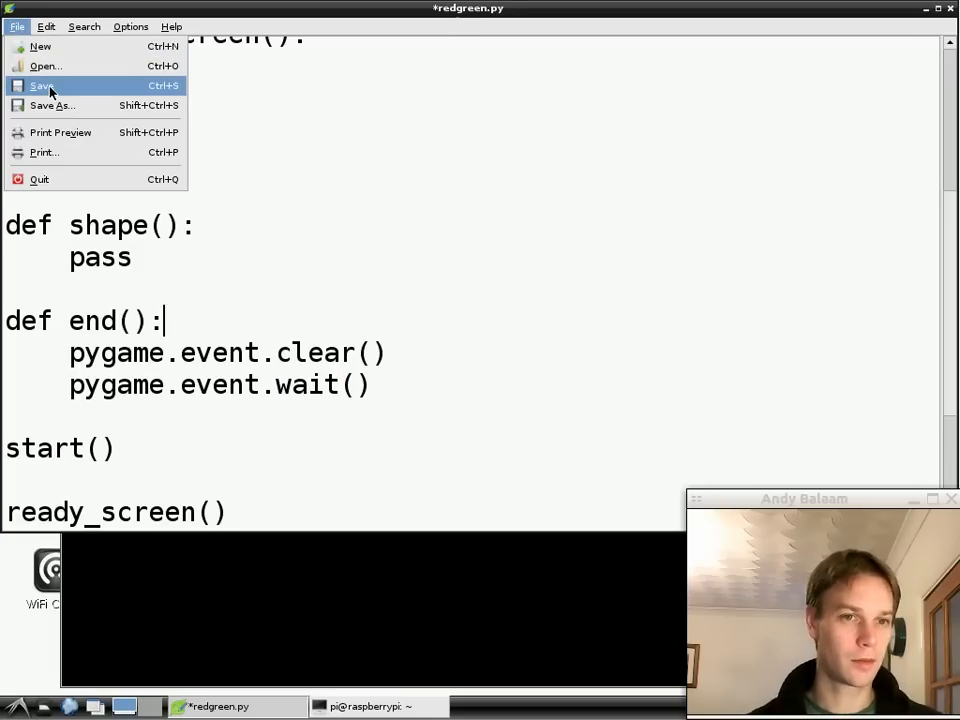
Save redgreen.py and start entering python redgreen.py in LXTerminal.
left_click(48, 80)
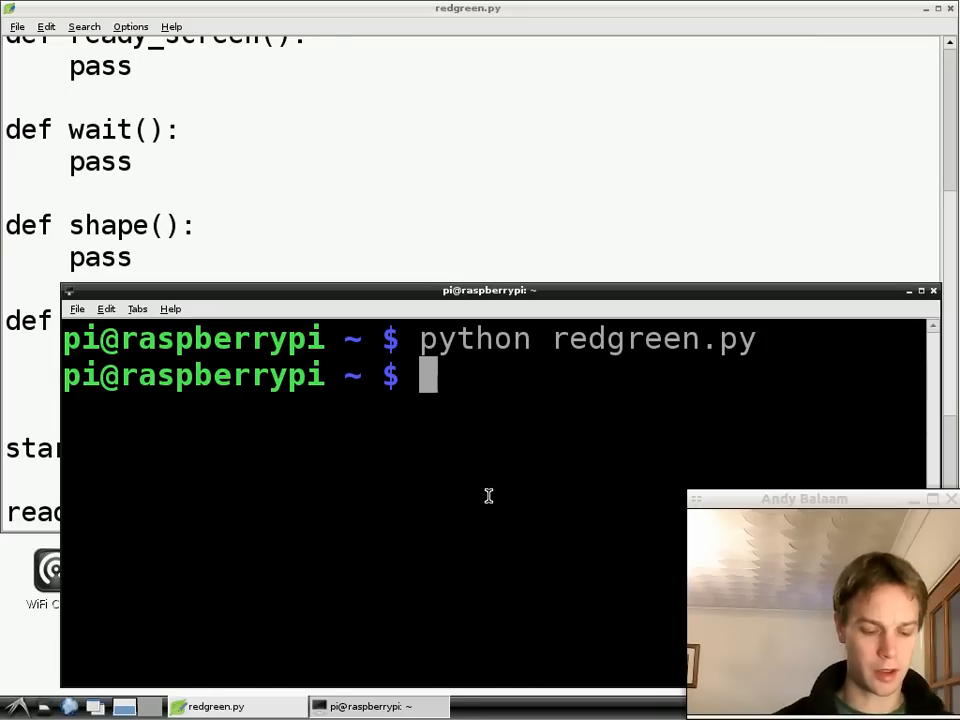
type("python redgr")
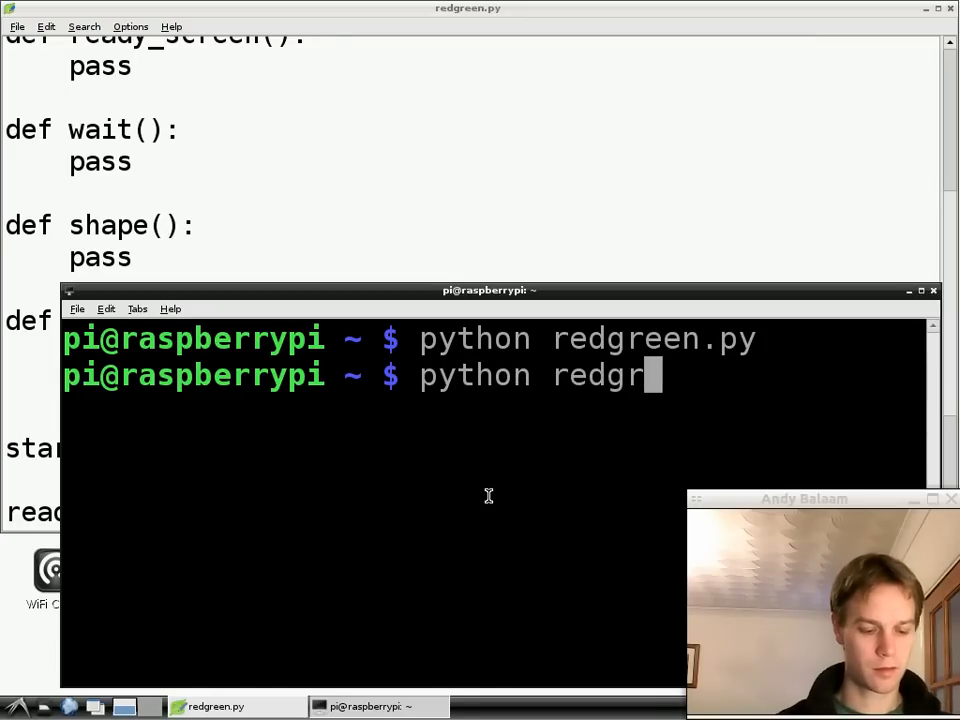